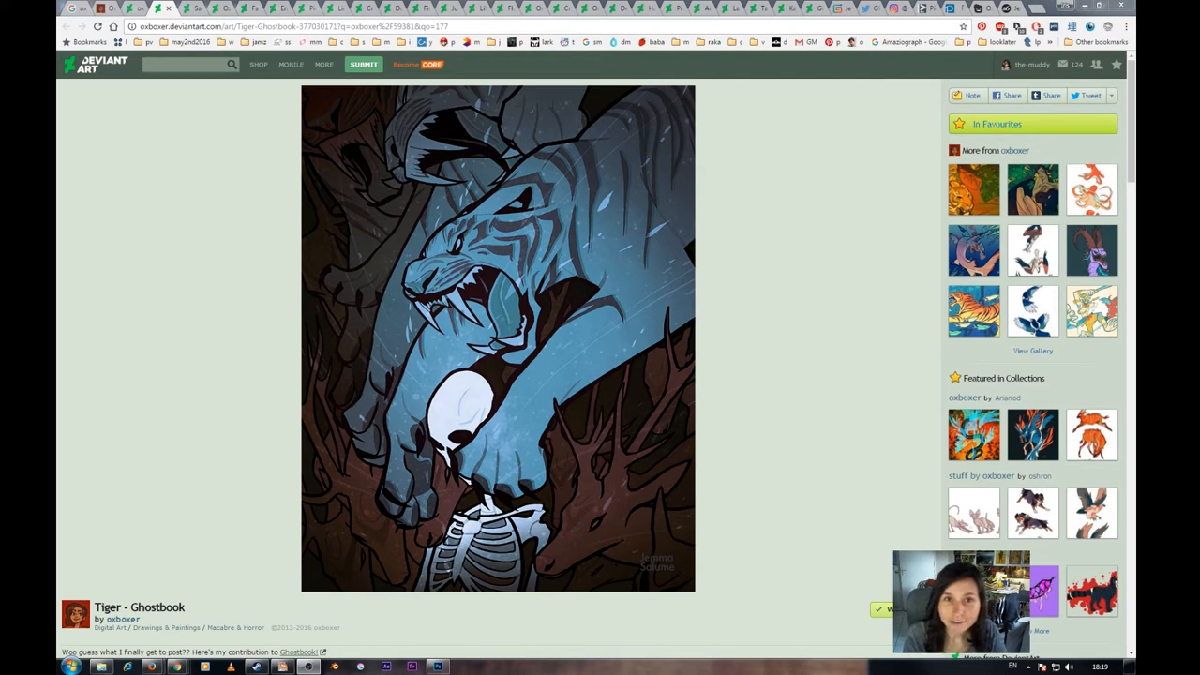
{"action": "mouse_move", "coordinate": [934, 4]}
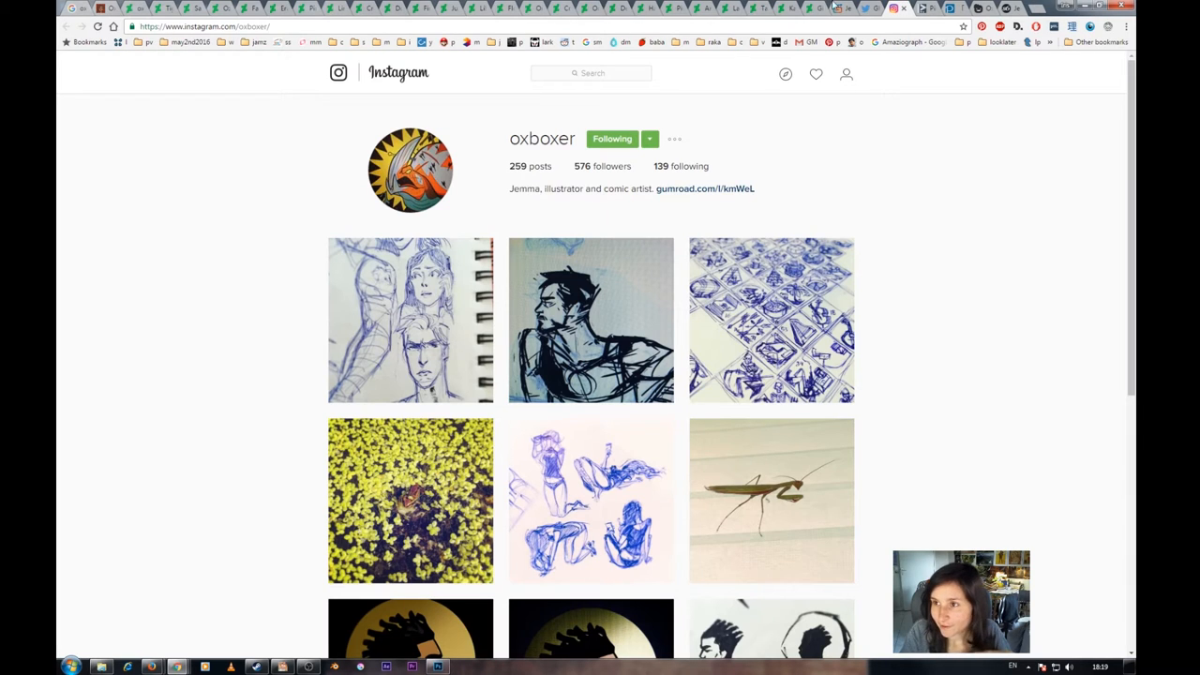
Step: Open the OVERREACT comic series from the Tapastic profile and look down its Abomination 5 episode
{"action": "left_click", "coordinate": [704, 187]}
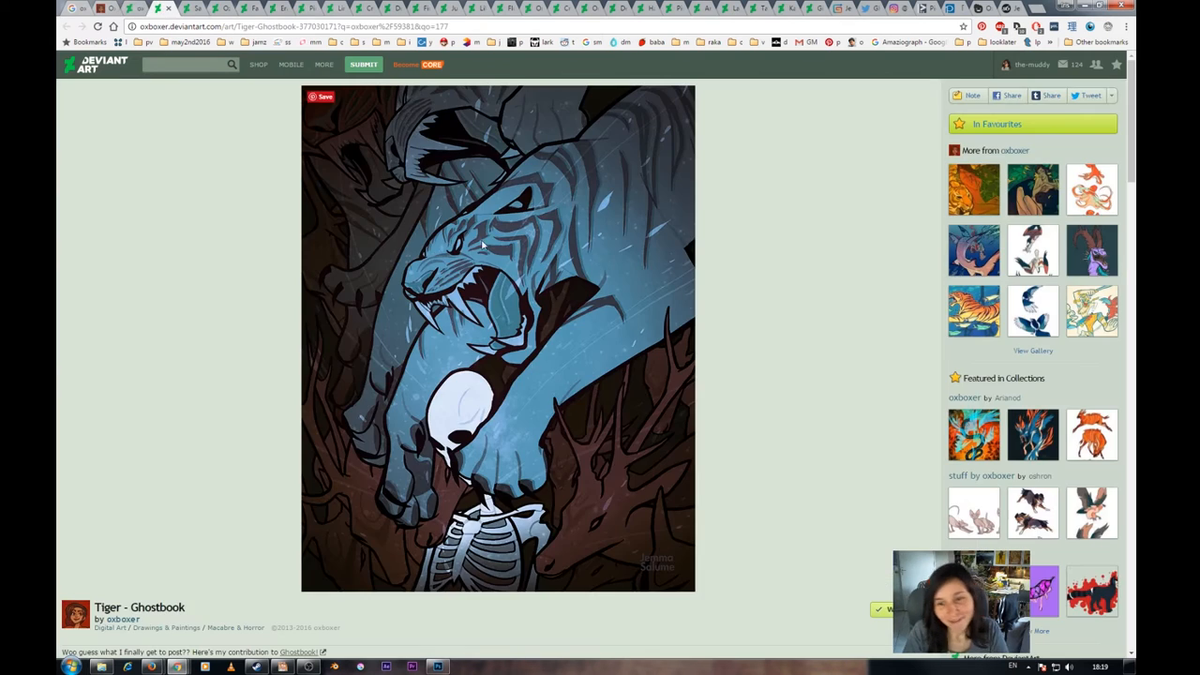
{"action": "mouse_move", "coordinate": [540, 375]}
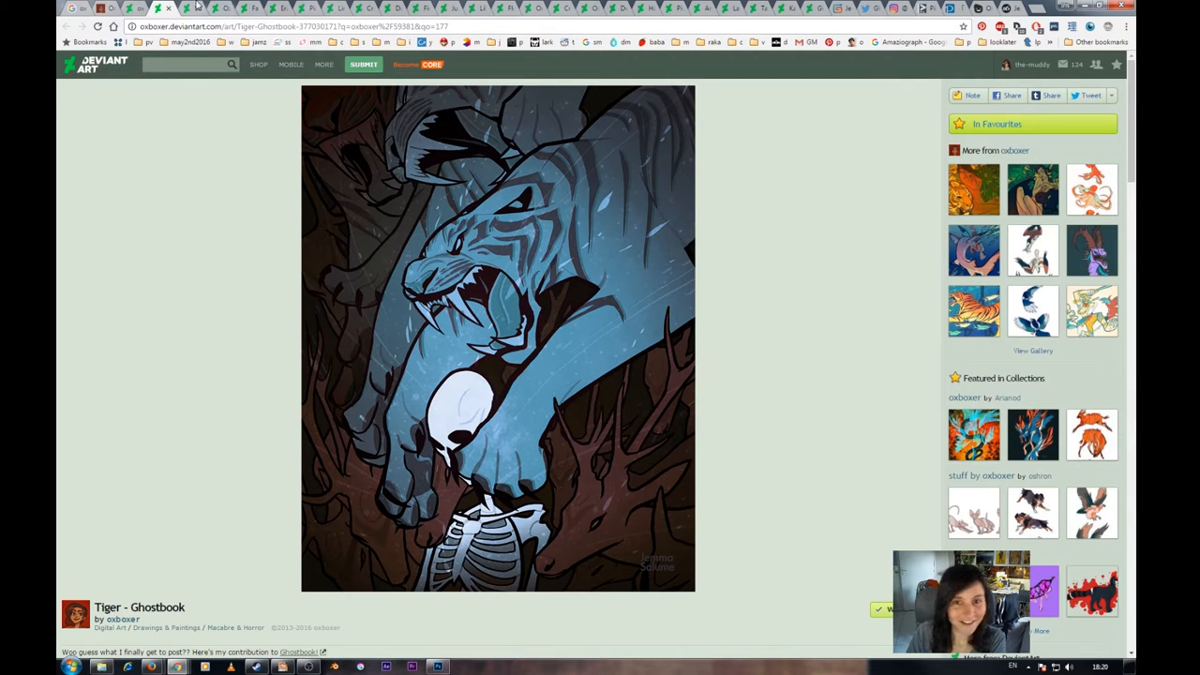
{"action": "mouse_move", "coordinate": [197, 7]}
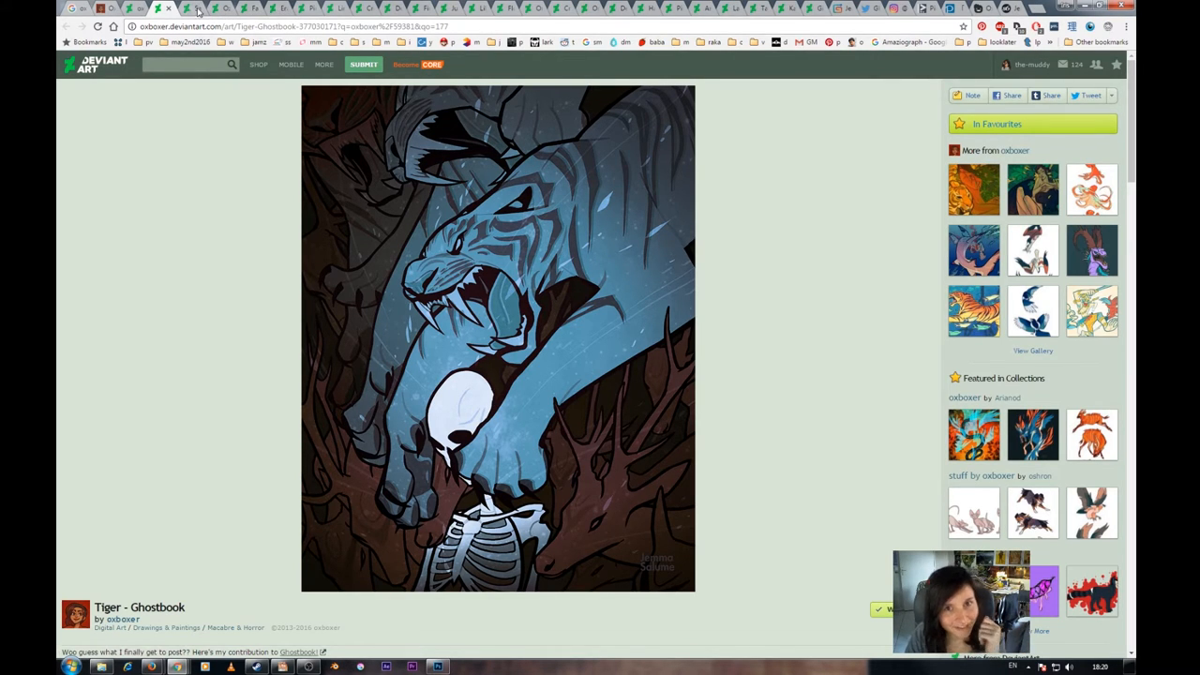
{"action": "mouse_move", "coordinate": [197, 9]}
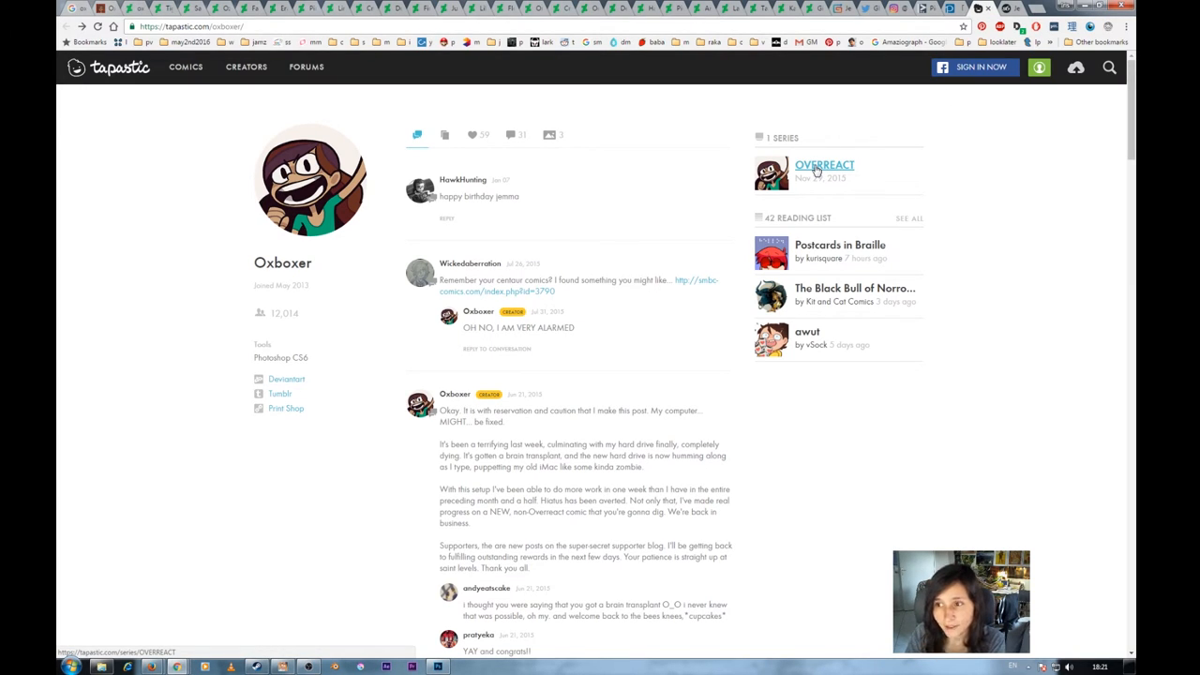
{"action": "mouse_move", "coordinate": [816, 167]}
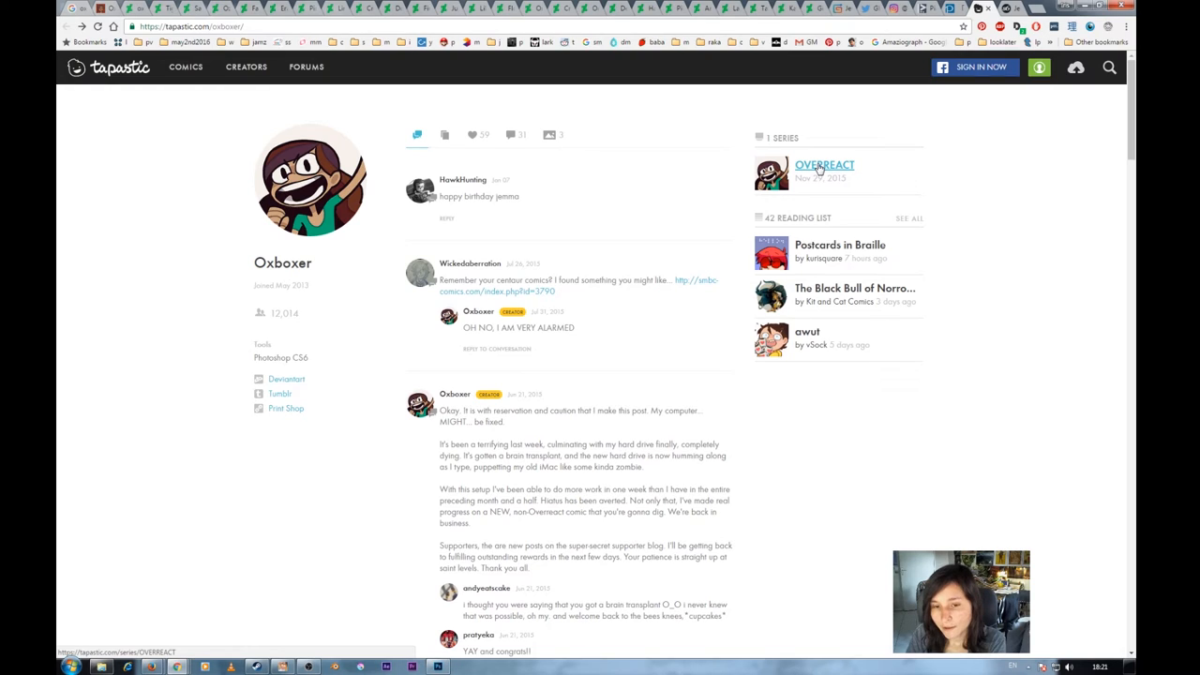
{"action": "left_click", "coordinate": [823, 165]}
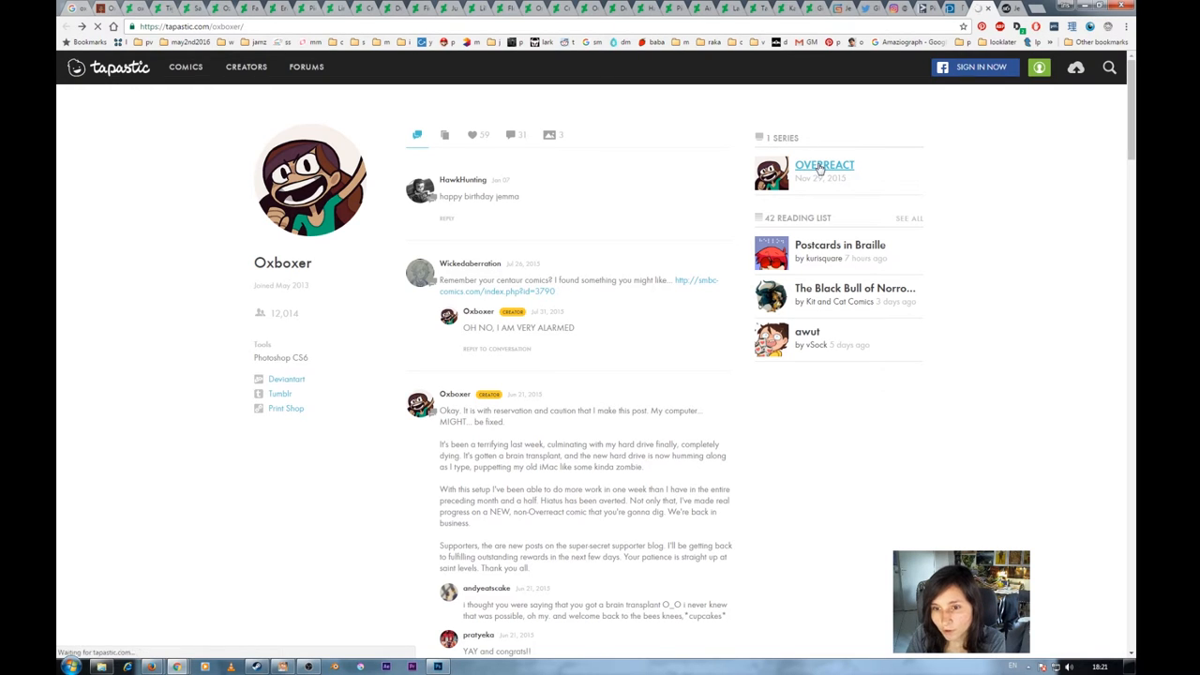
{"action": "left_click", "coordinate": [825, 165]}
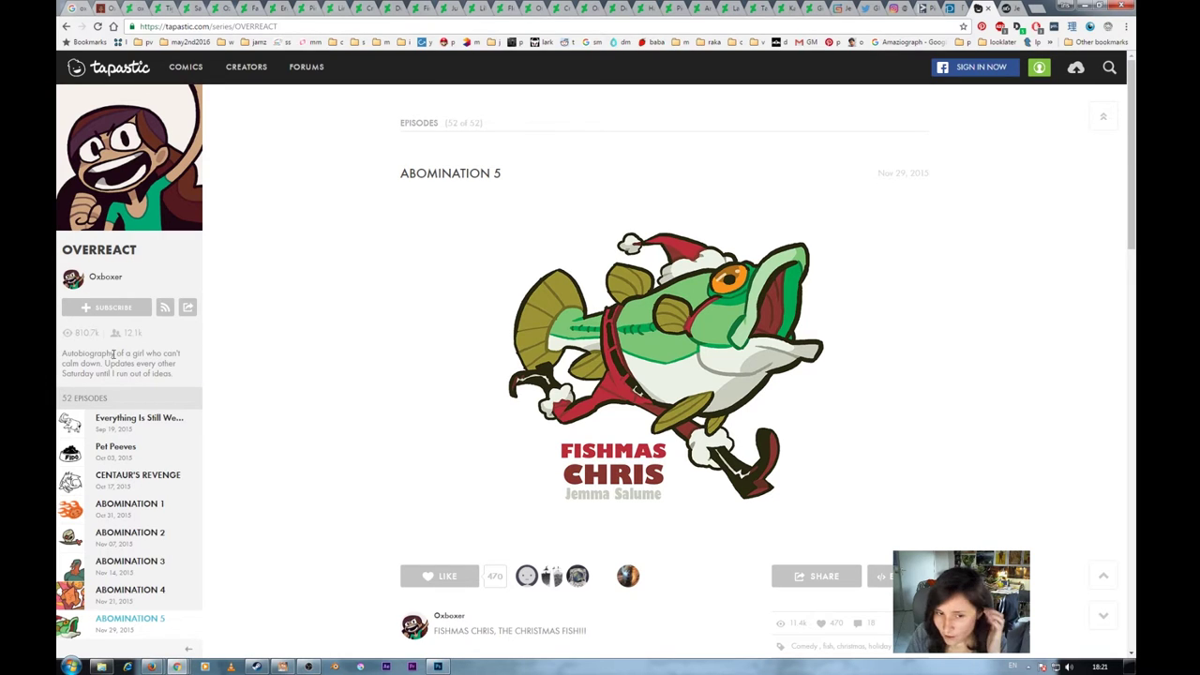
{"action": "mouse_move", "coordinate": [157, 334]}
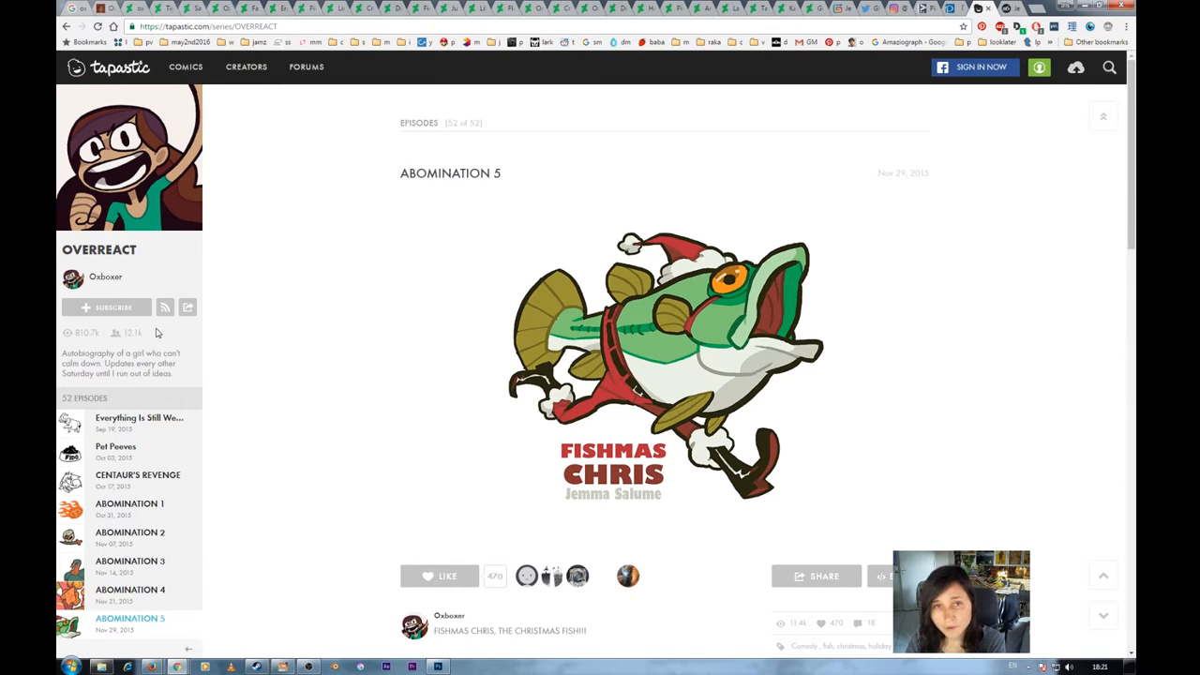
{"action": "scroll", "scroll_direction": "down", "scroll_amount": 3}
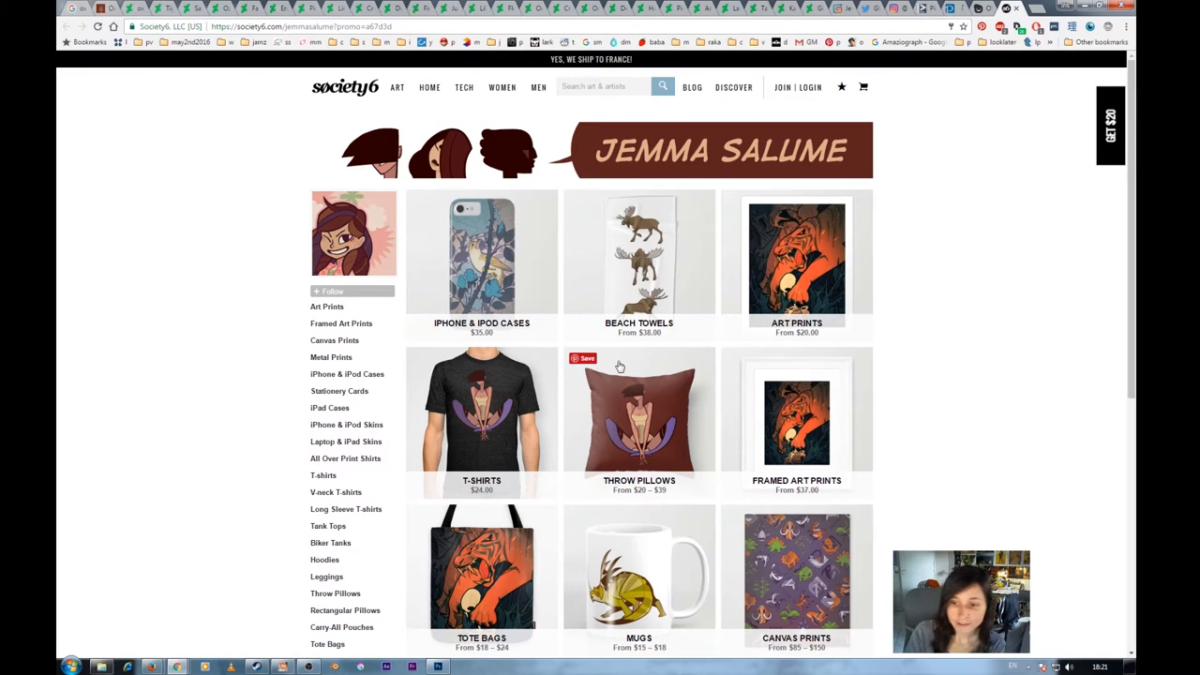
{"action": "mouse_move", "coordinate": [652, 420]}
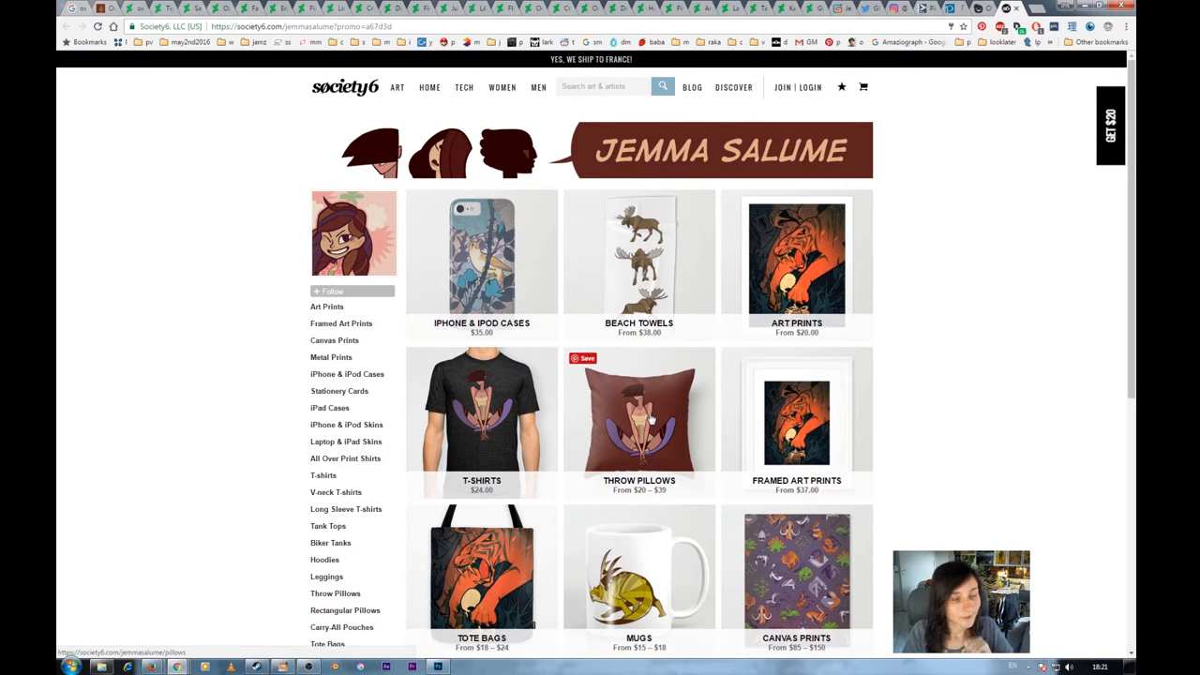
{"action": "mouse_move", "coordinate": [911, 367]}
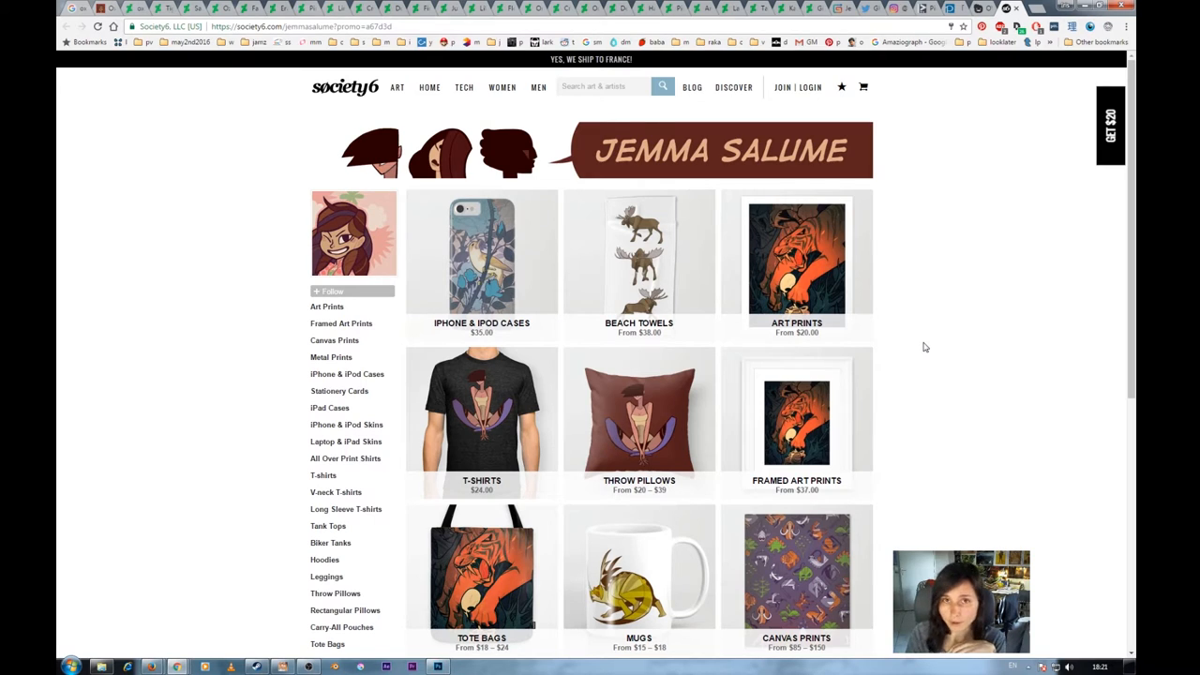
{"action": "mouse_move", "coordinate": [808, 276]}
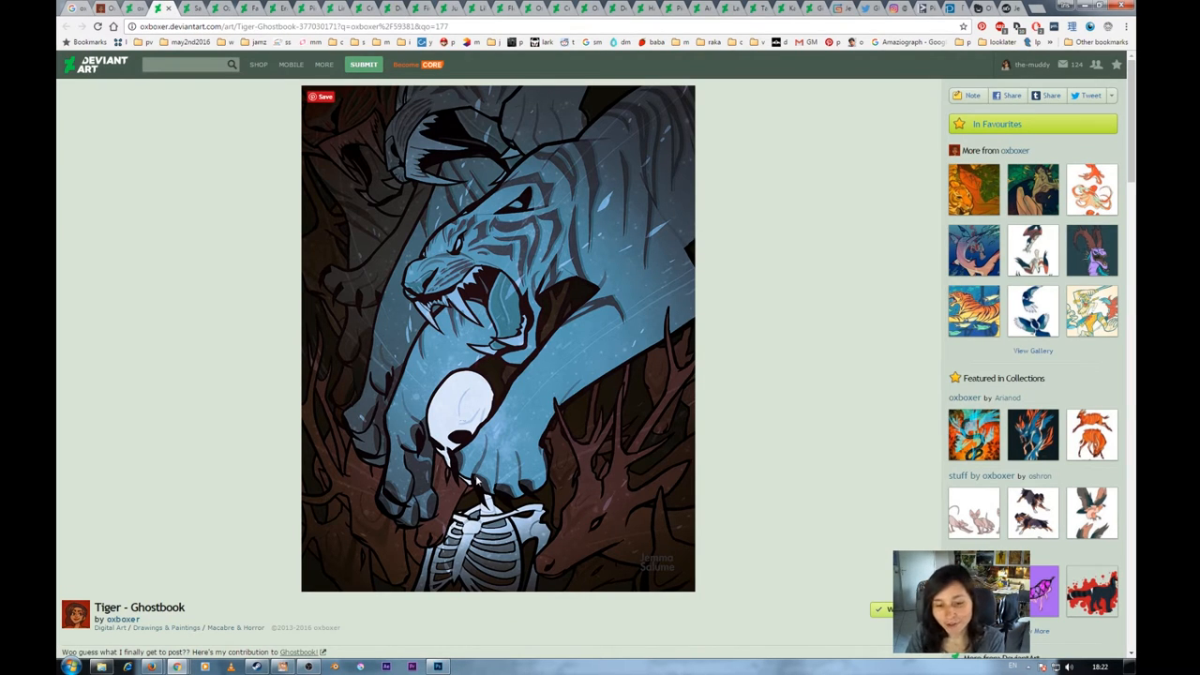
{"action": "mouse_move", "coordinate": [465, 357]}
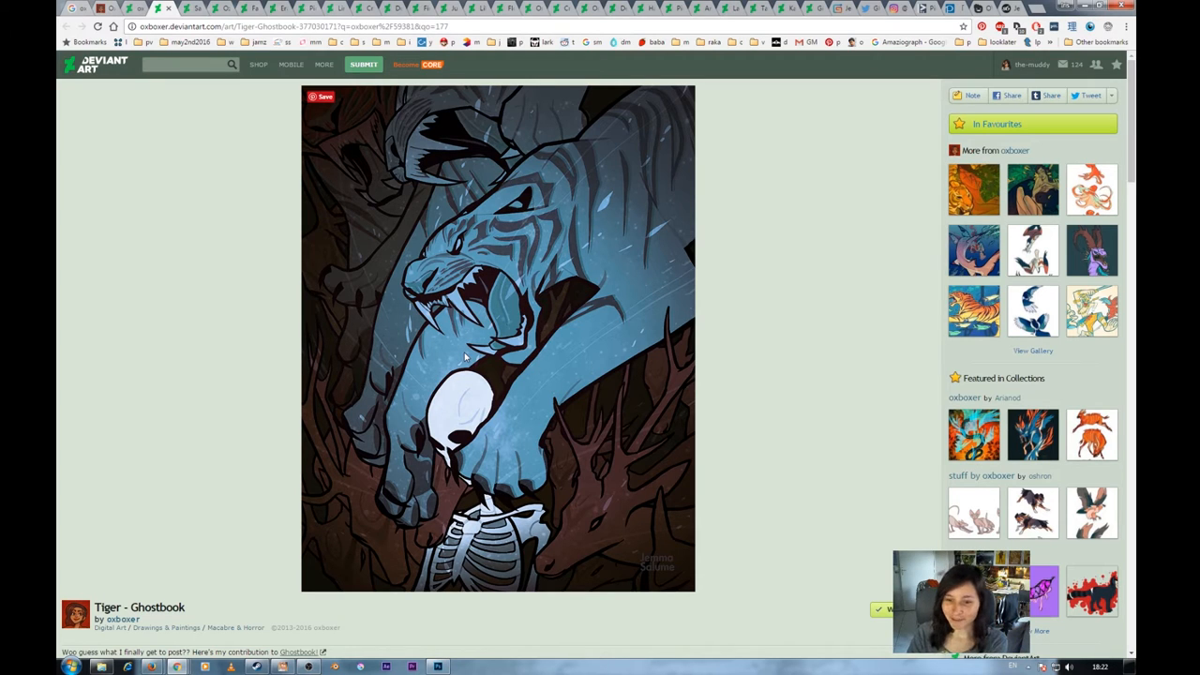
{"action": "mouse_move", "coordinate": [489, 330]}
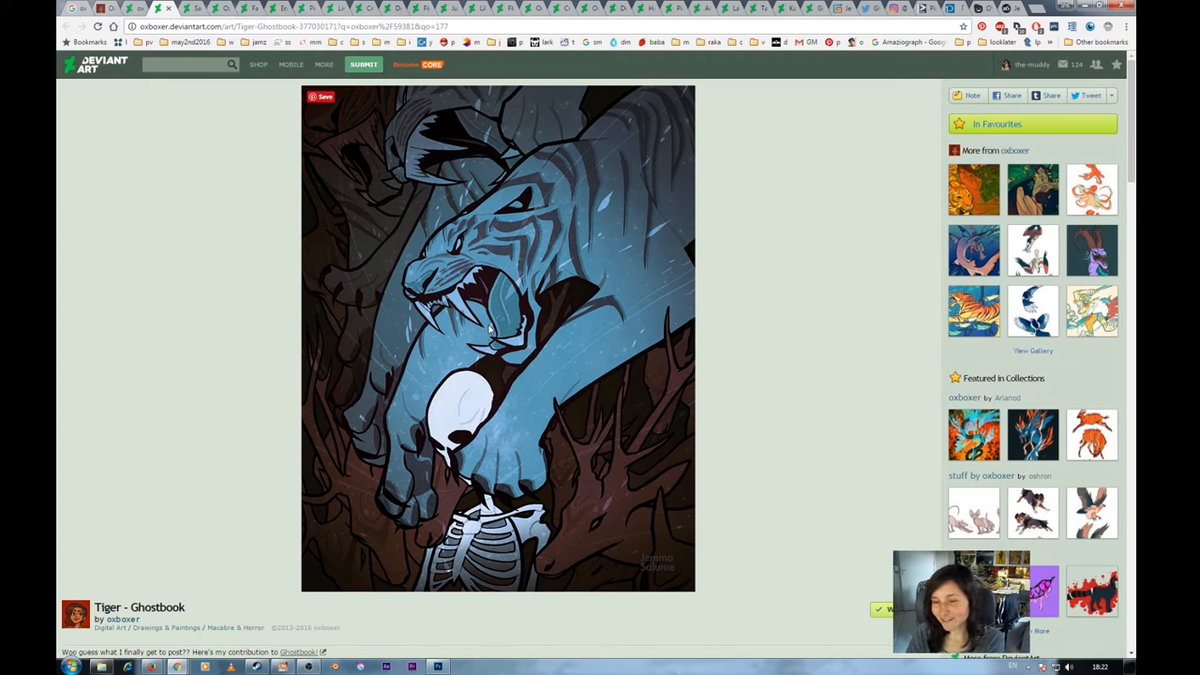
{"action": "mouse_move", "coordinate": [364, 371]}
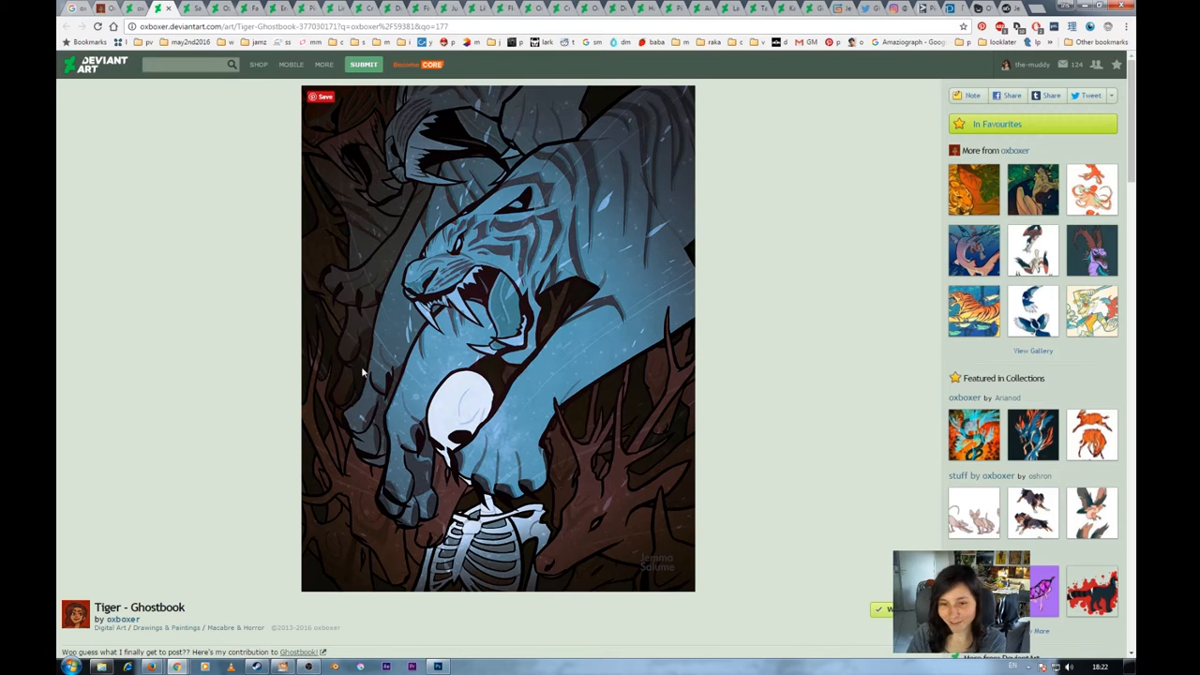
{"action": "mouse_move", "coordinate": [480, 342]}
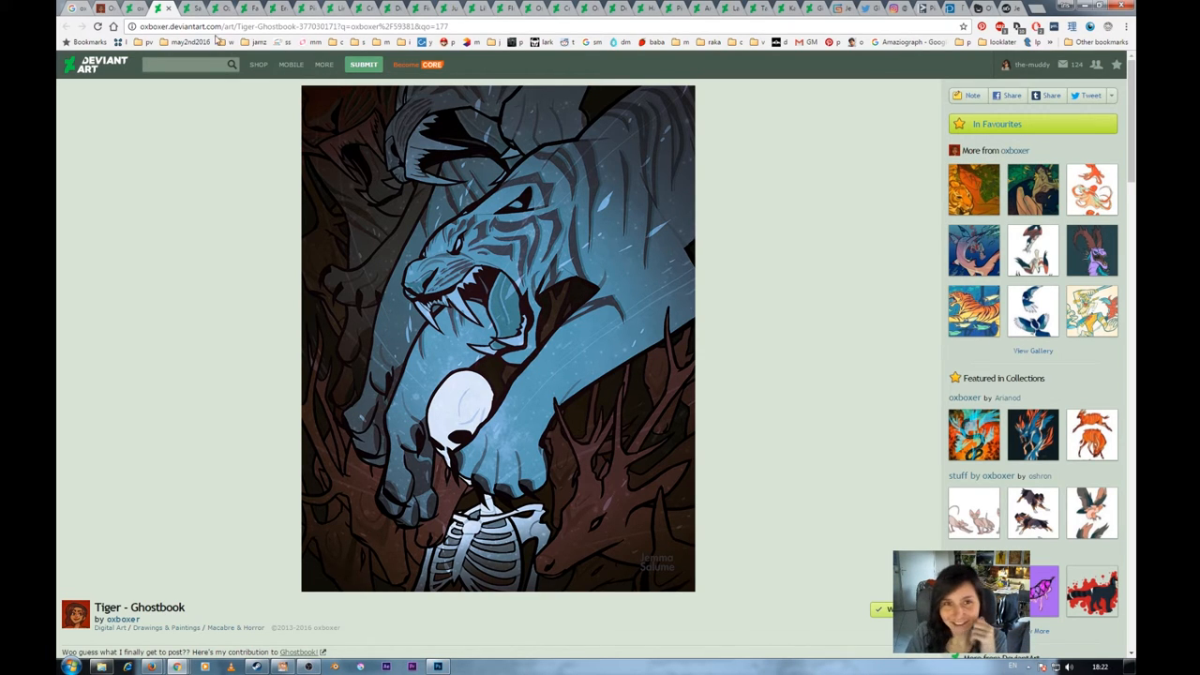
{"action": "mouse_move", "coordinate": [195, 10]}
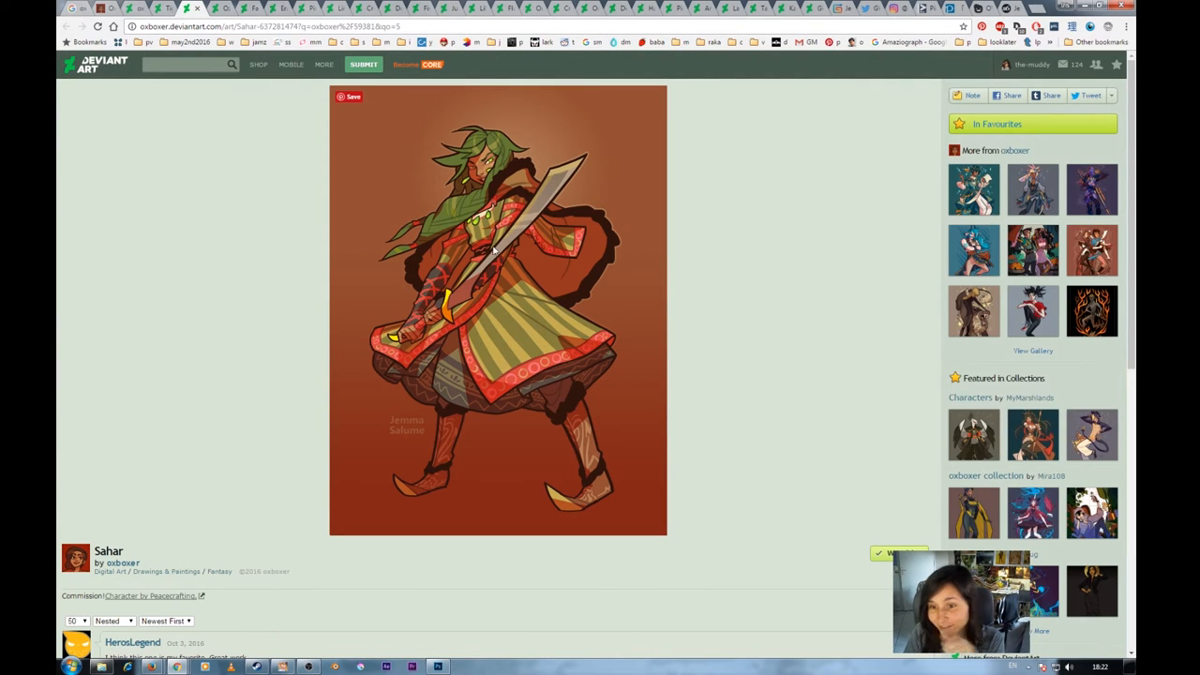
{"action": "mouse_move", "coordinate": [473, 309]}
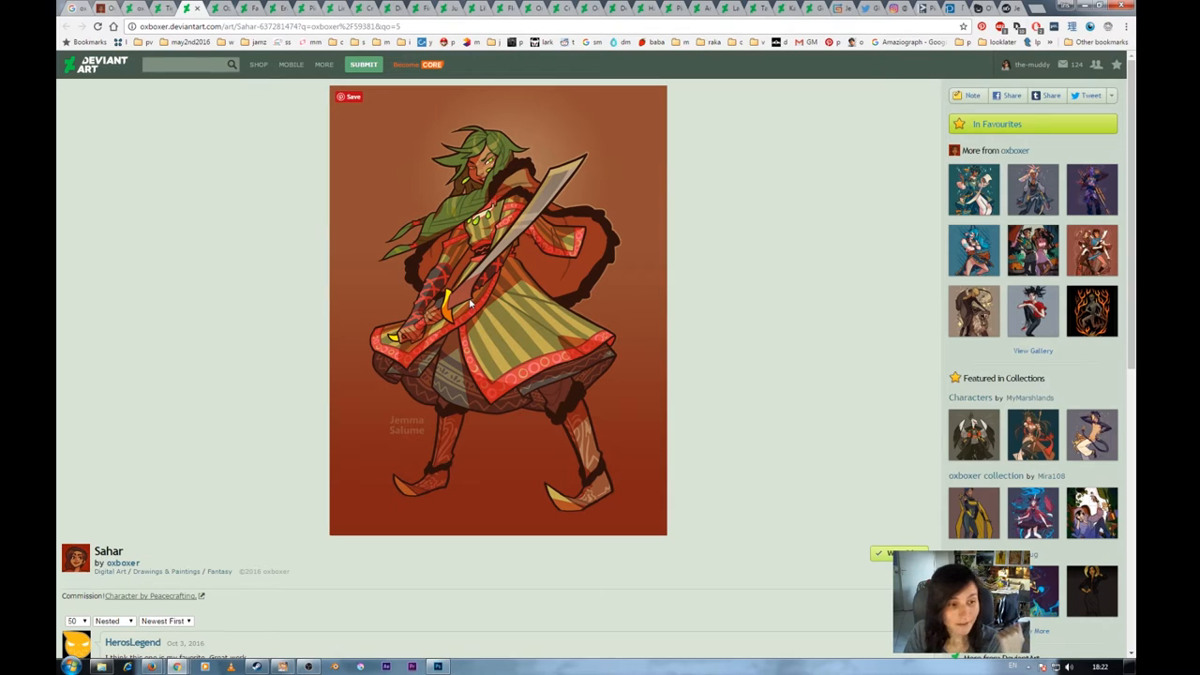
{"action": "mouse_move", "coordinate": [386, 355]}
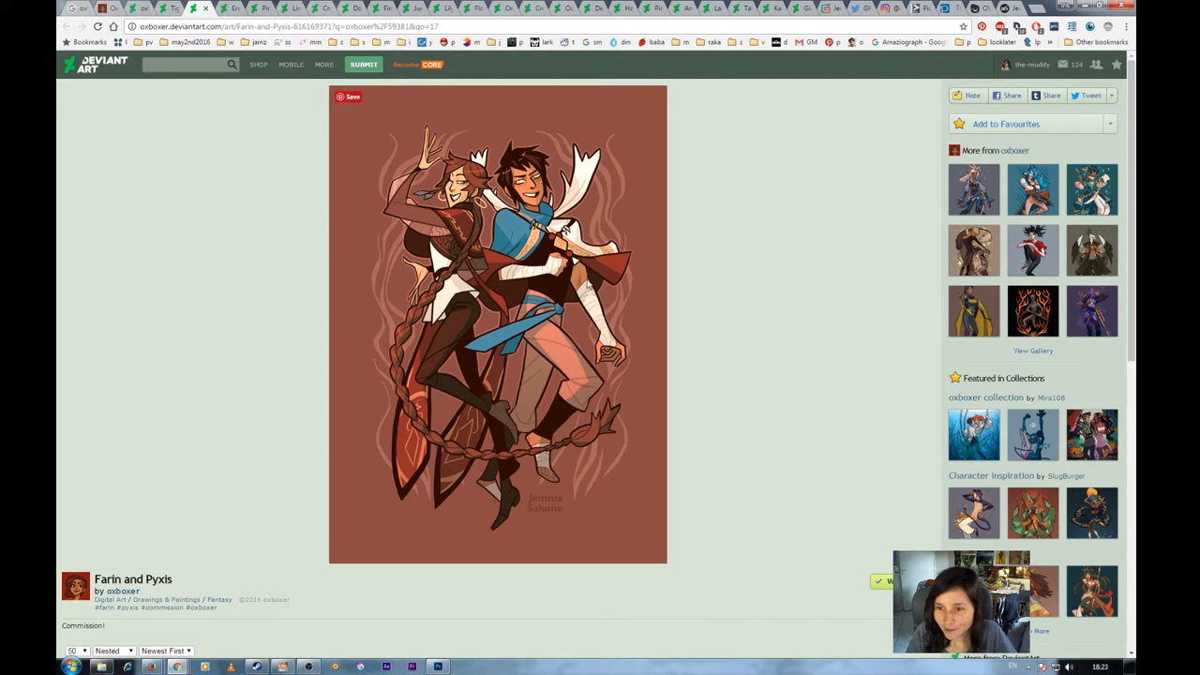
{"action": "mouse_move", "coordinate": [473, 375]}
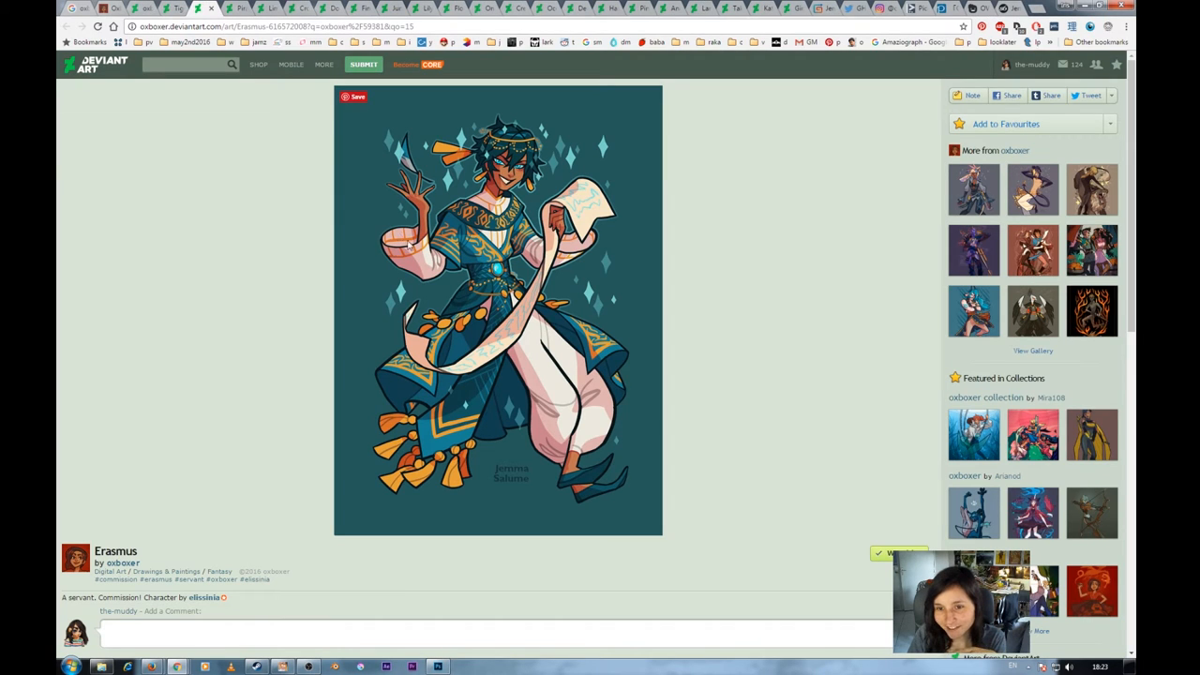
{"action": "mouse_move", "coordinate": [460, 460]}
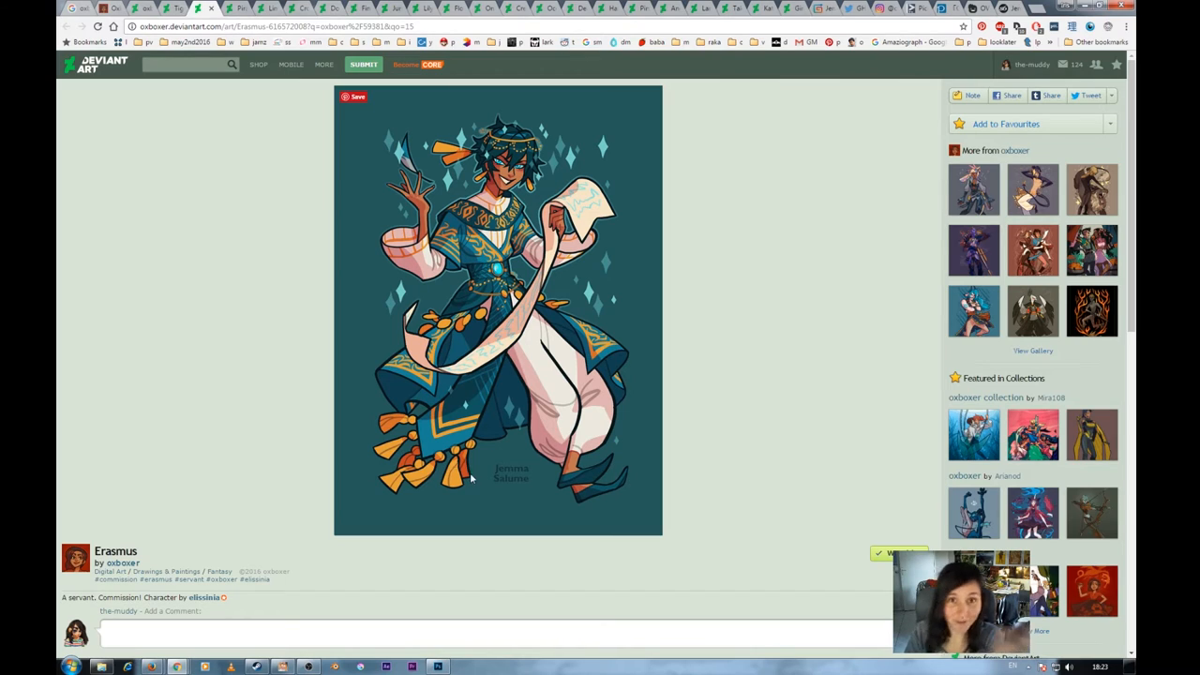
{"action": "mouse_move", "coordinate": [401, 422]}
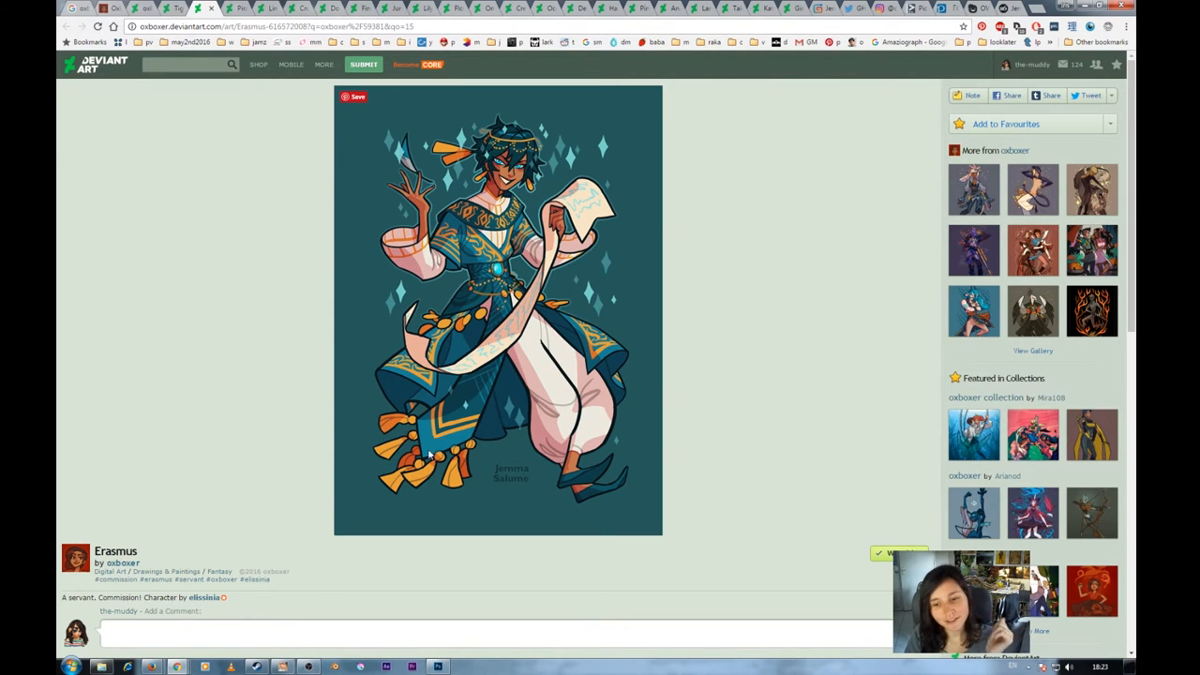
{"action": "mouse_move", "coordinate": [470, 455]}
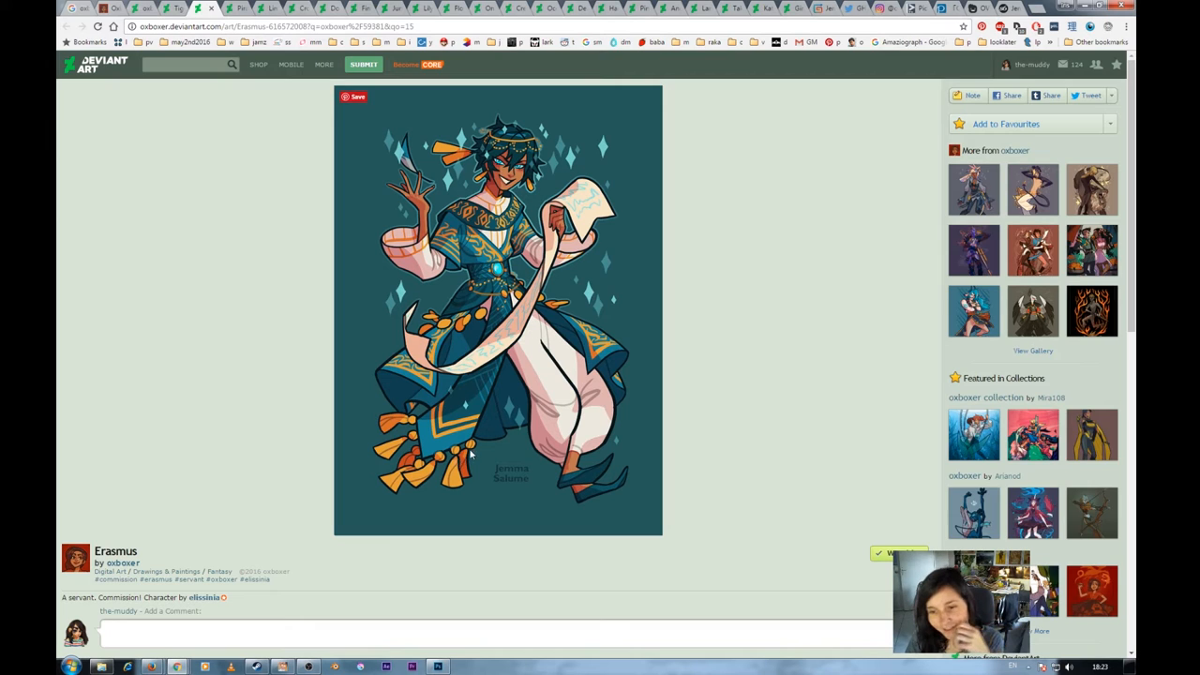
{"action": "mouse_move", "coordinate": [414, 456]}
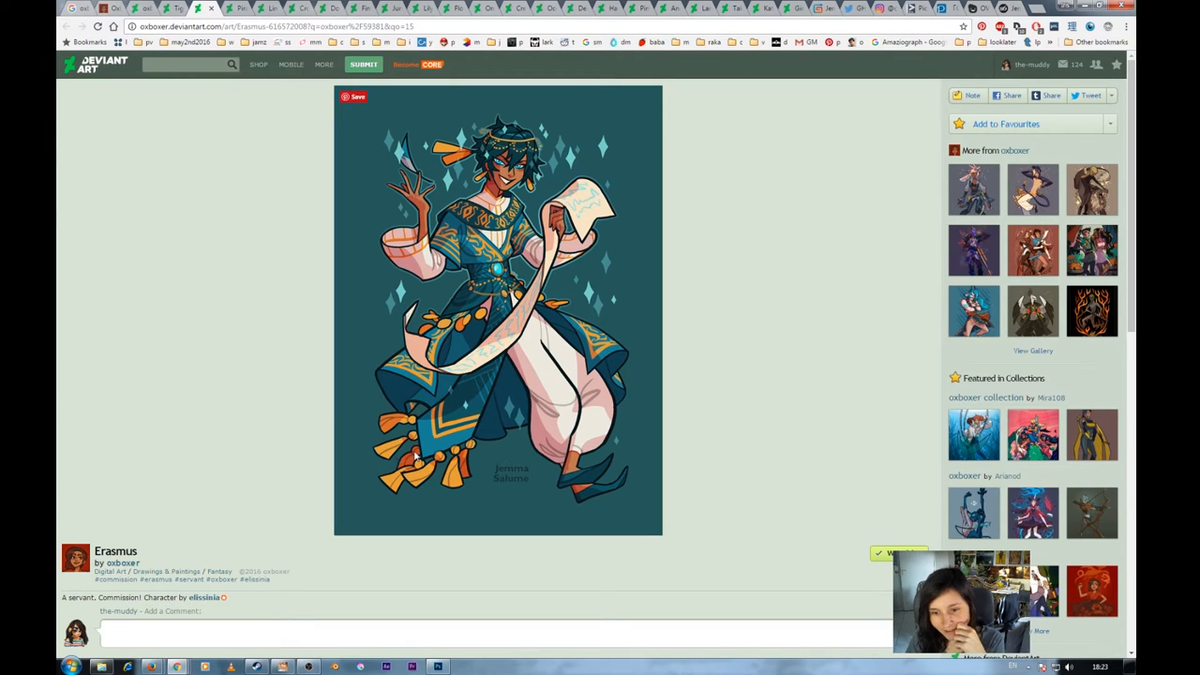
{"action": "mouse_move", "coordinate": [461, 470]}
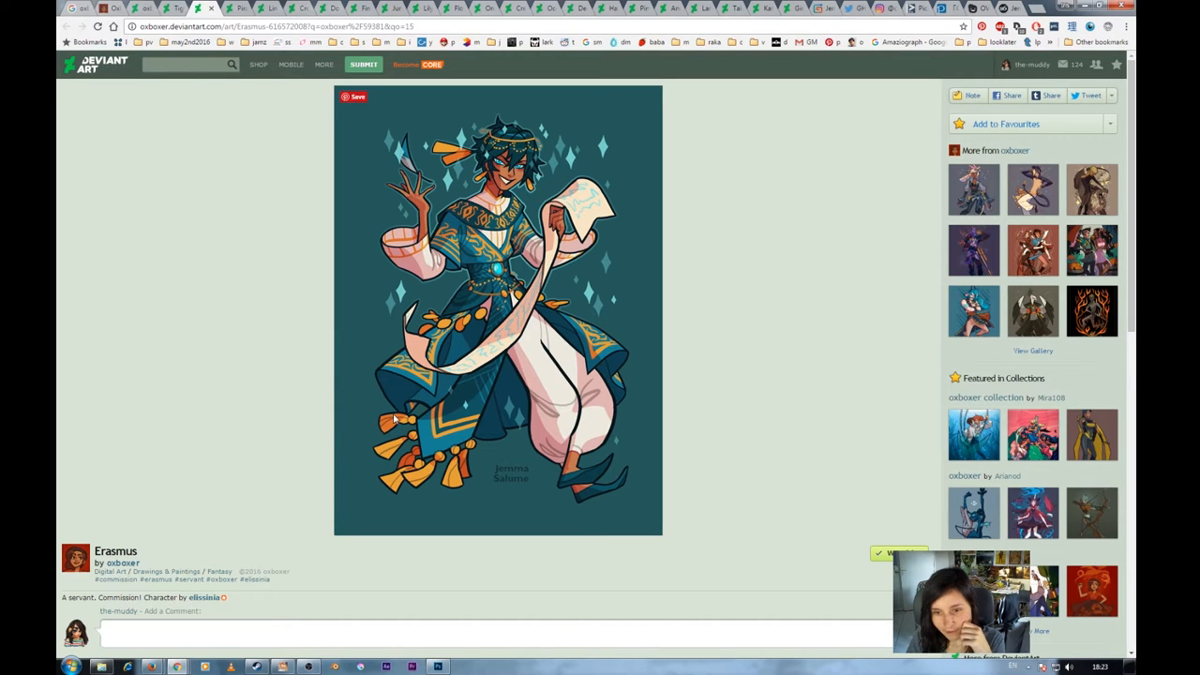
{"action": "mouse_move", "coordinate": [506, 383]}
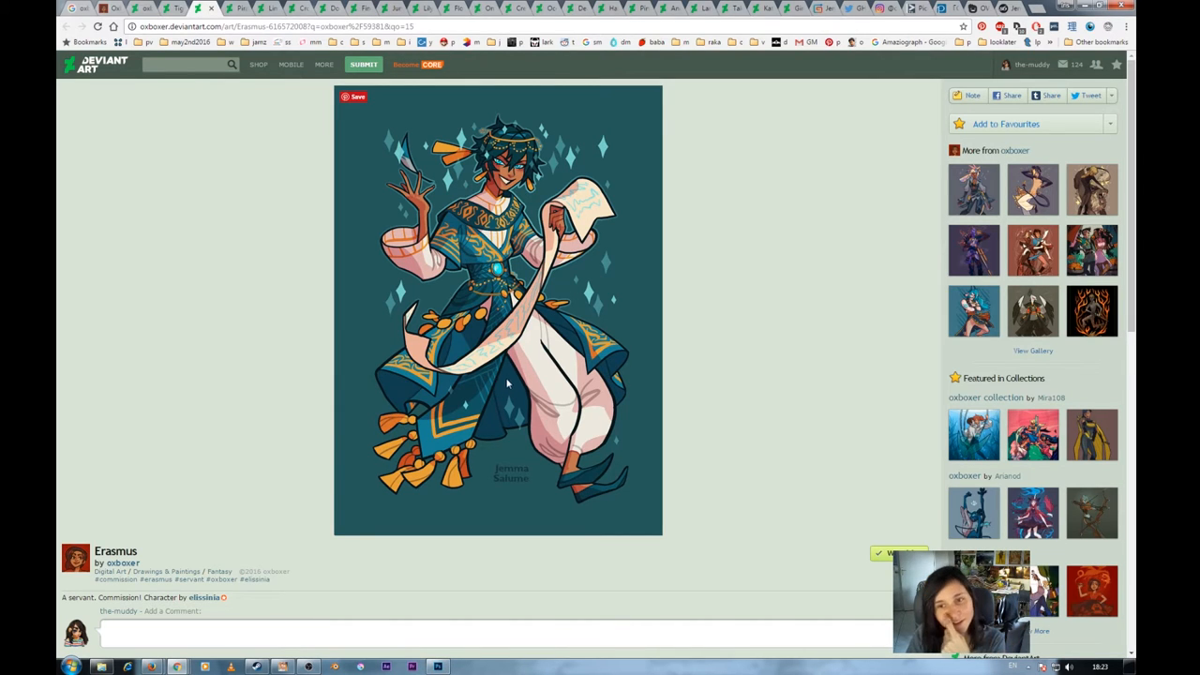
{"action": "mouse_move", "coordinate": [506, 375]}
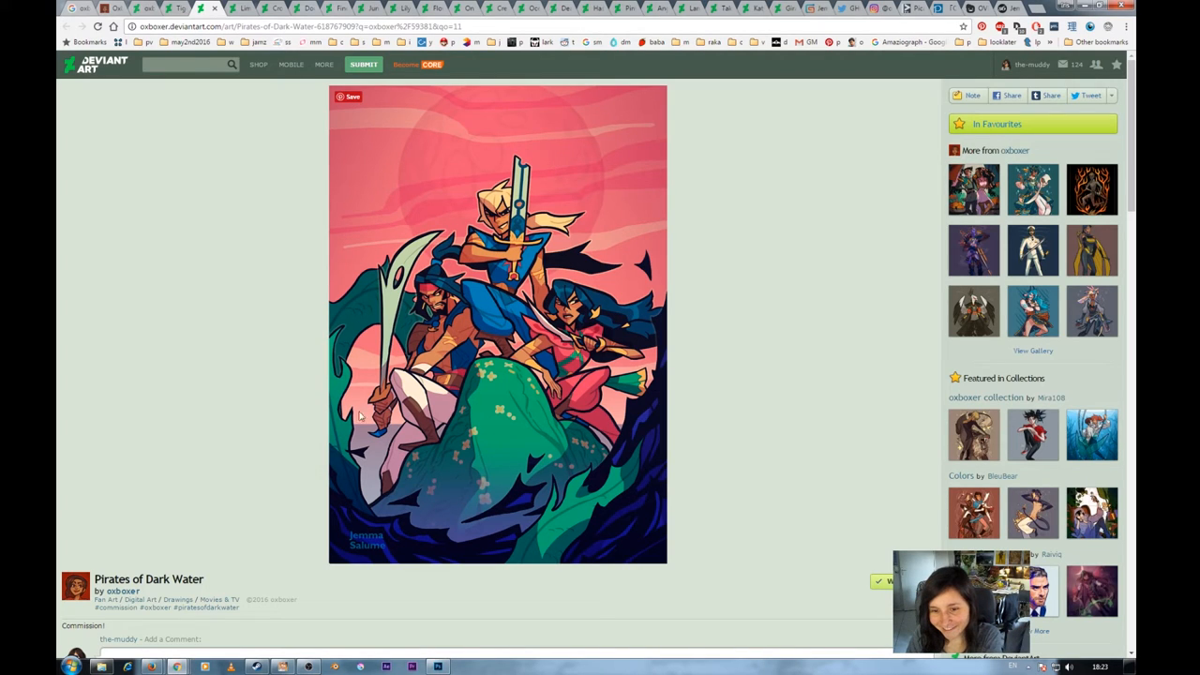
{"action": "mouse_move", "coordinate": [458, 116]}
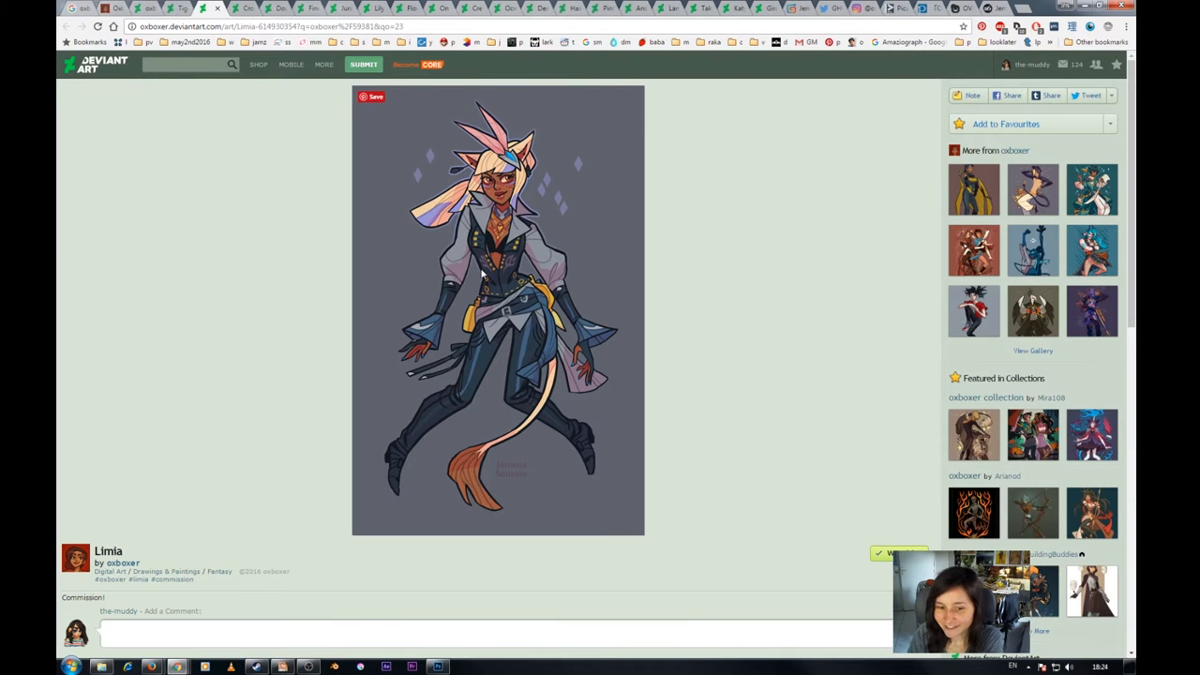
{"action": "mouse_move", "coordinate": [461, 480]}
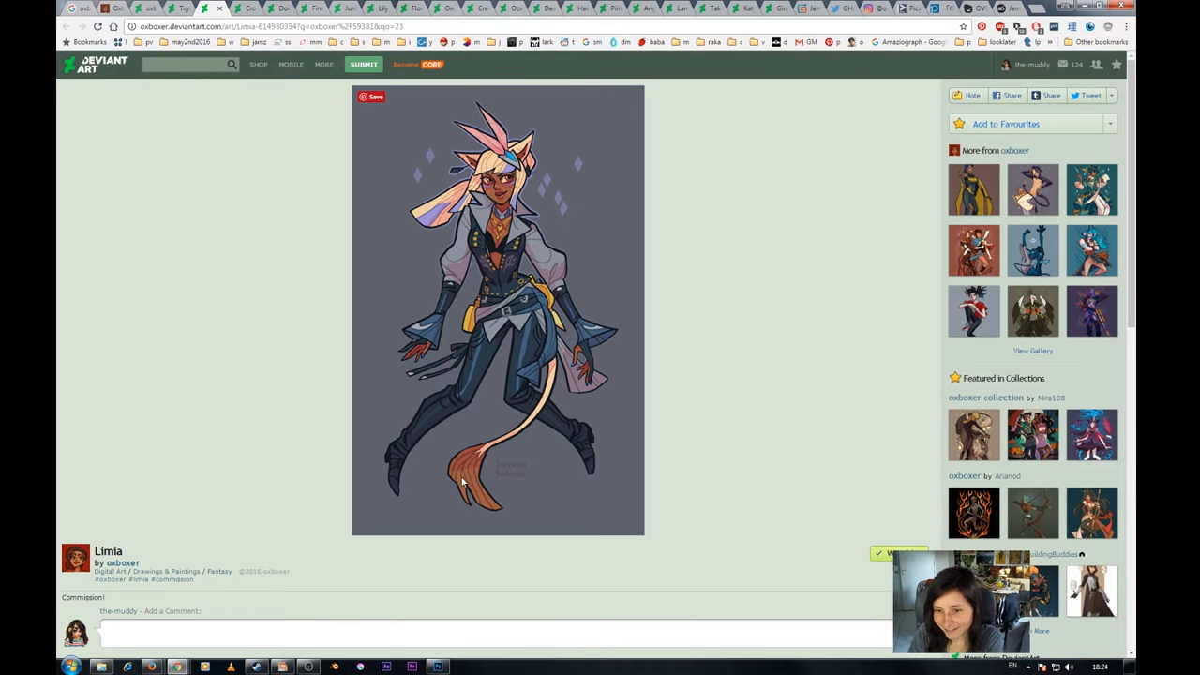
{"action": "mouse_move", "coordinate": [555, 398]}
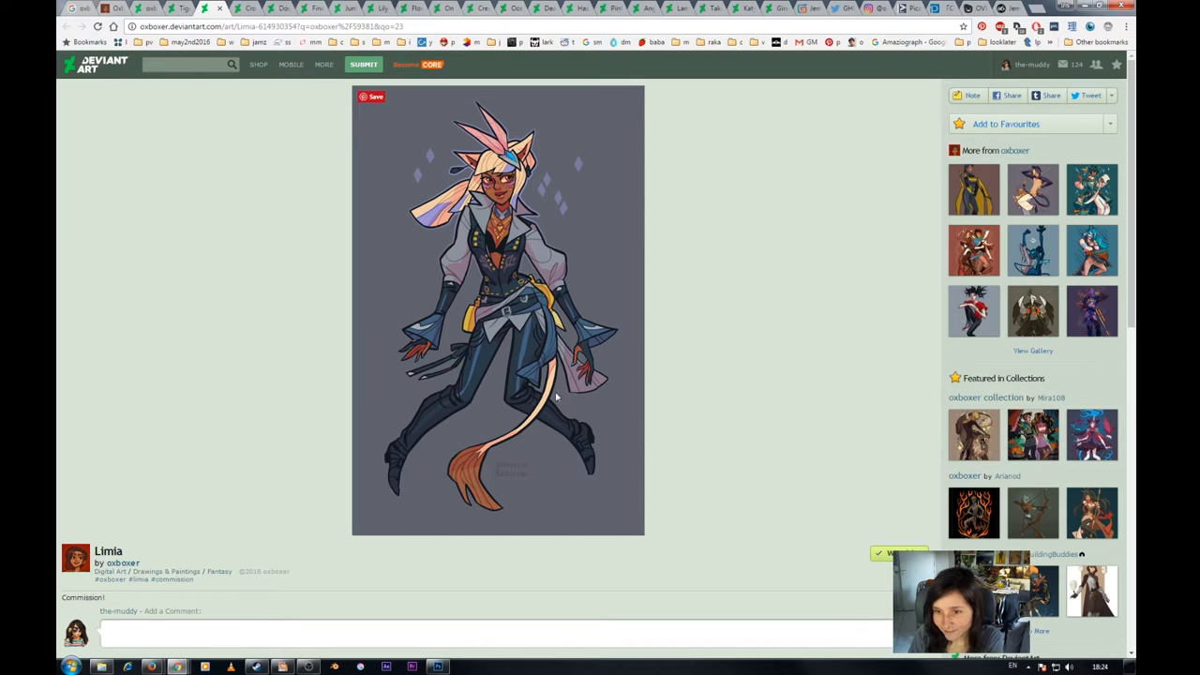
{"action": "mouse_move", "coordinate": [401, 153]}
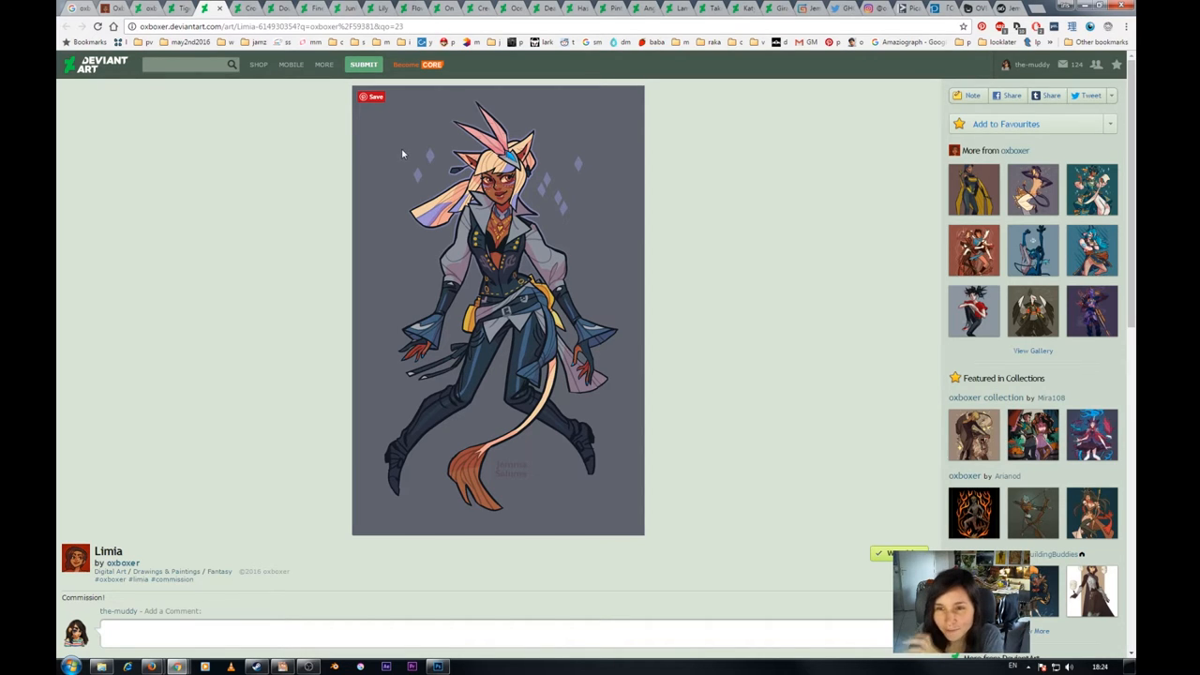
{"action": "mouse_move", "coordinate": [984, 88]}
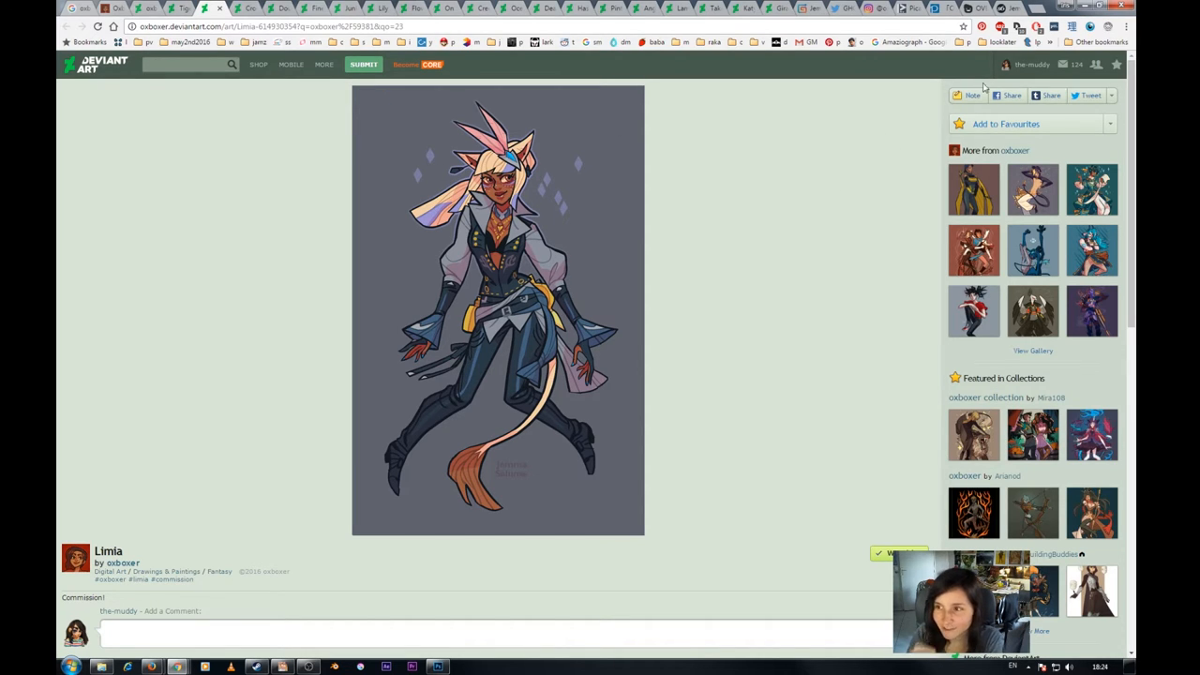
Step: Advance from Pirates of Dark Water to the Limia character illustration
{"action": "left_click", "coordinate": [1005, 124]}
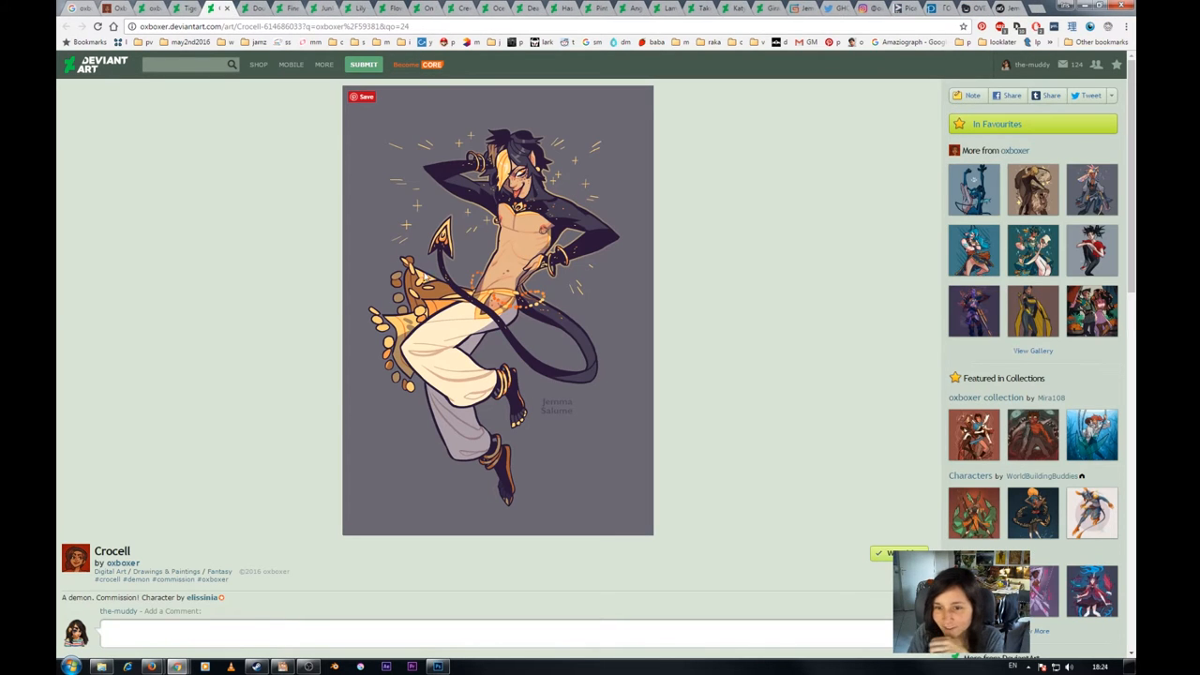
{"action": "mouse_move", "coordinate": [386, 368]}
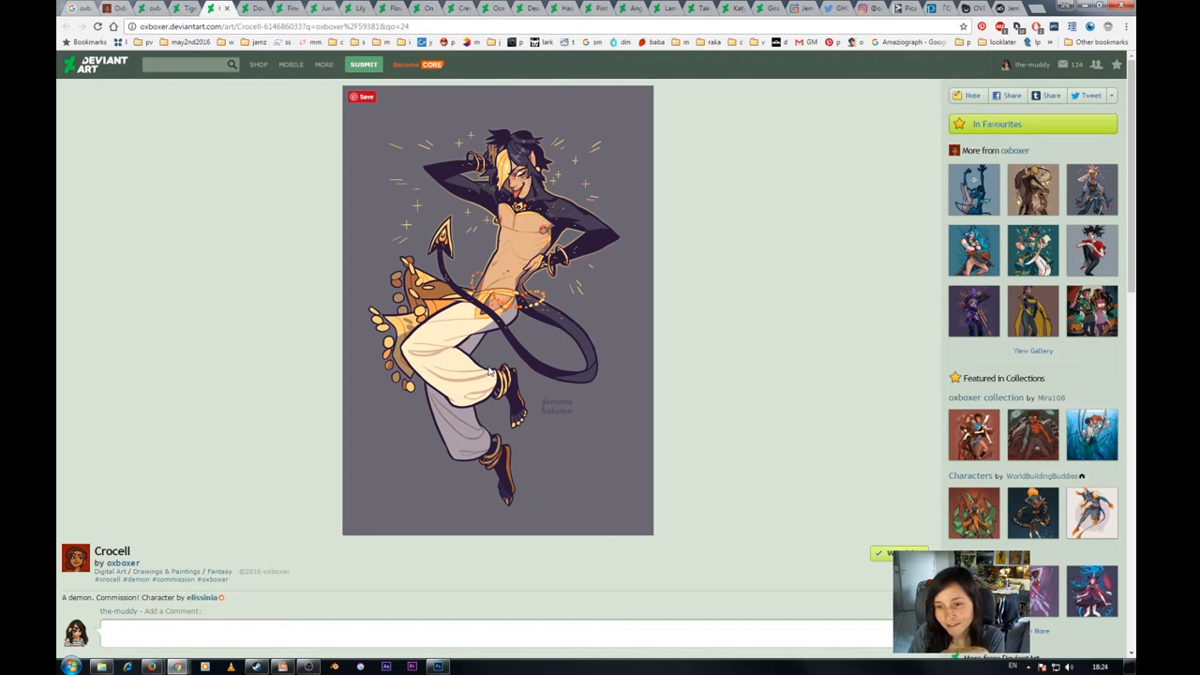
Step: Look down at the Crocell commission's reader comments and back up to the artwork
{"action": "scroll", "scroll_direction": "down", "scroll_amount": 3}
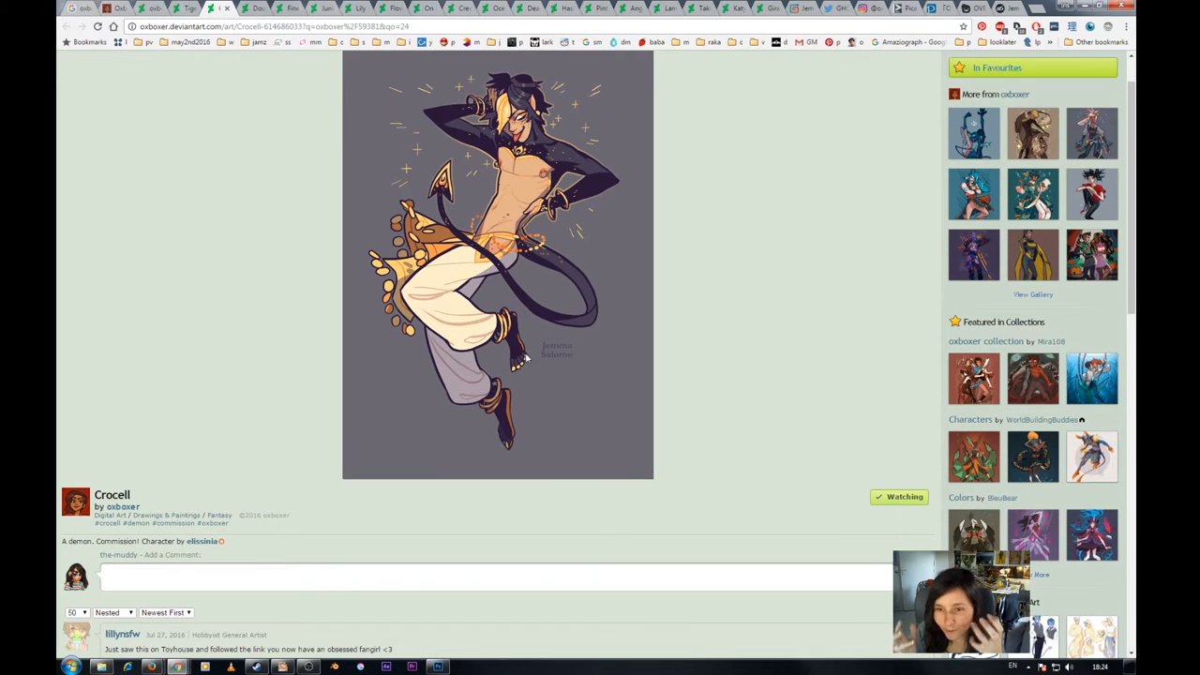
{"action": "scroll", "scroll_direction": "up", "scroll_amount": 3}
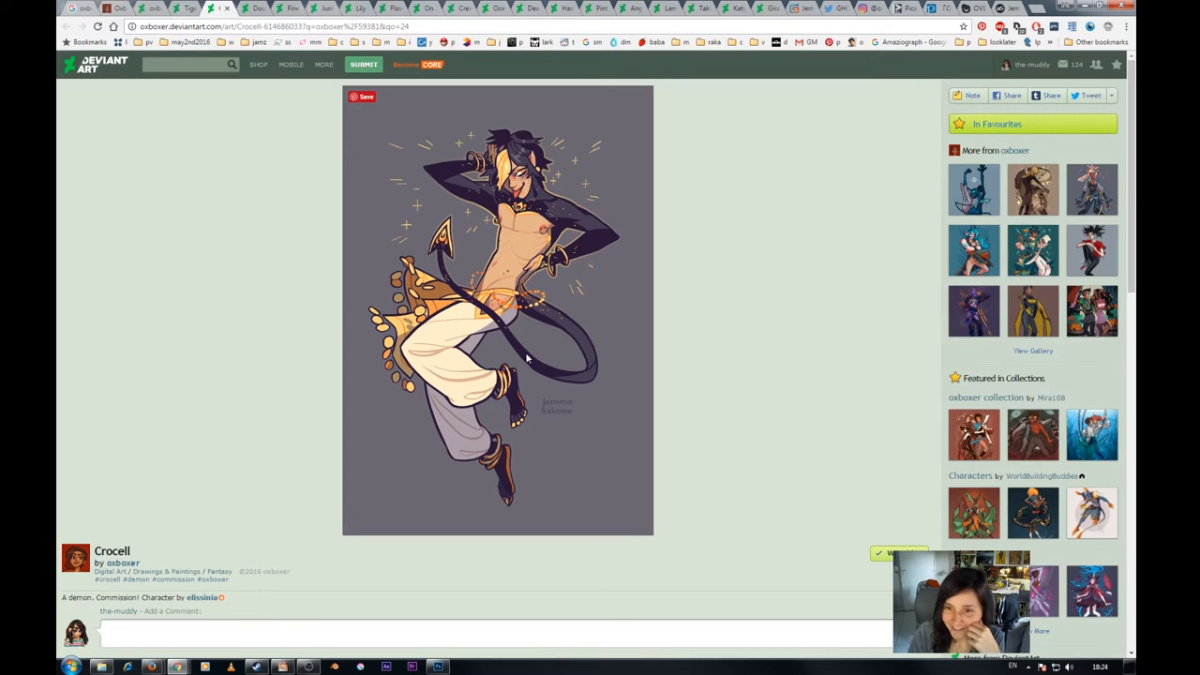
{"action": "mouse_move", "coordinate": [461, 263]}
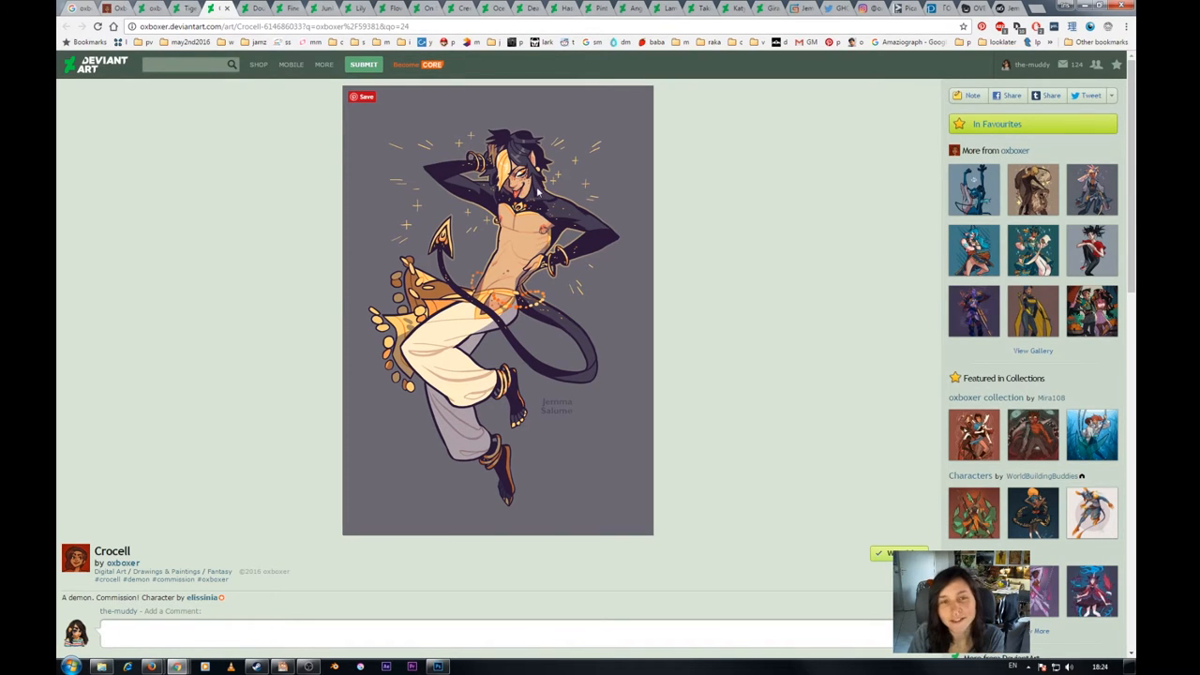
{"action": "mouse_move", "coordinate": [466, 293]}
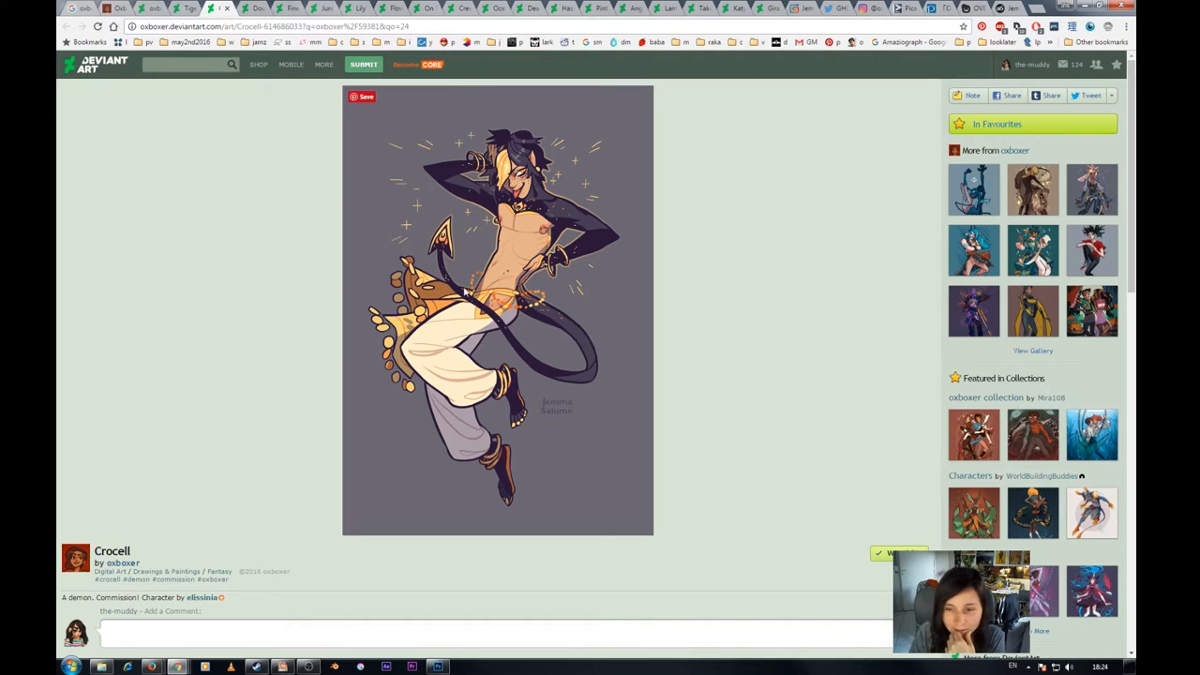
{"action": "mouse_move", "coordinate": [542, 285]}
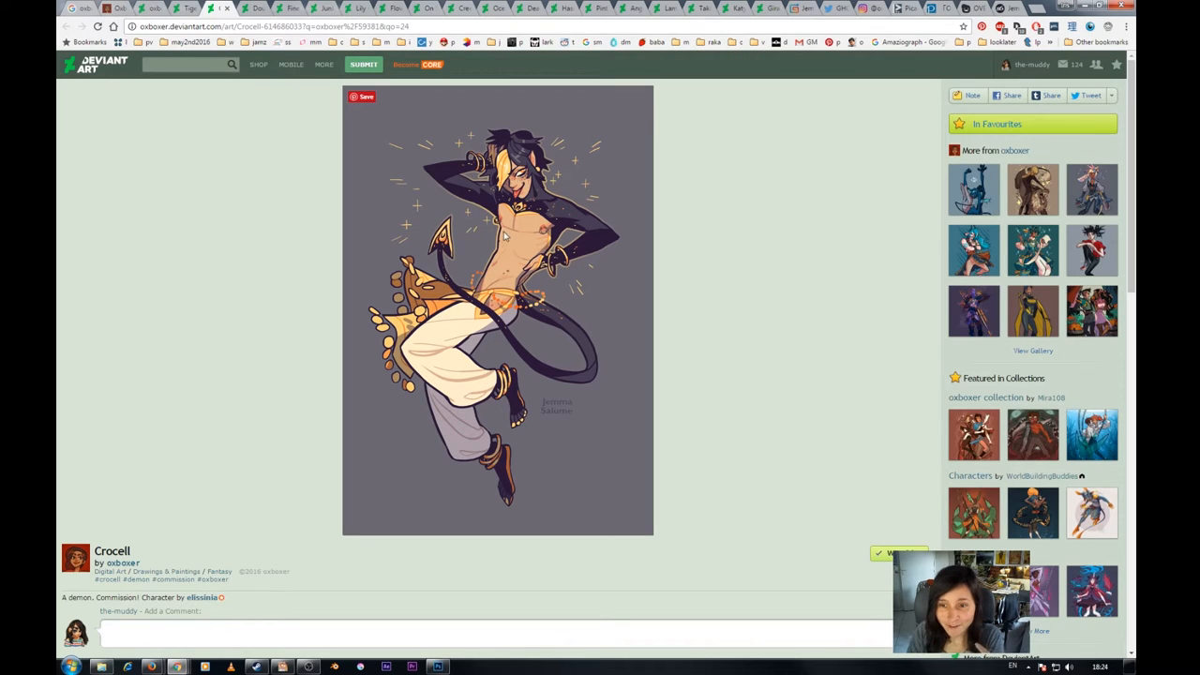
{"action": "mouse_move", "coordinate": [540, 315]}
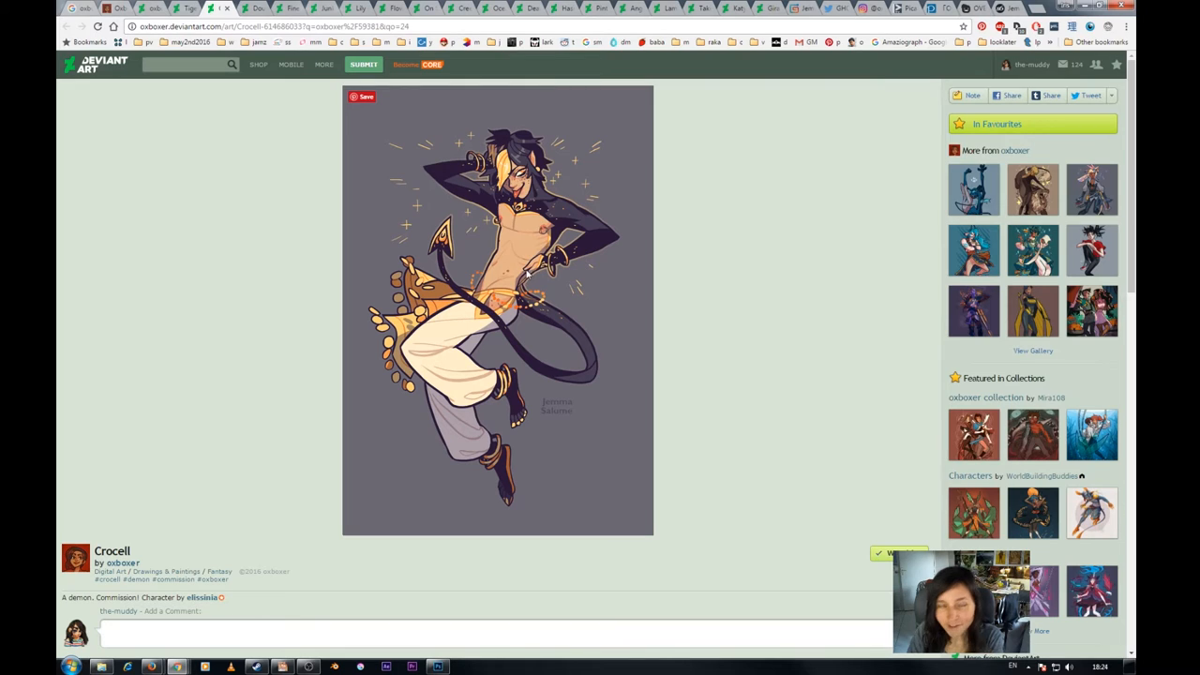
{"action": "mouse_move", "coordinate": [506, 240]}
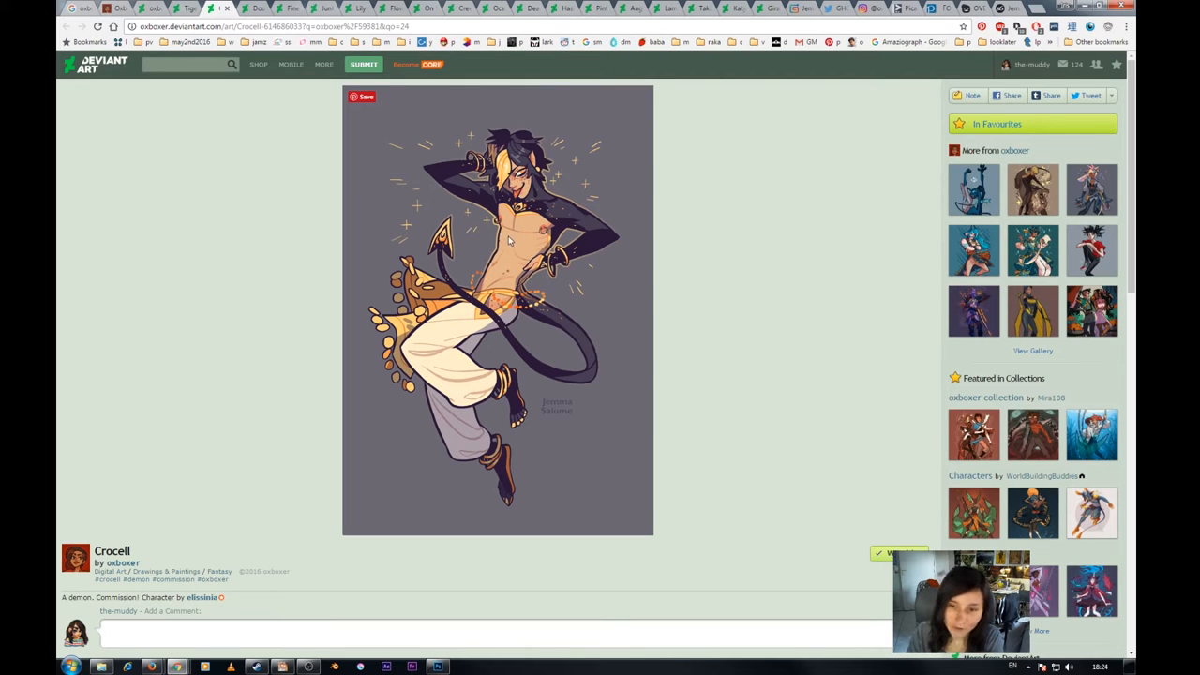
{"action": "mouse_move", "coordinate": [478, 309]}
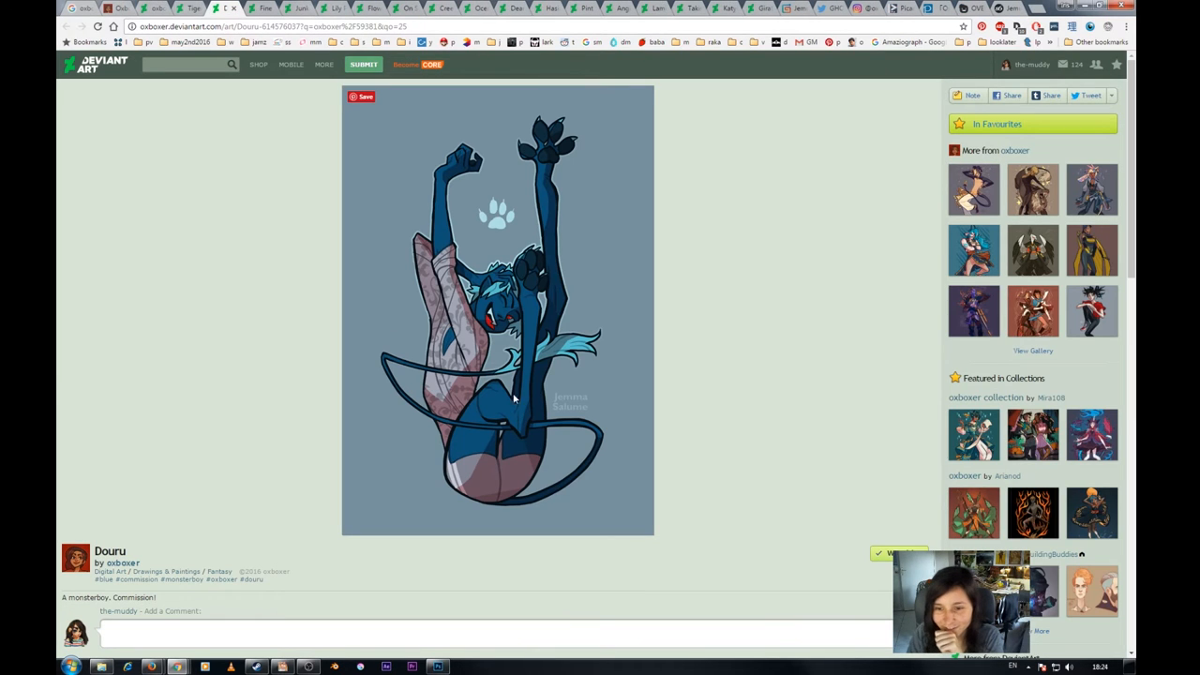
{"action": "mouse_move", "coordinate": [478, 360]}
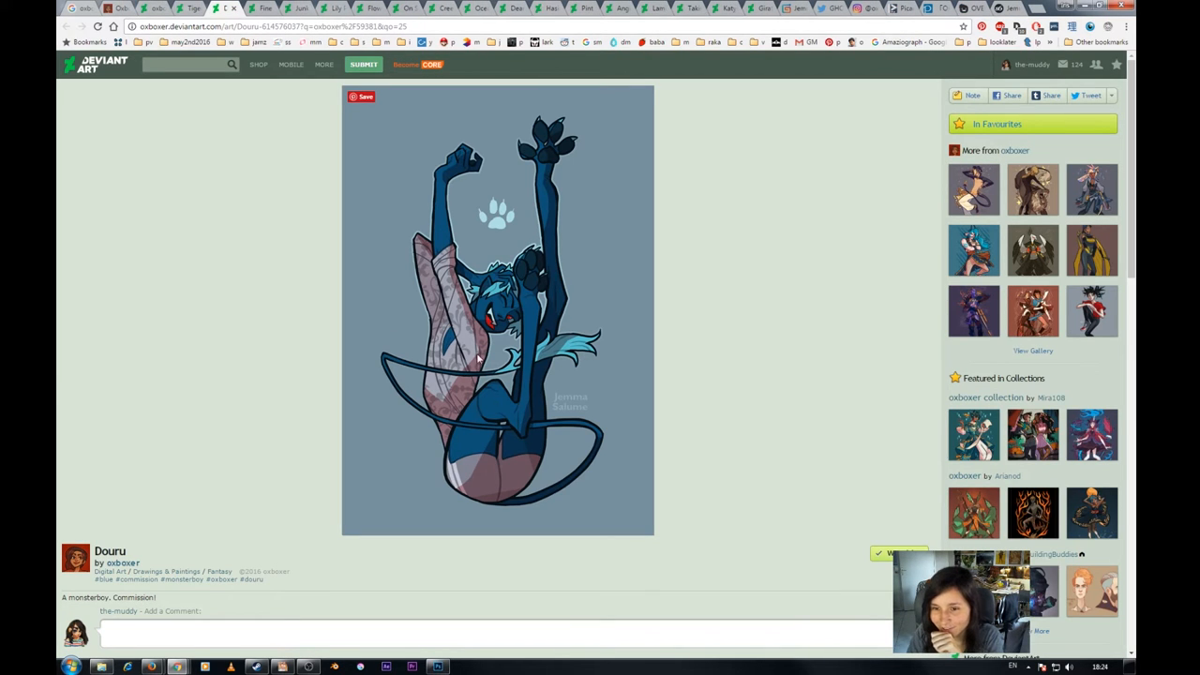
{"action": "mouse_move", "coordinate": [502, 435]}
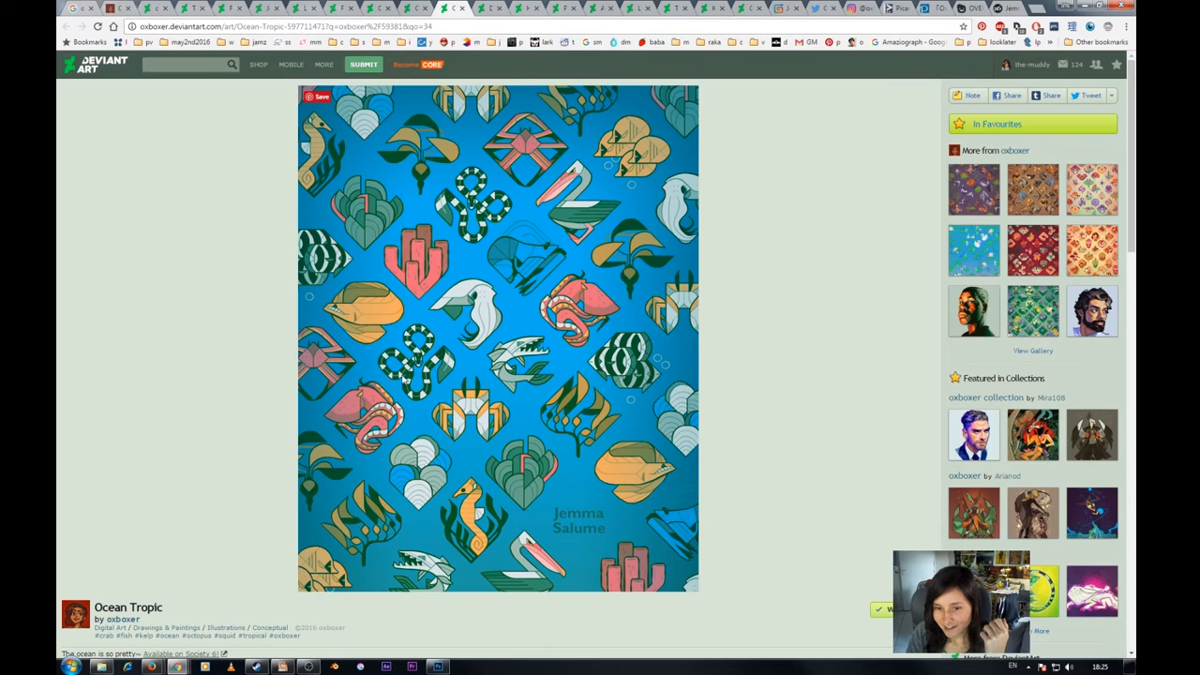
{"action": "mouse_move", "coordinate": [365, 312]}
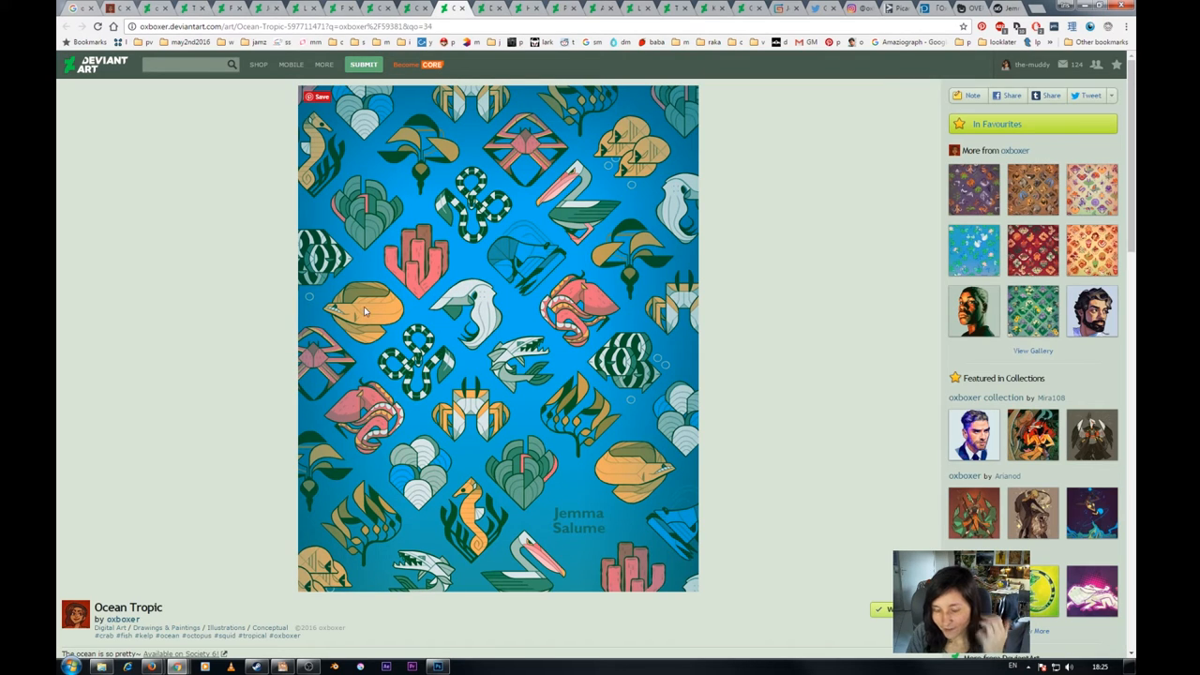
{"action": "mouse_move", "coordinate": [473, 309]}
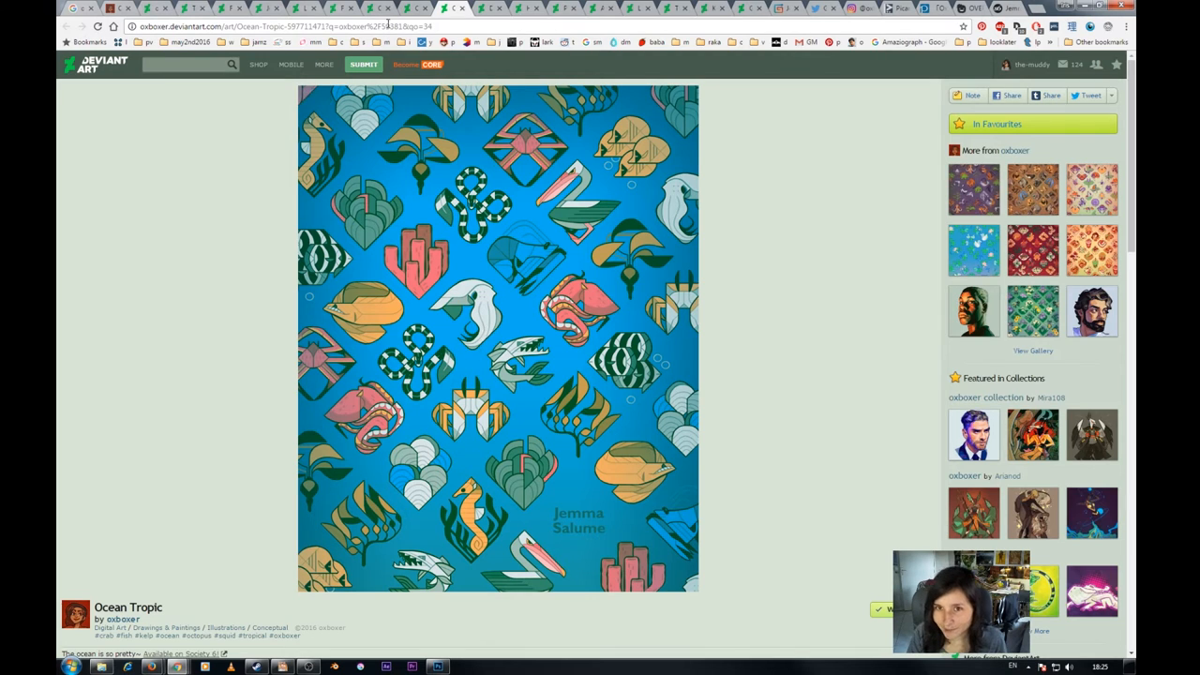
Step: Page from Ocean Tropic past Flower Garden through the pattern series, glancing down the Dearly Departed page
{"action": "left_click", "coordinate": [319, 7]}
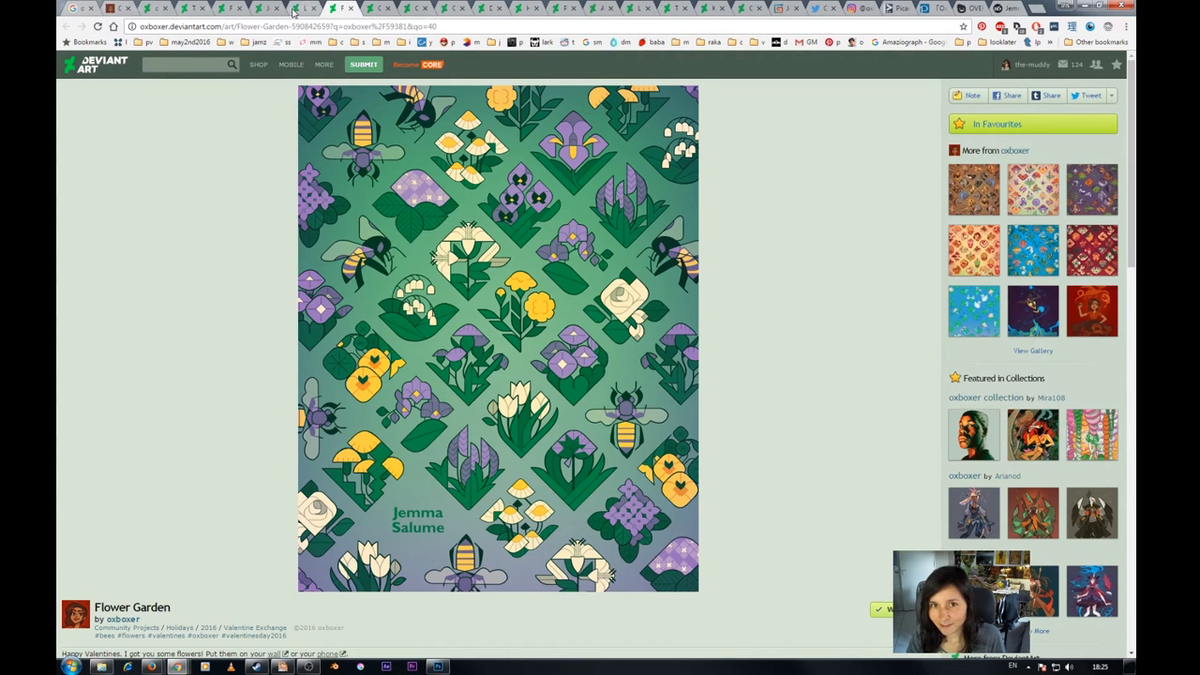
{"action": "left_click", "coordinate": [272, 8]}
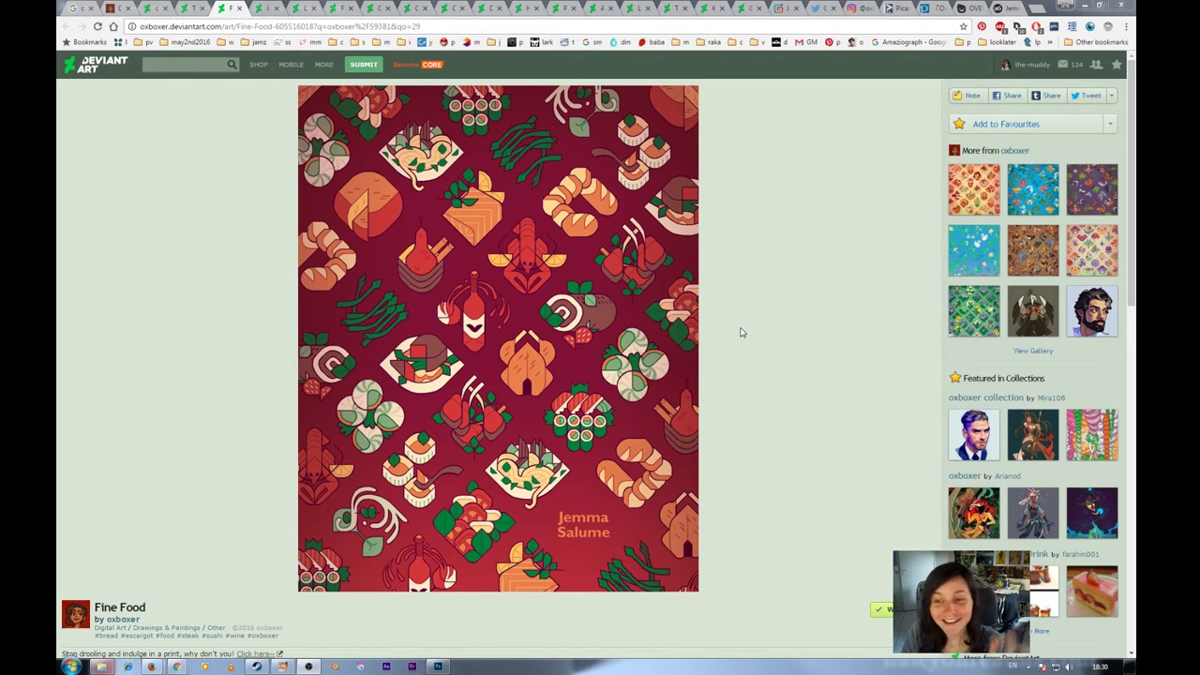
{"action": "mouse_move", "coordinate": [539, 319]}
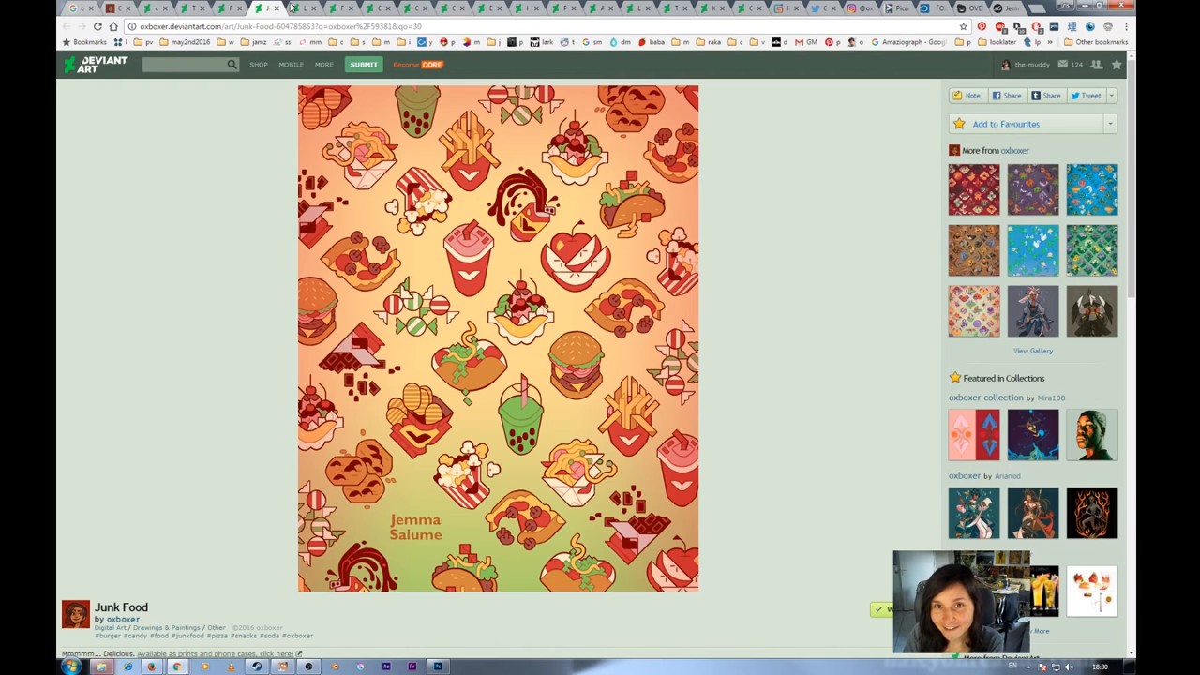
{"action": "mouse_move", "coordinate": [309, 7]}
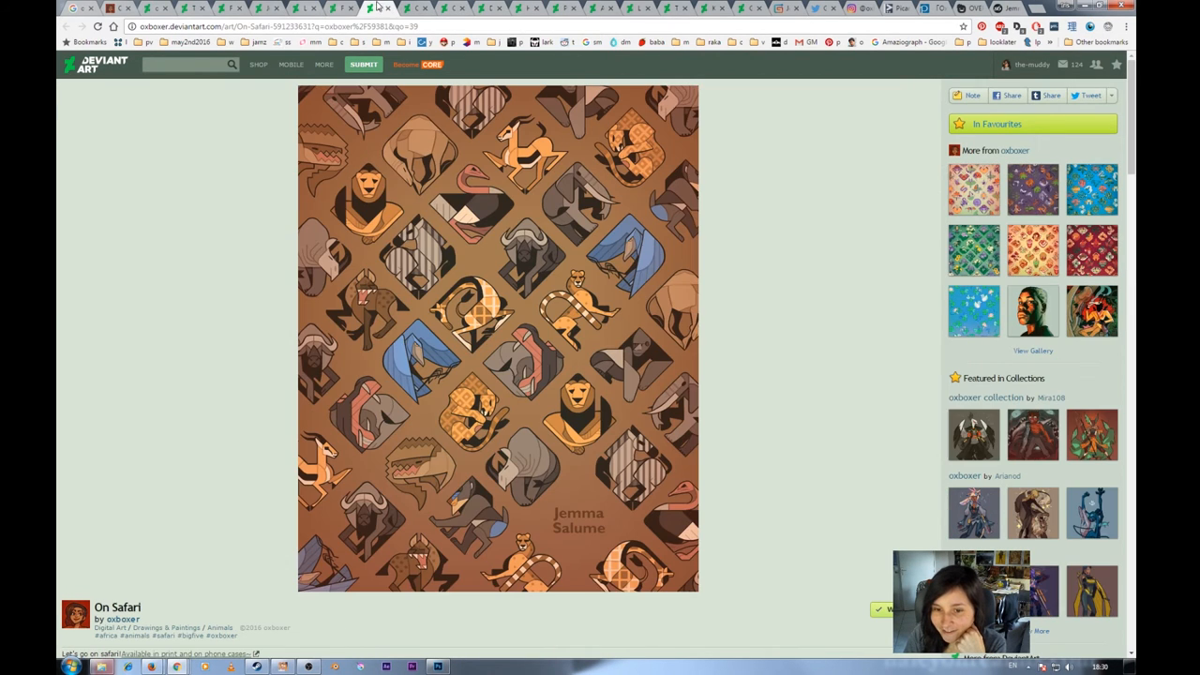
{"action": "mouse_move", "coordinate": [495, 240]}
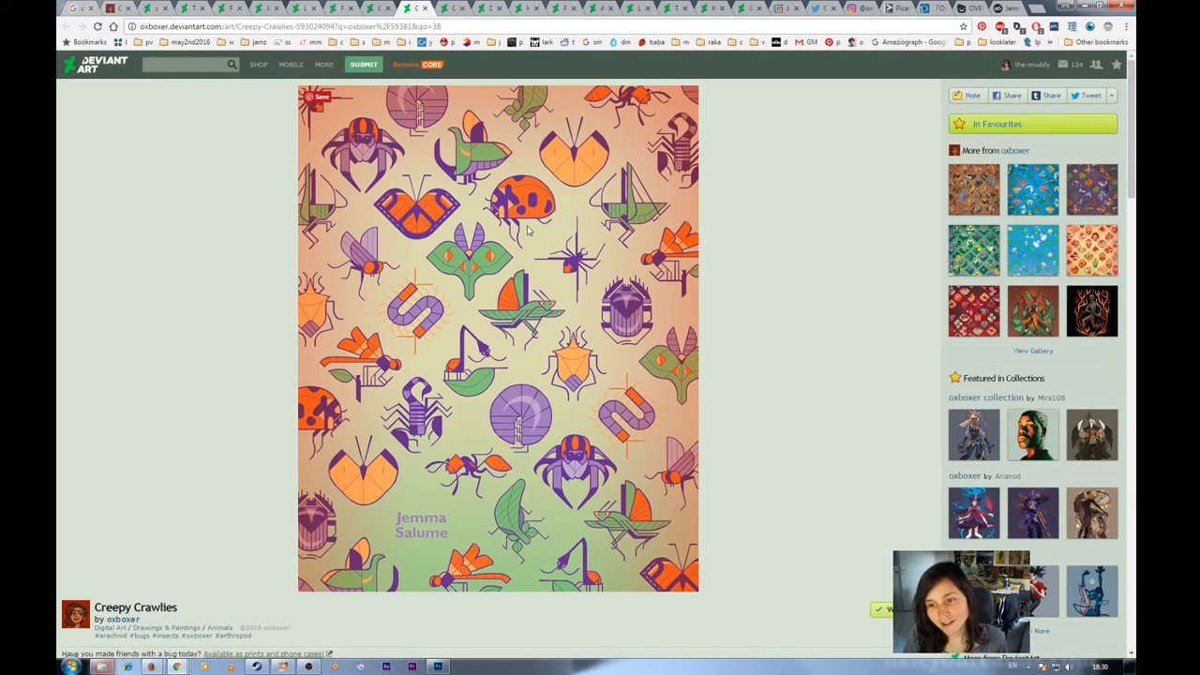
{"action": "mouse_move", "coordinate": [503, 409]}
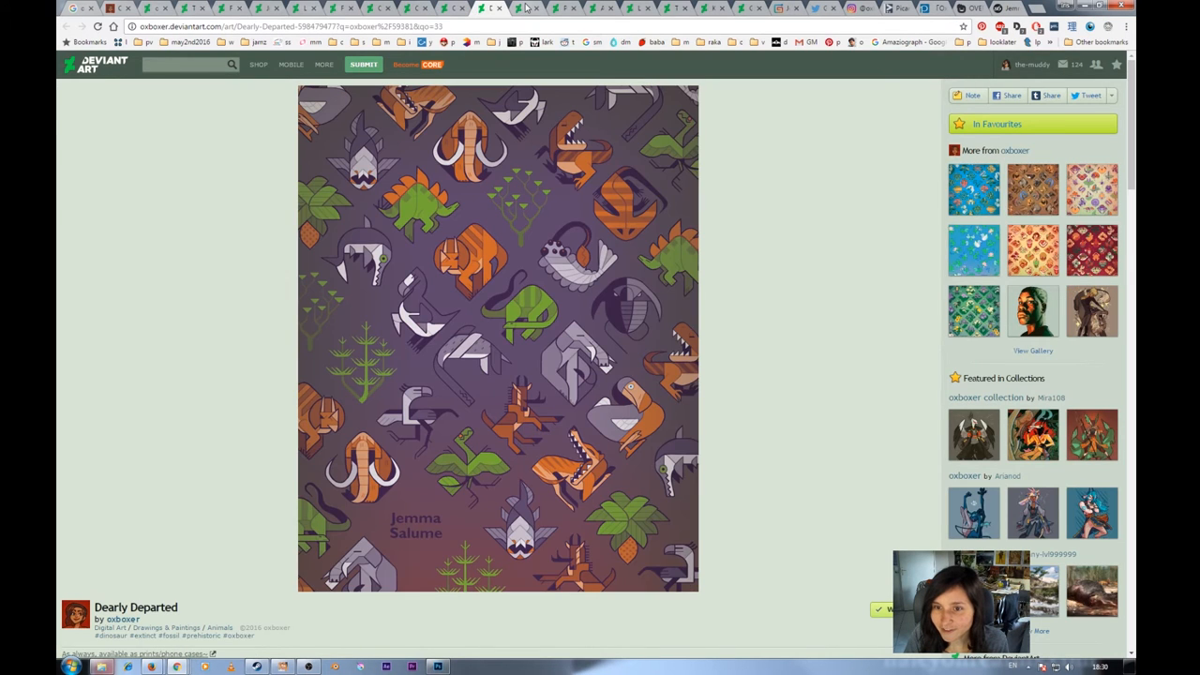
{"action": "scroll", "scroll_direction": "down", "scroll_amount": 3}
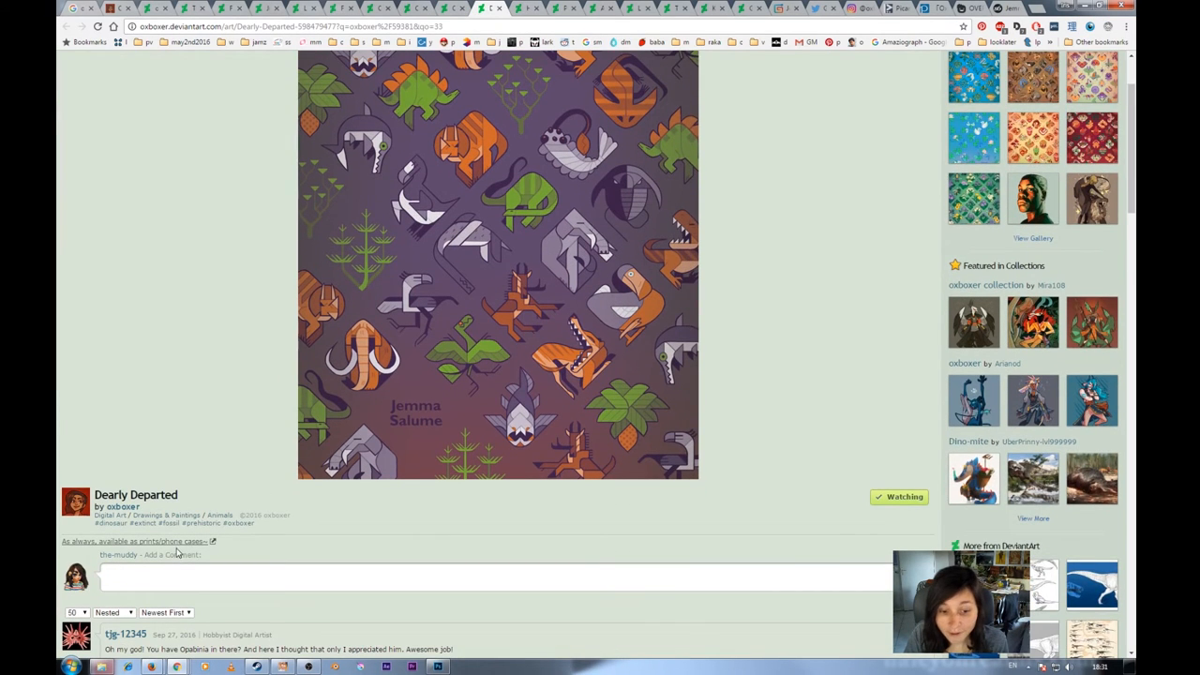
{"action": "scroll", "scroll_direction": "up", "scroll_amount": 3}
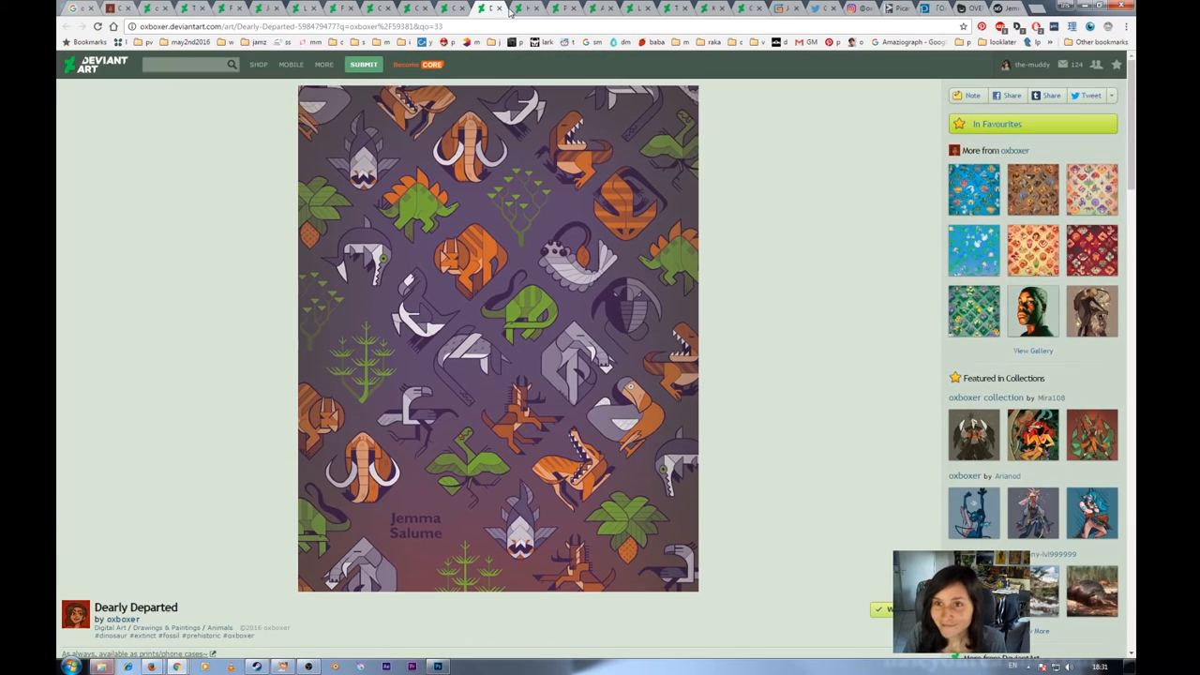
Step: Move on to the Hasim lion-rider commission and glance down its page
{"action": "left_click", "coordinate": [510, 7]}
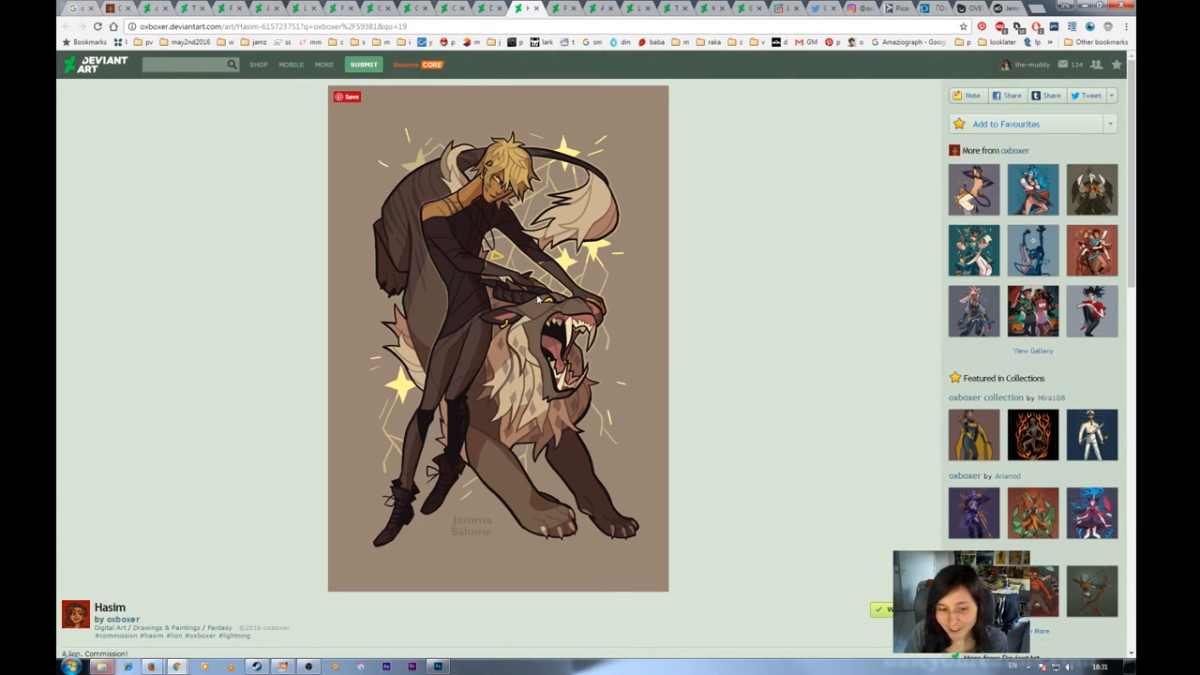
{"action": "scroll", "scroll_direction": "down", "scroll_amount": 3}
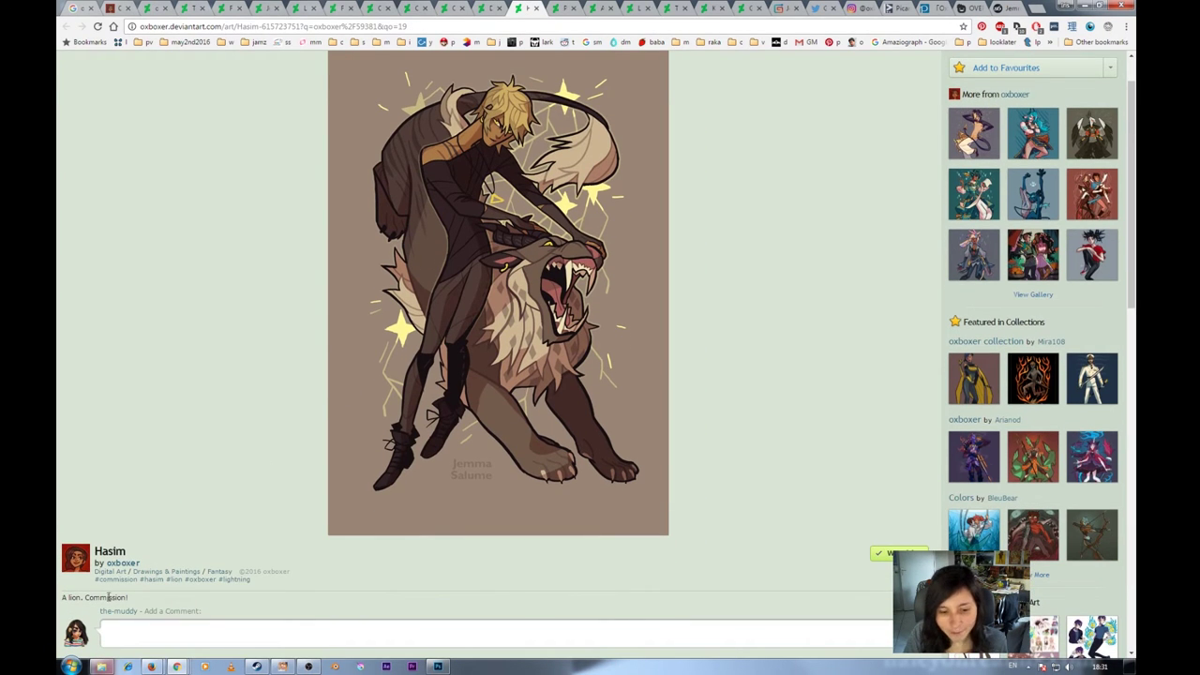
{"action": "scroll", "scroll_direction": "up", "scroll_amount": 3}
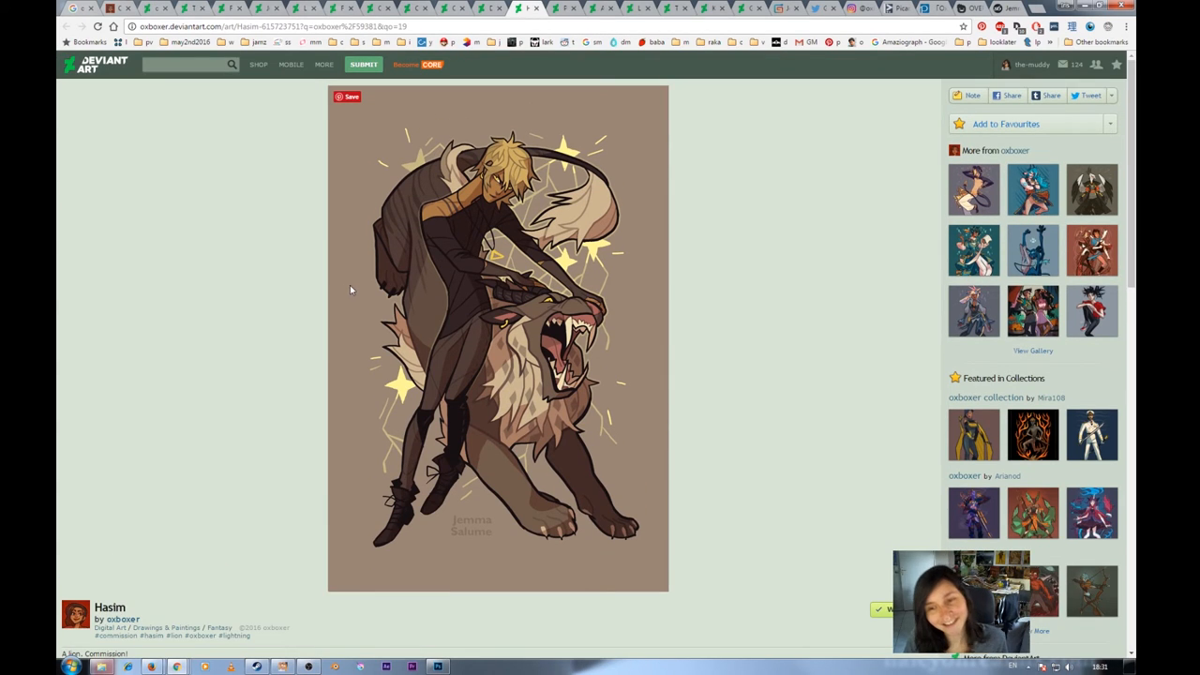
{"action": "mouse_move", "coordinate": [528, 383]}
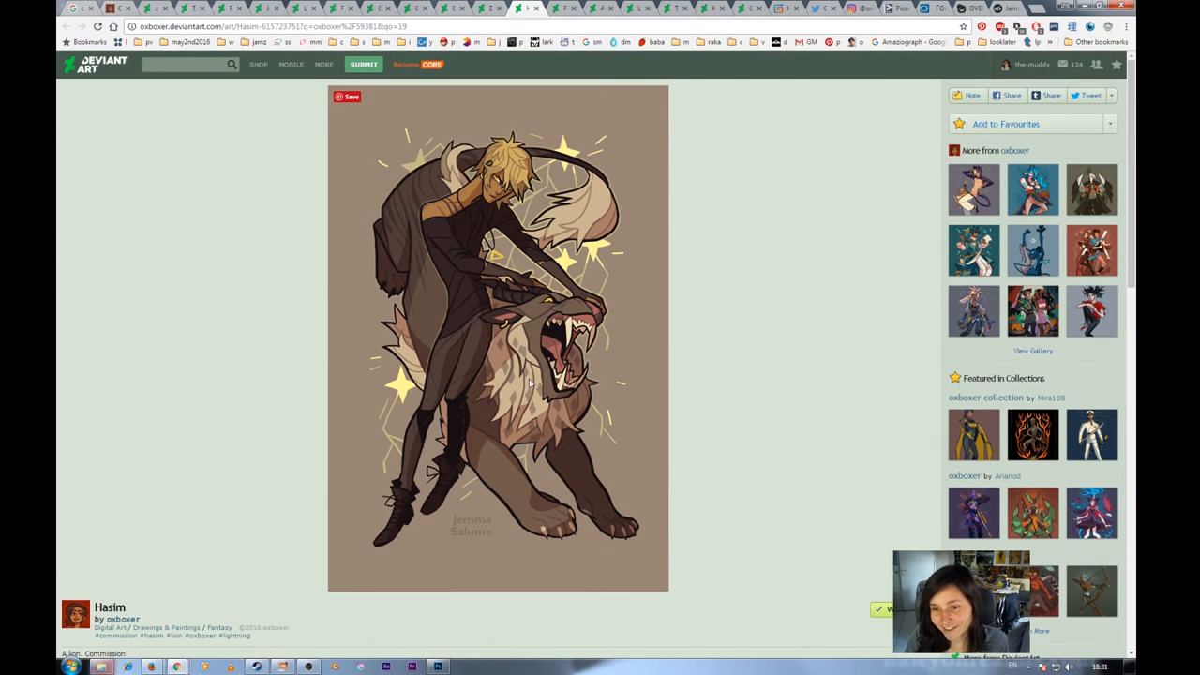
{"action": "mouse_move", "coordinate": [476, 398]}
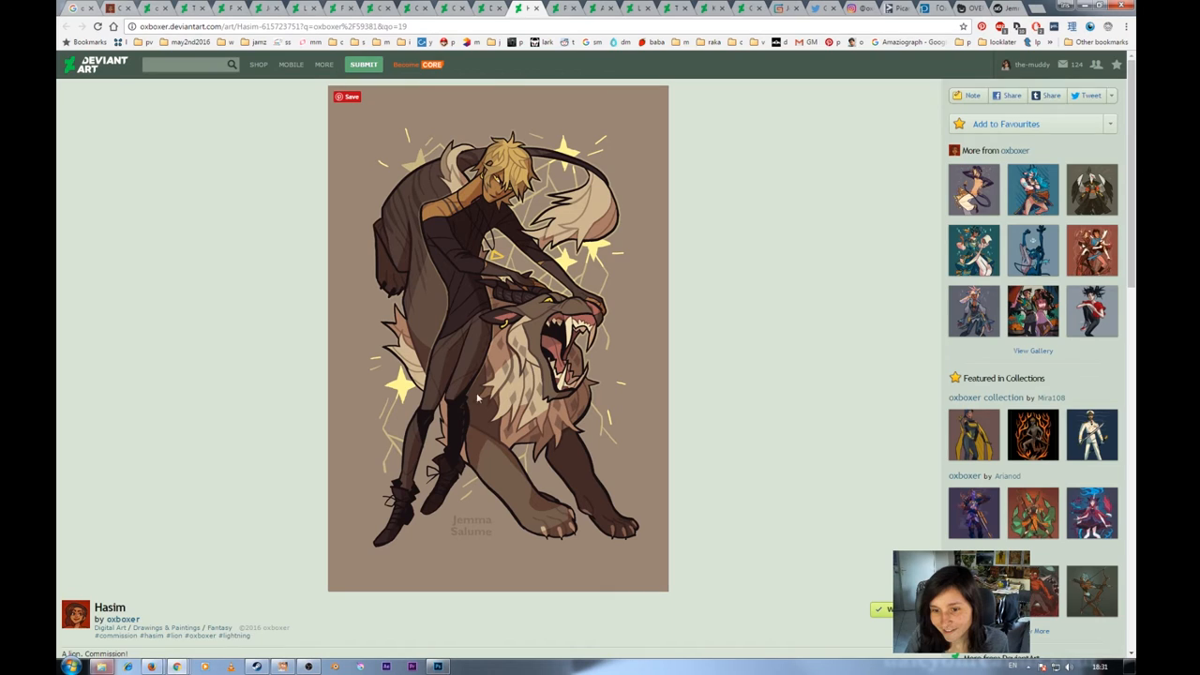
{"action": "mouse_move", "coordinate": [428, 403]}
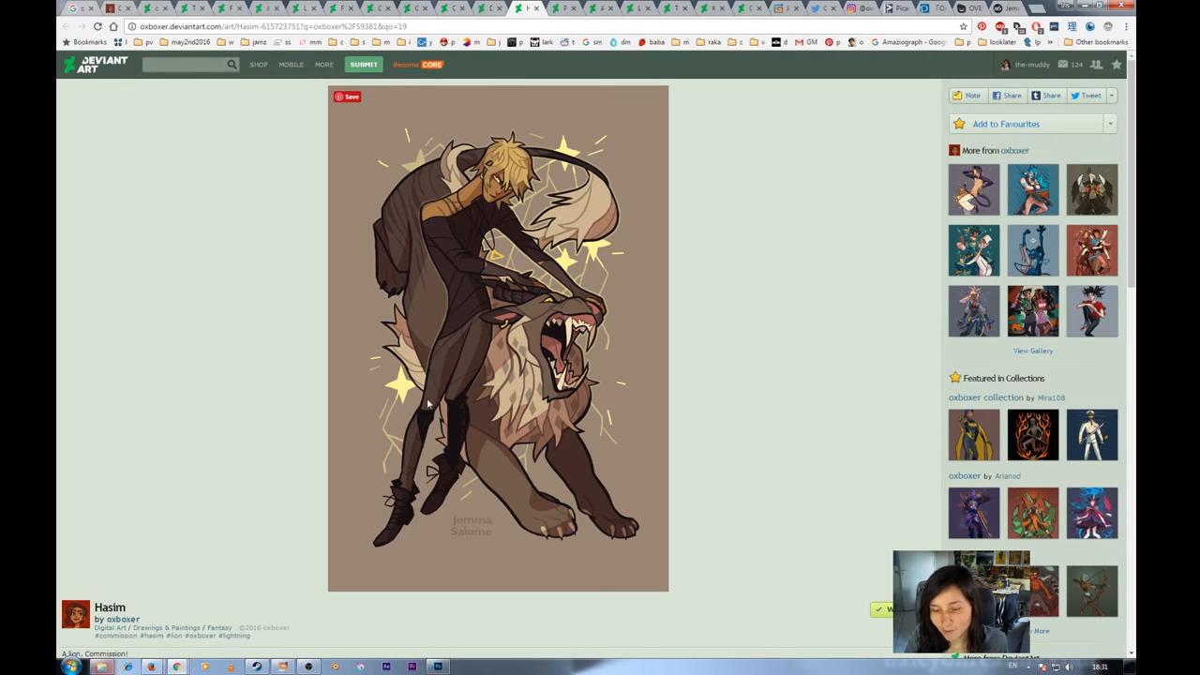
{"action": "mouse_move", "coordinate": [521, 330]}
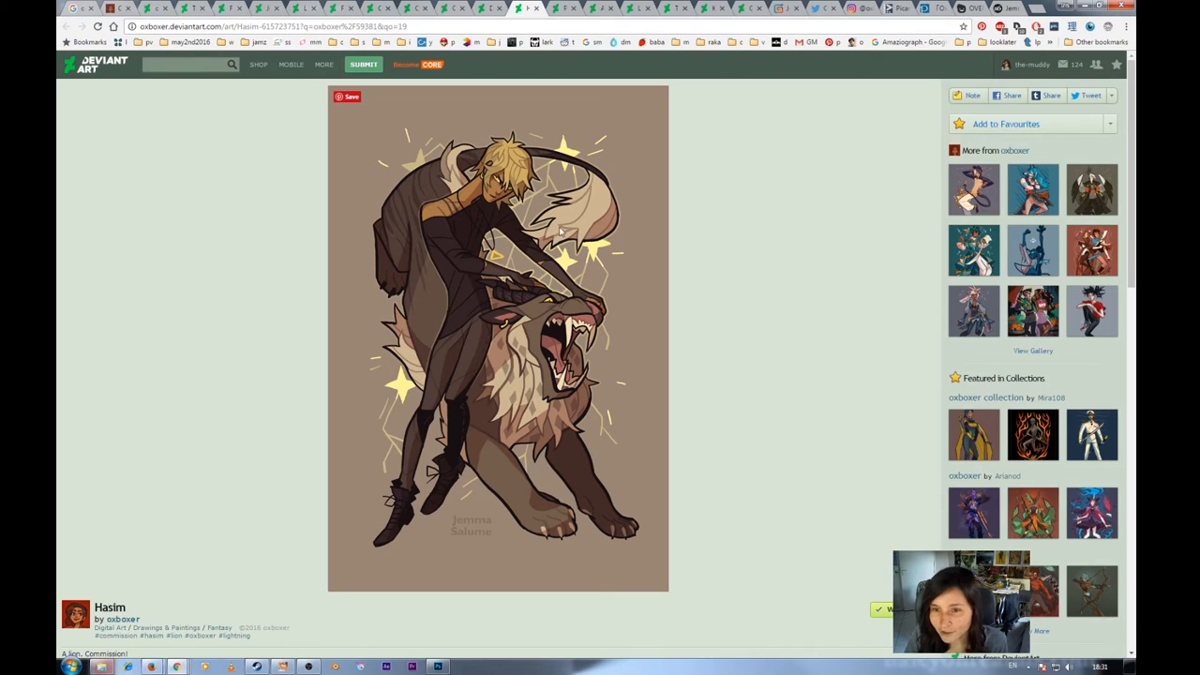
{"action": "mouse_move", "coordinate": [562, 235]}
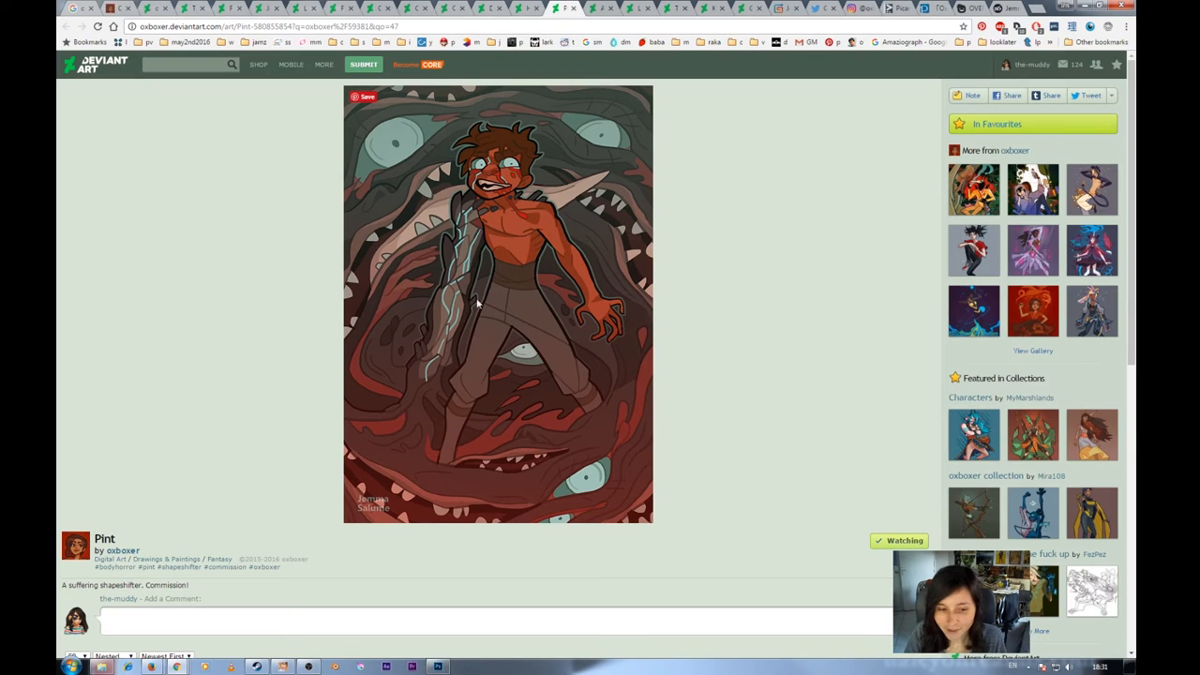
{"action": "mouse_move", "coordinate": [553, 82]}
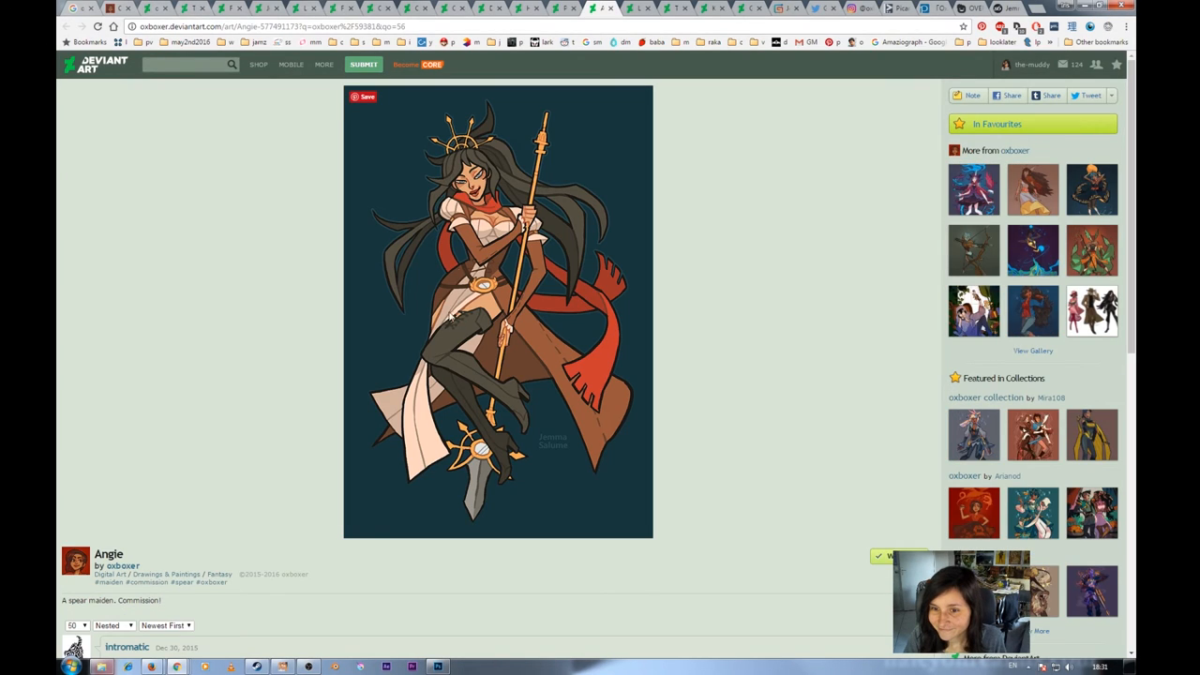
{"action": "mouse_move", "coordinate": [495, 330]}
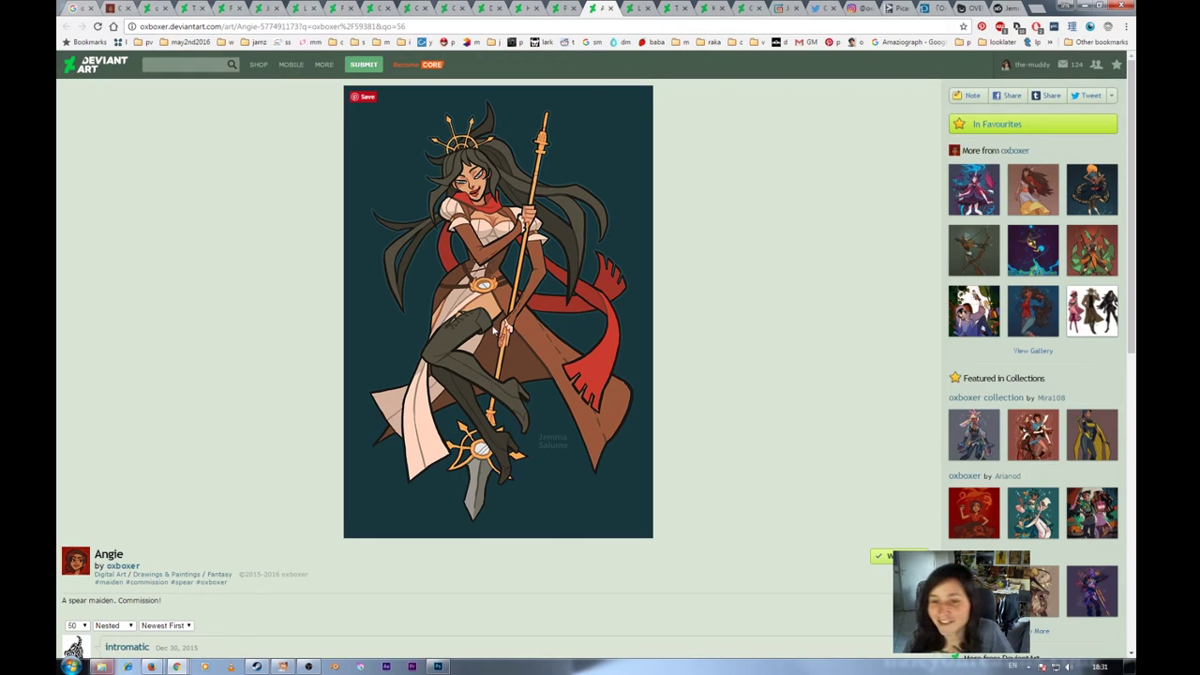
{"action": "mouse_move", "coordinate": [515, 342]}
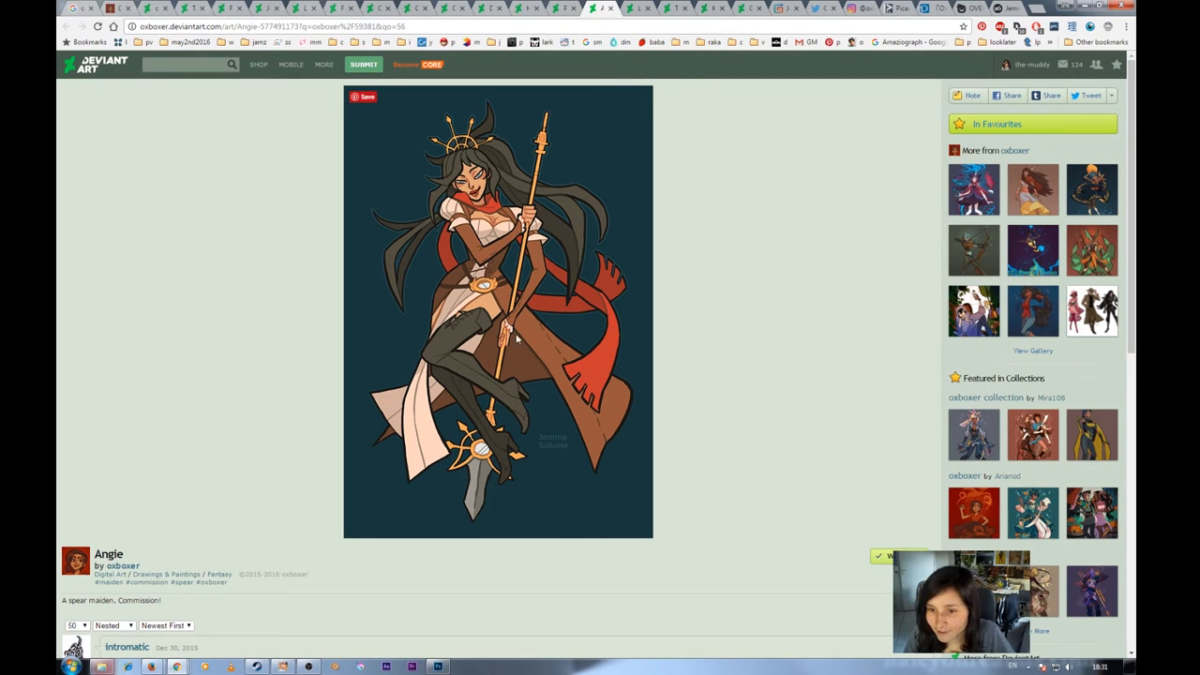
{"action": "mouse_move", "coordinate": [453, 328]}
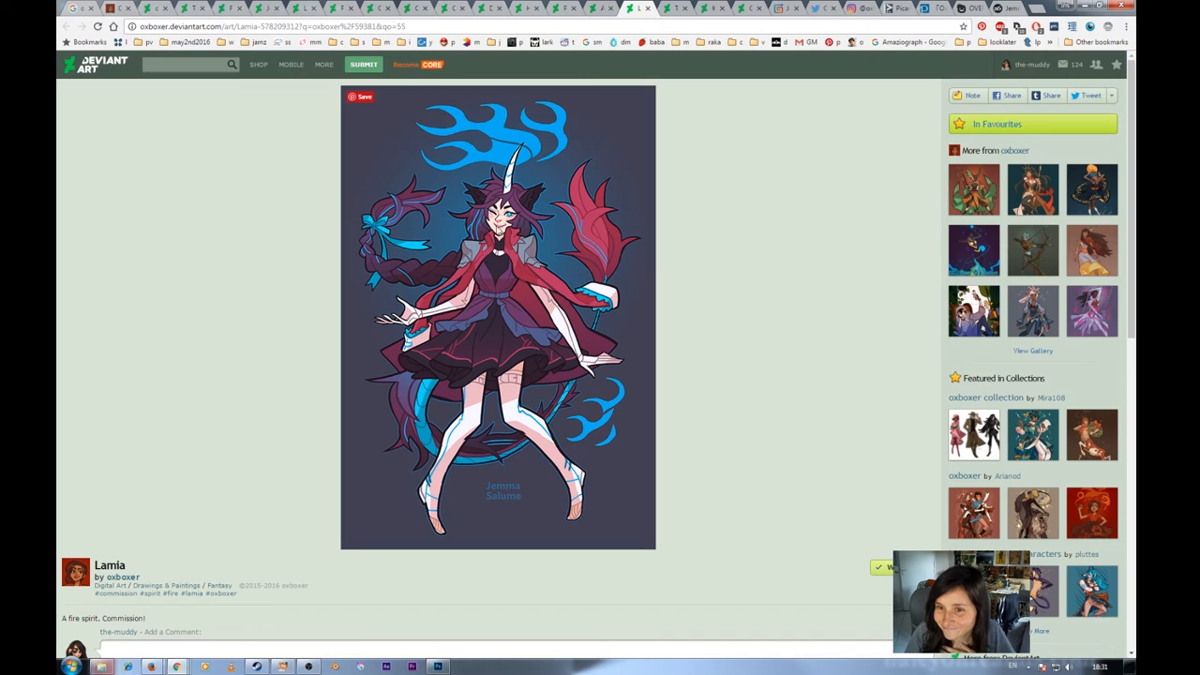
{"action": "mouse_move", "coordinate": [514, 281]}
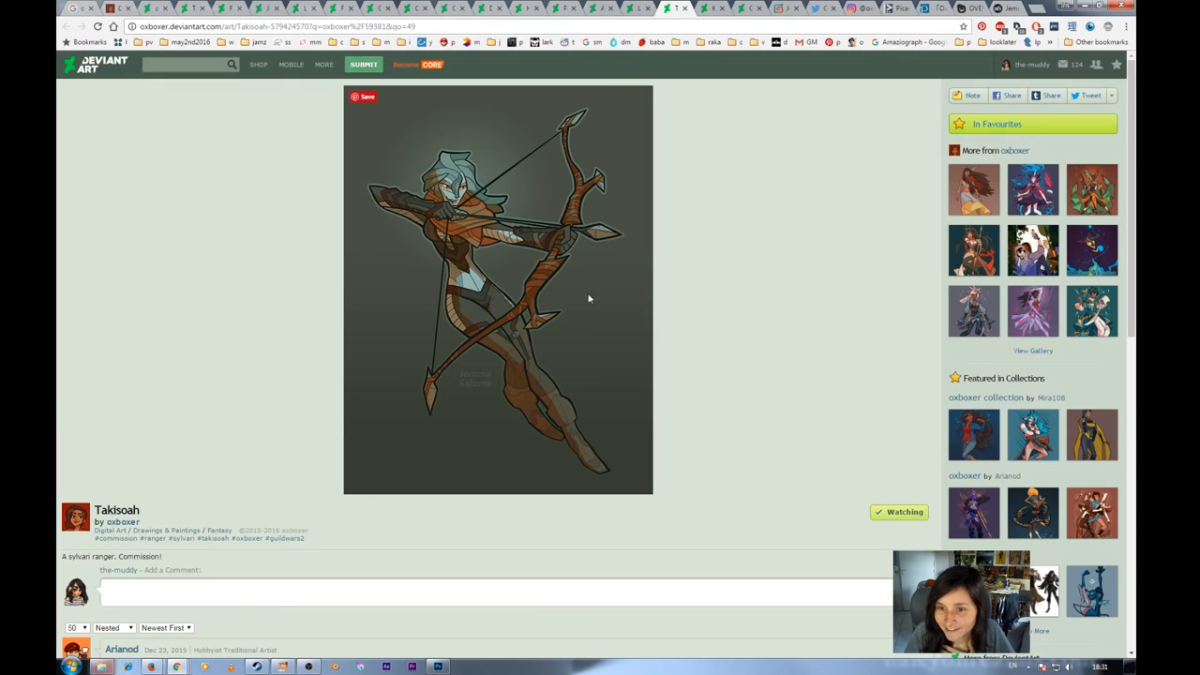
{"action": "mouse_move", "coordinate": [577, 429]}
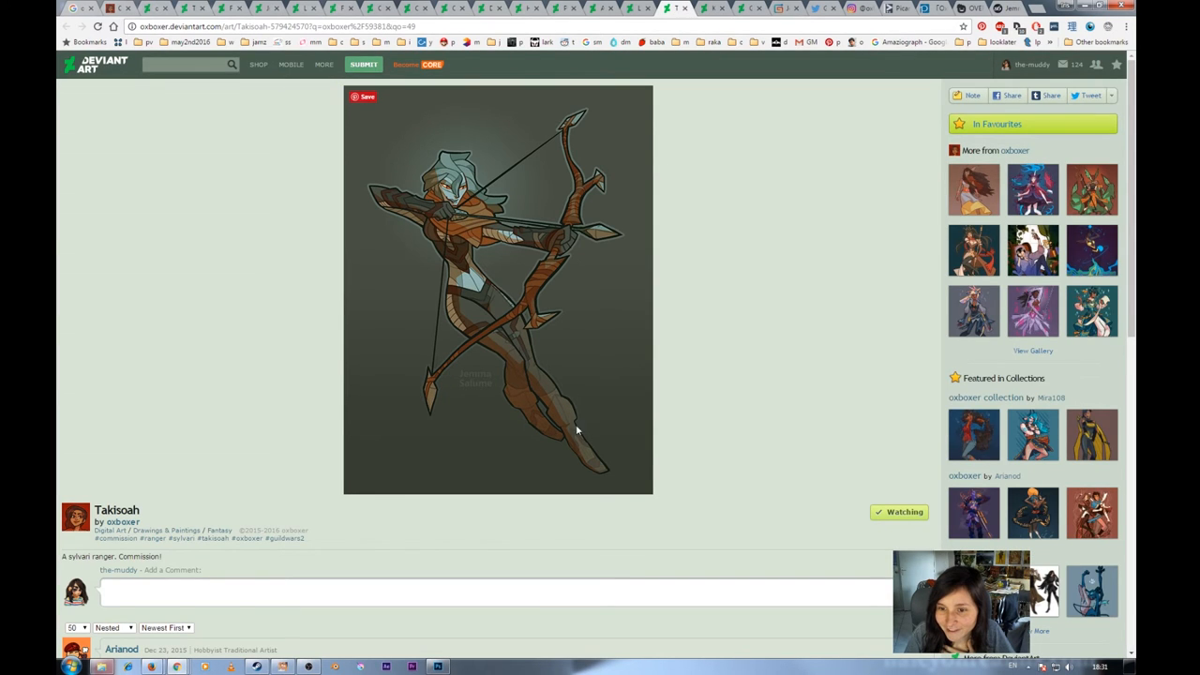
{"action": "mouse_move", "coordinate": [626, 201]}
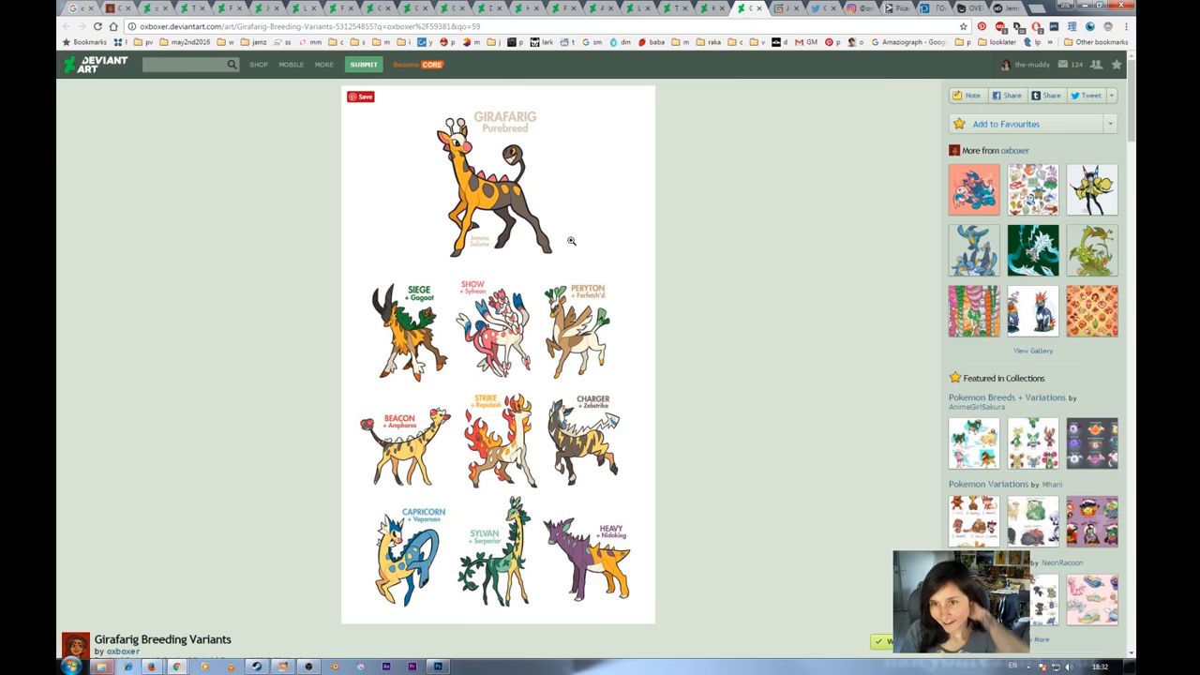
Step: Look down the full Girafarig Breeding Variants image through its variant designs
{"action": "scroll", "scroll_direction": "down", "scroll_amount": 3}
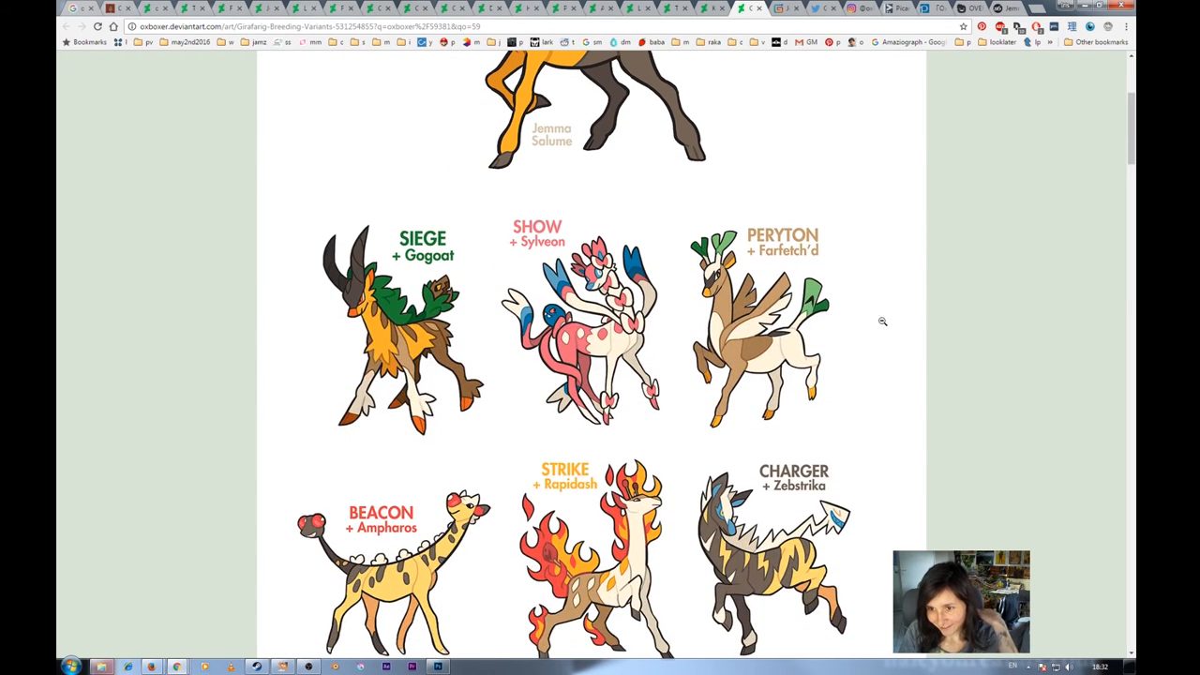
{"action": "scroll", "scroll_direction": "down", "scroll_amount": 3}
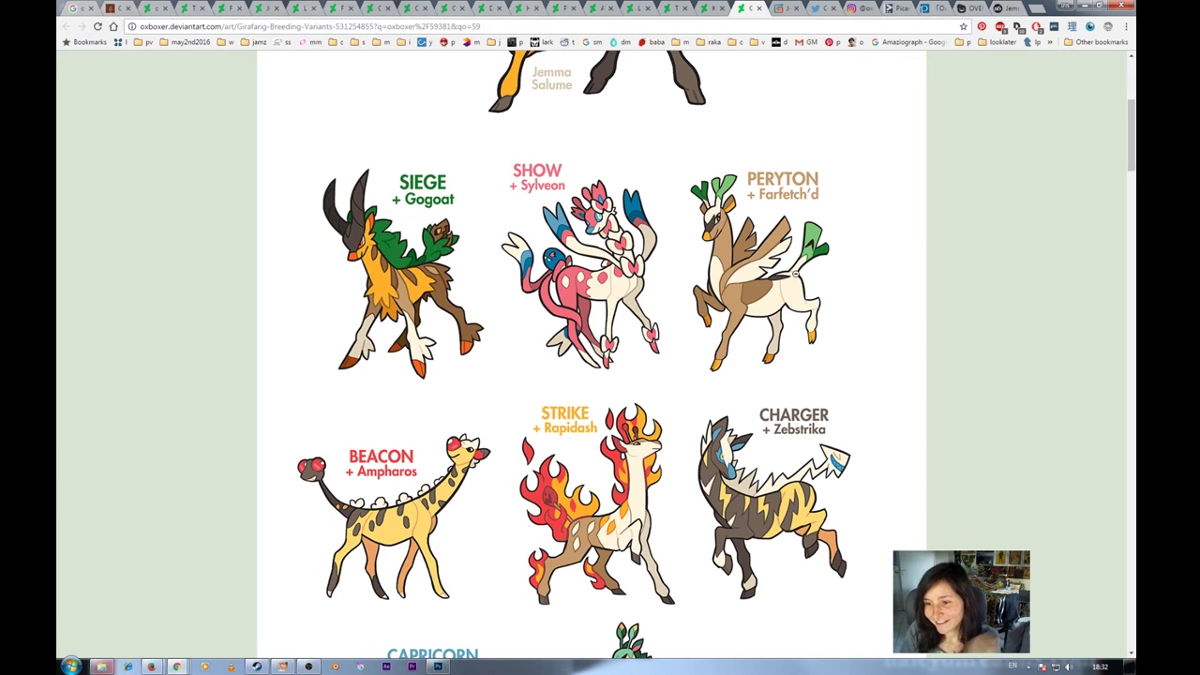
{"action": "scroll", "scroll_direction": "down", "scroll_amount": 3}
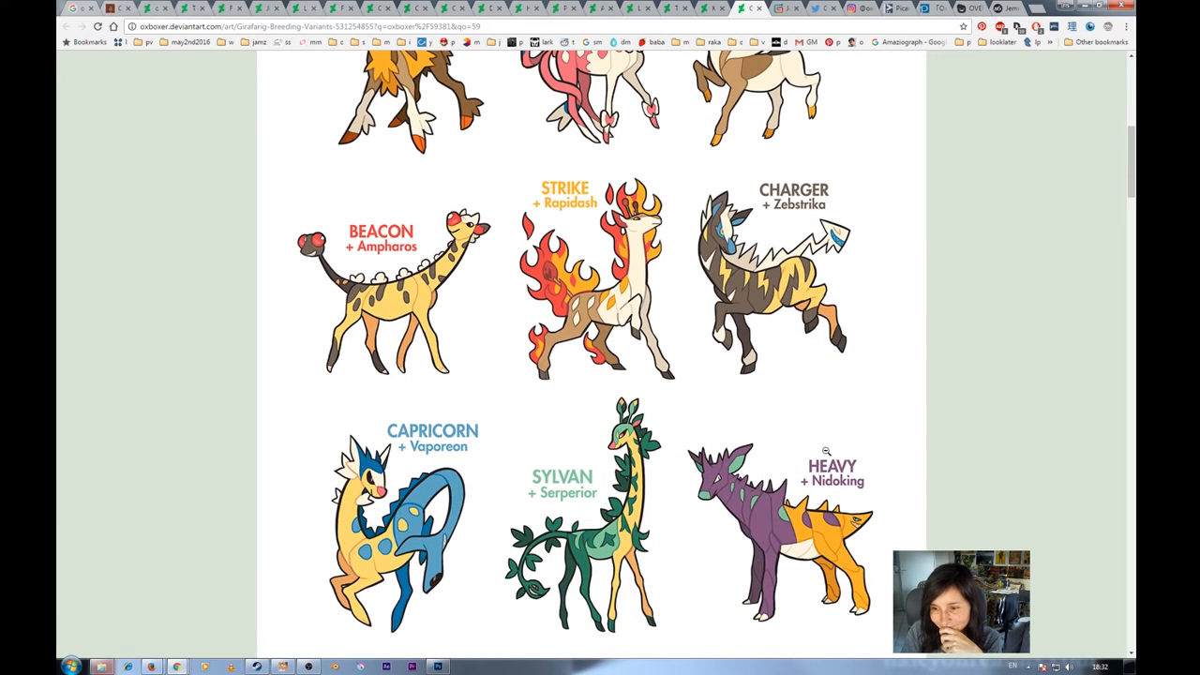
{"action": "mouse_move", "coordinate": [401, 435]}
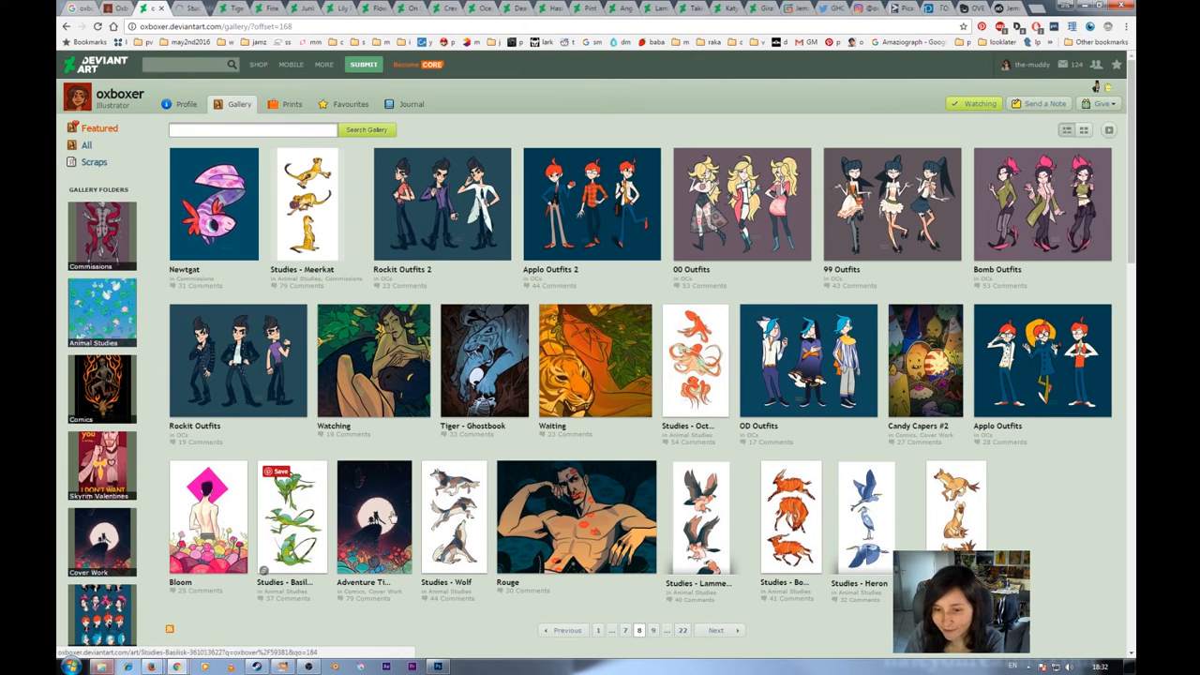
{"action": "mouse_move", "coordinate": [975, 535]}
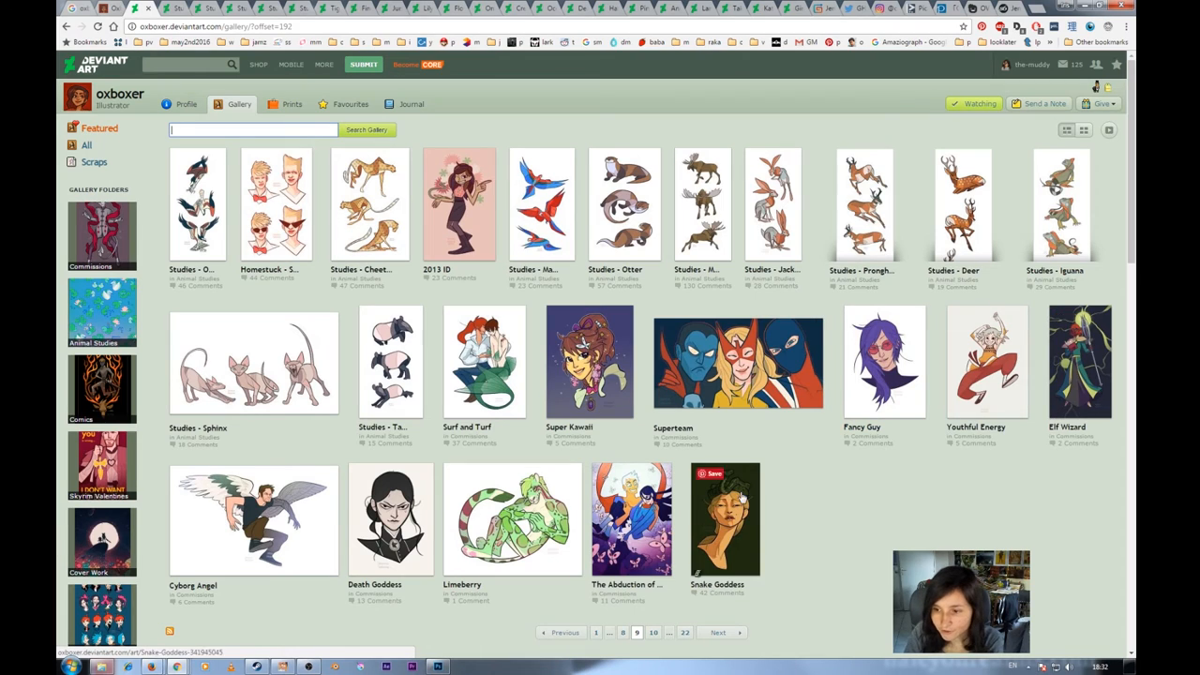
{"action": "mouse_move", "coordinate": [272, 369]}
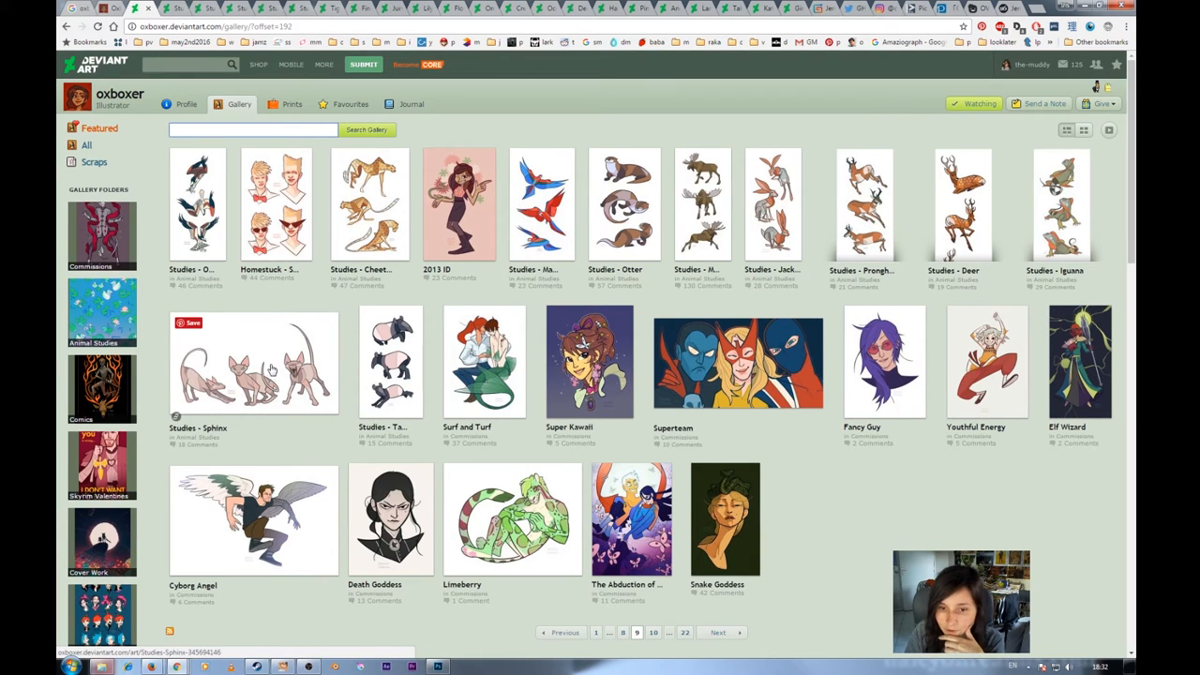
{"action": "mouse_move", "coordinate": [217, 236]}
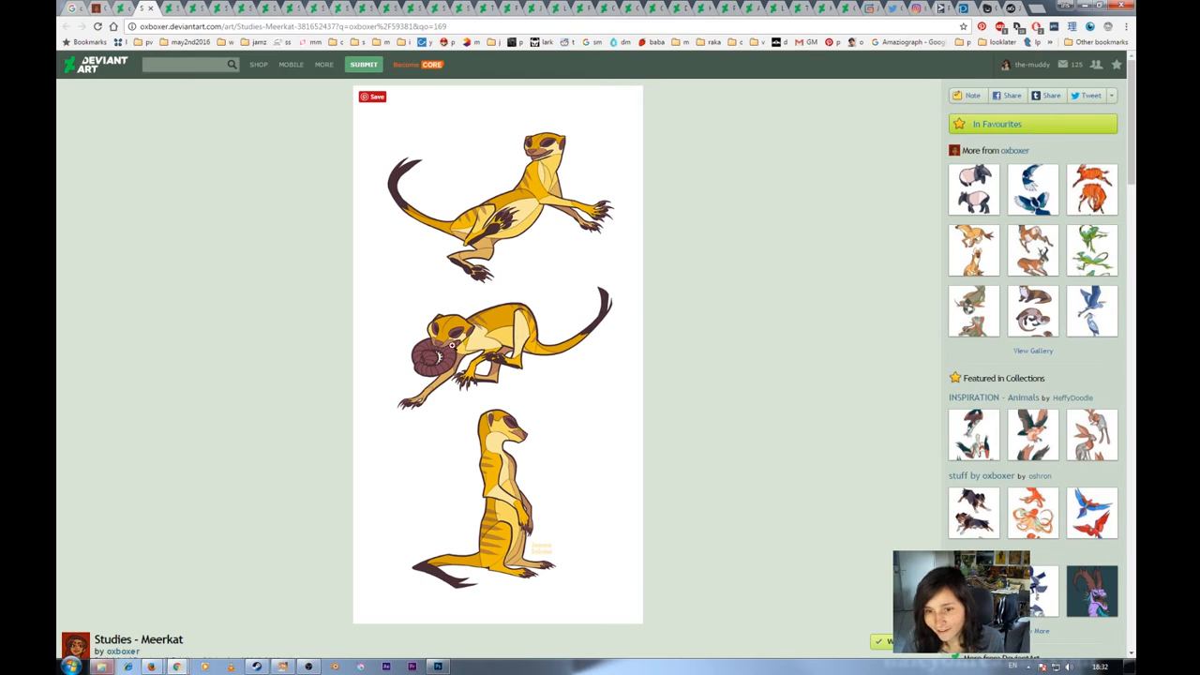
{"action": "mouse_move", "coordinate": [488, 216]}
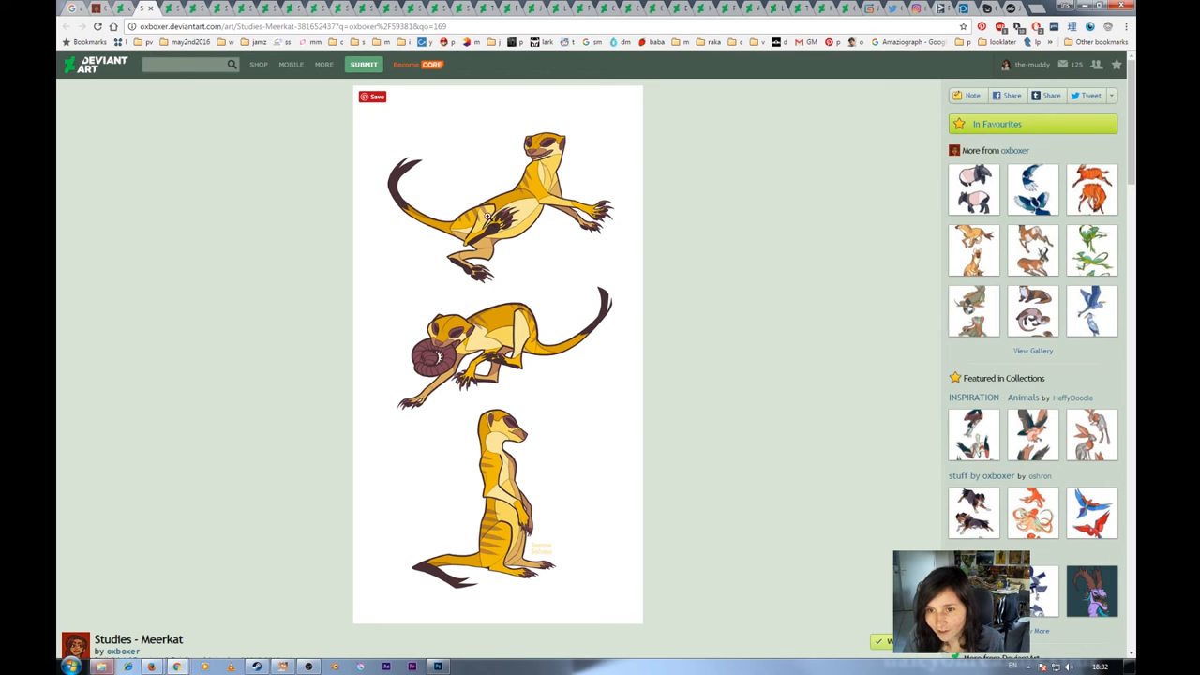
{"action": "mouse_move", "coordinate": [503, 534]}
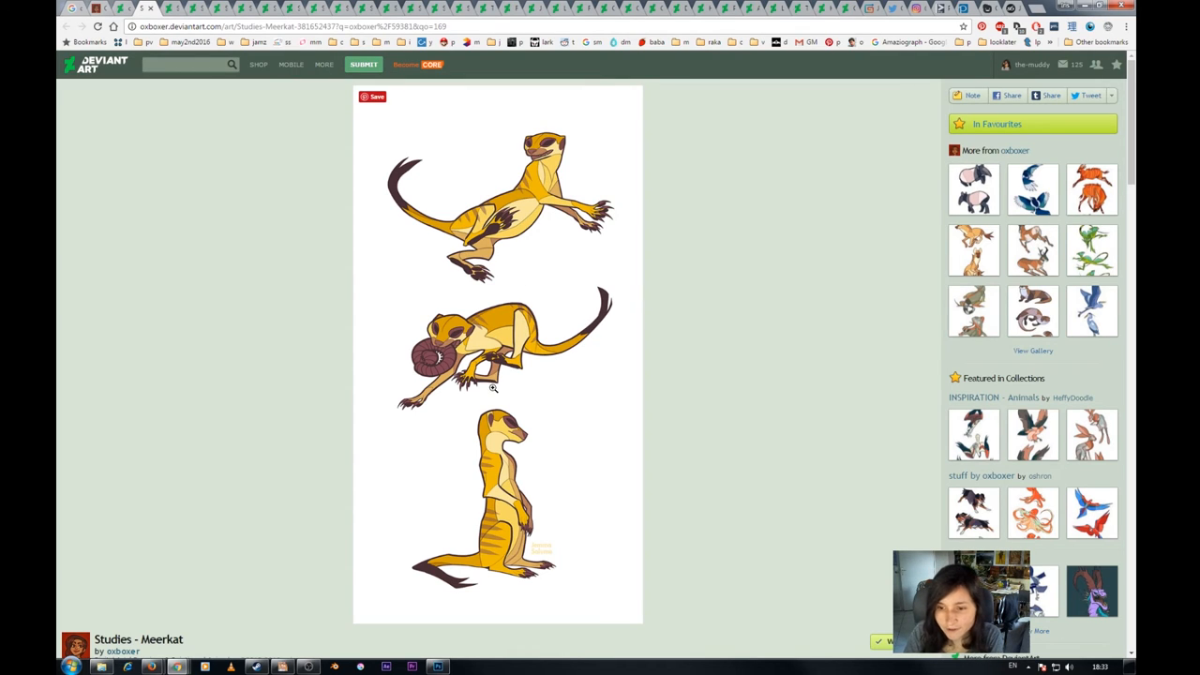
{"action": "mouse_move", "coordinate": [504, 516]}
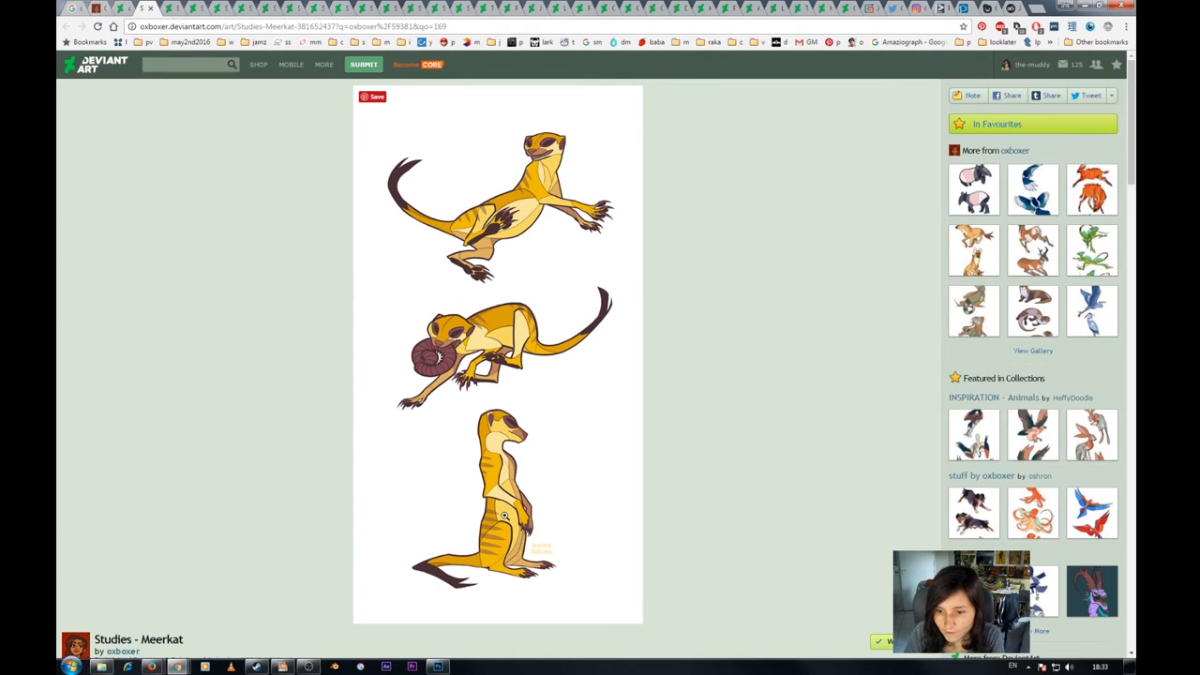
{"action": "mouse_move", "coordinate": [466, 347]}
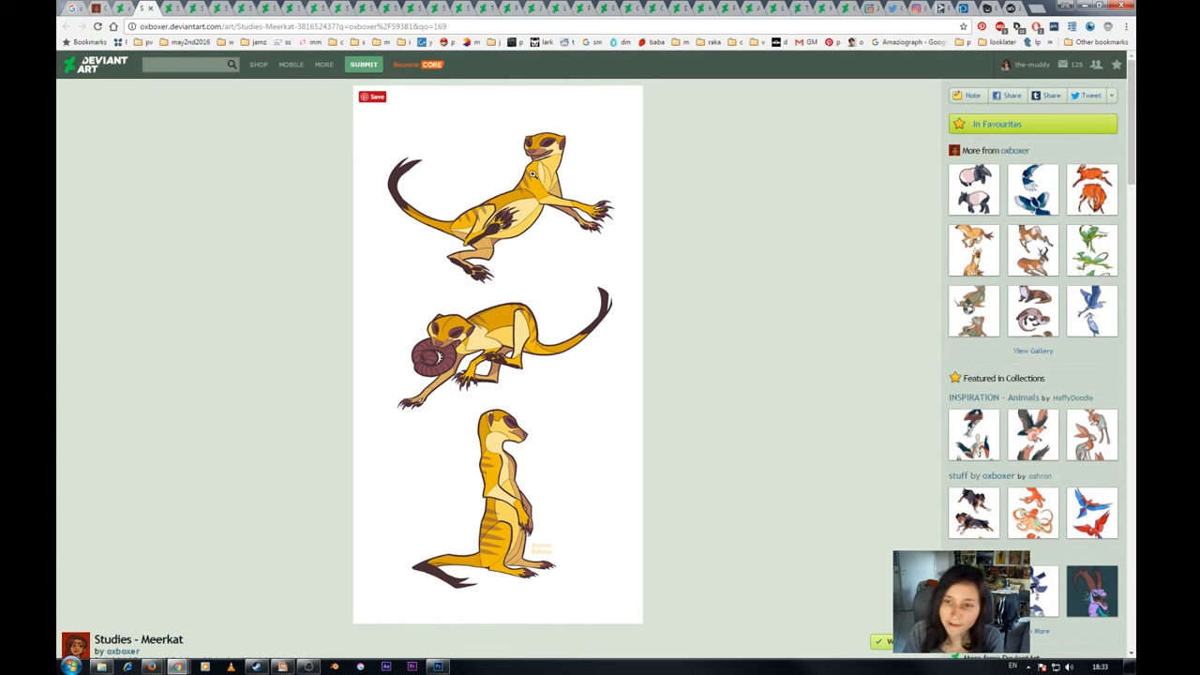
{"action": "mouse_move", "coordinate": [517, 315]}
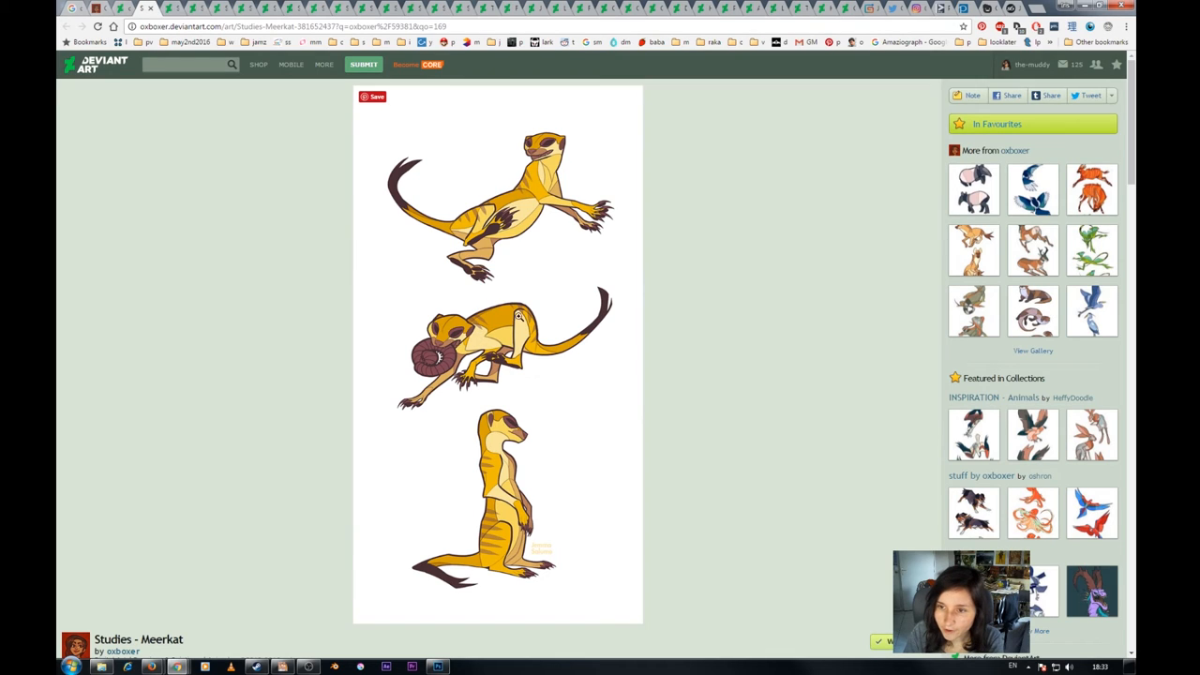
{"action": "mouse_move", "coordinate": [484, 360]}
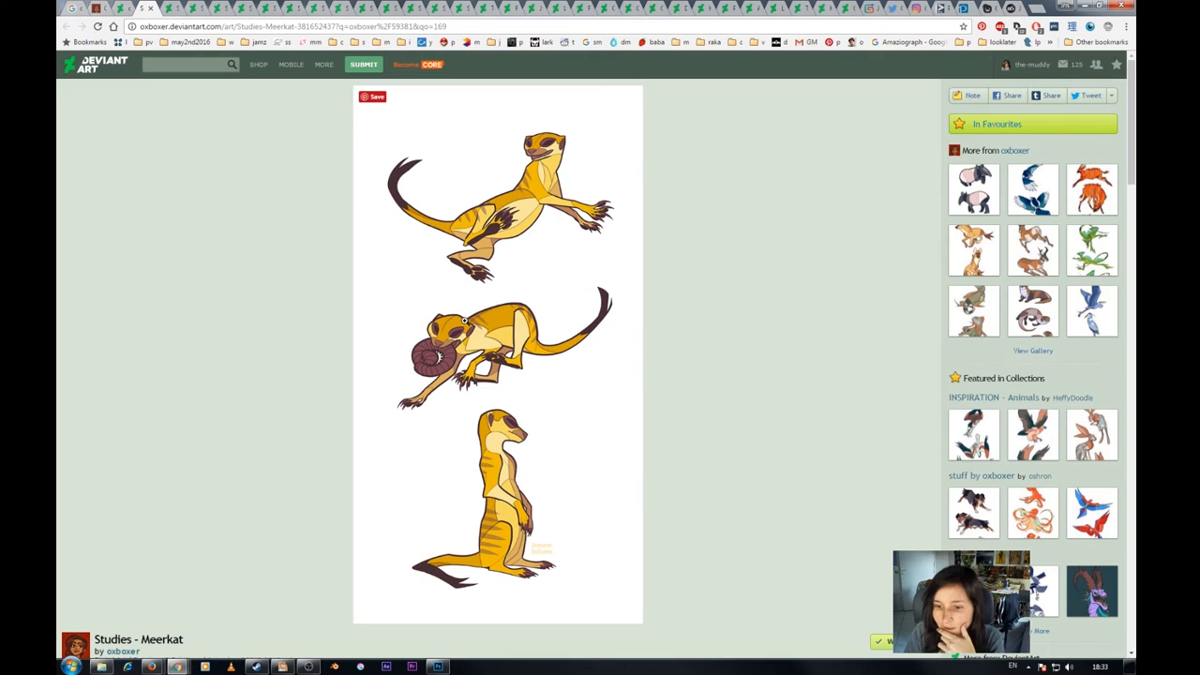
{"action": "mouse_move", "coordinate": [502, 495]}
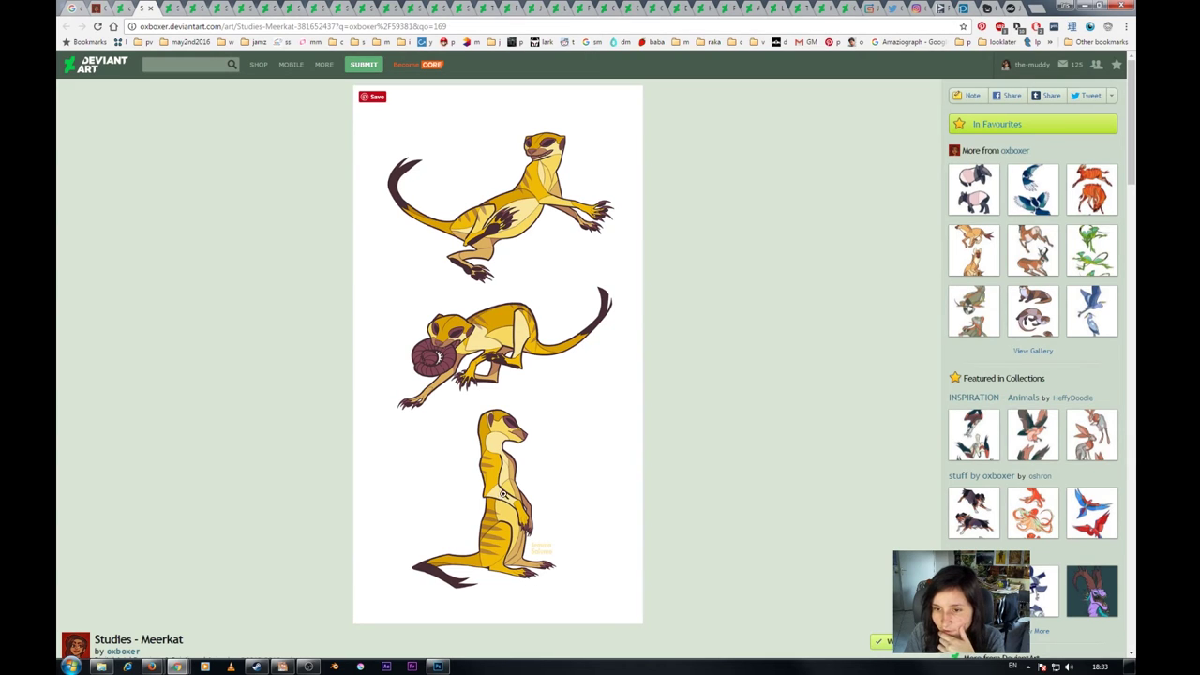
{"action": "mouse_move", "coordinate": [518, 508]}
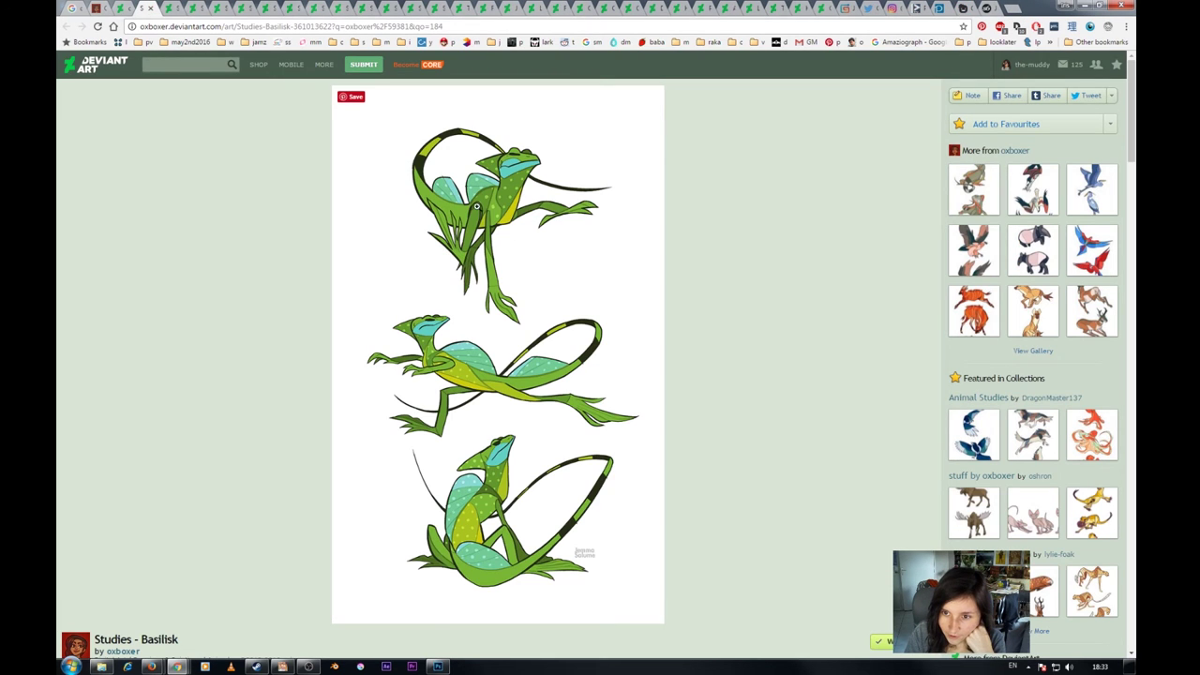
{"action": "mouse_move", "coordinate": [503, 383]}
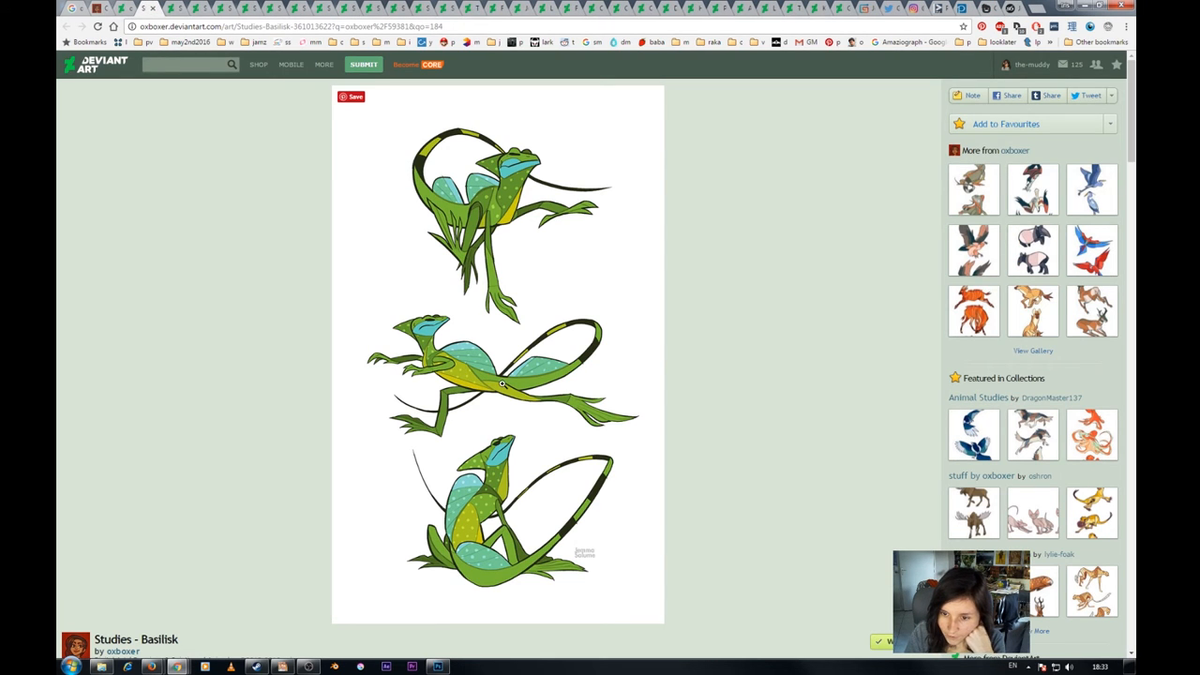
{"action": "mouse_move", "coordinate": [479, 191]}
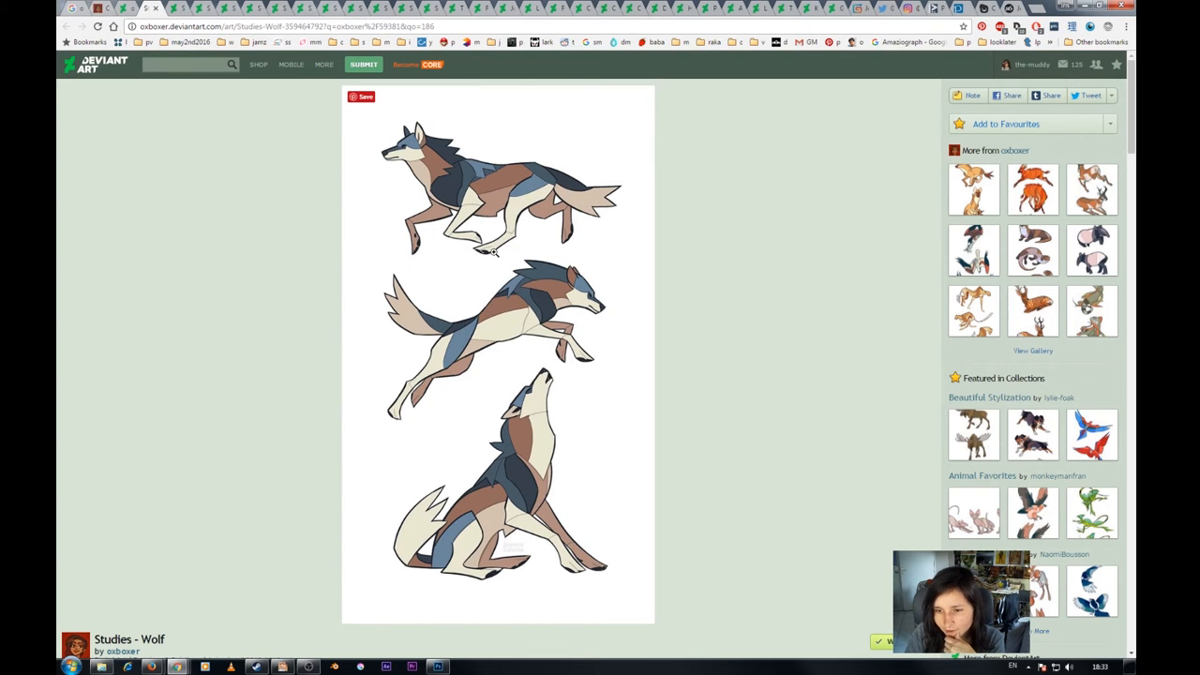
{"action": "mouse_move", "coordinate": [554, 446]}
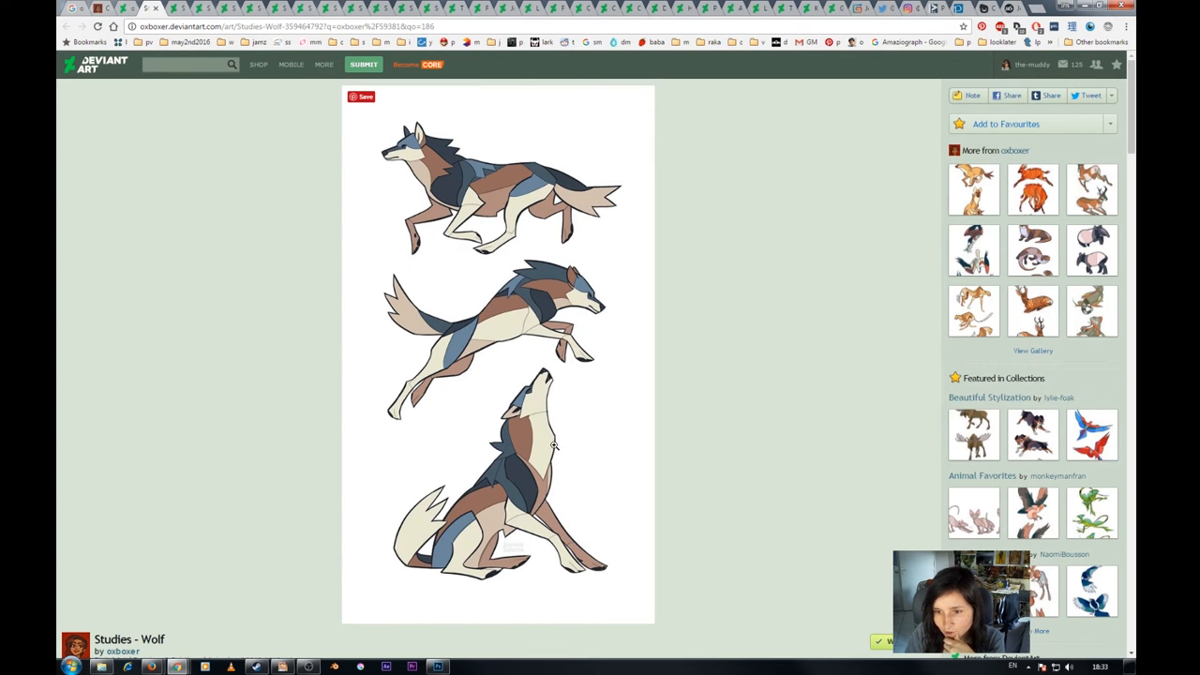
{"action": "mouse_move", "coordinate": [514, 517]}
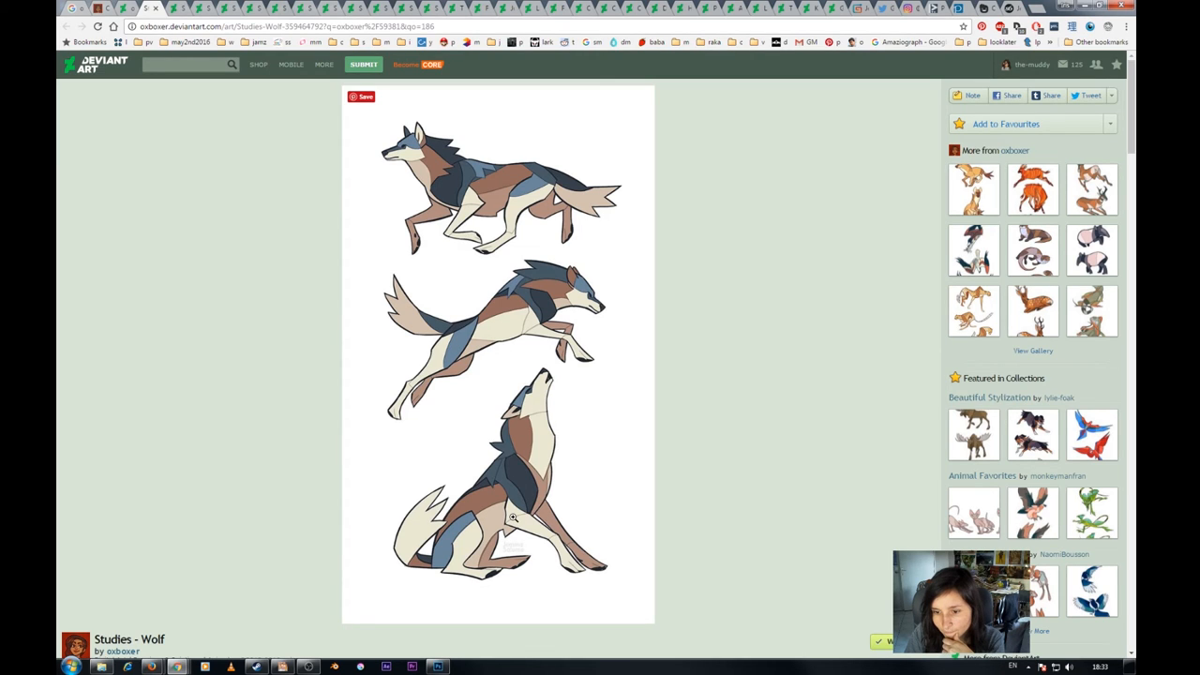
{"action": "mouse_move", "coordinate": [553, 333]}
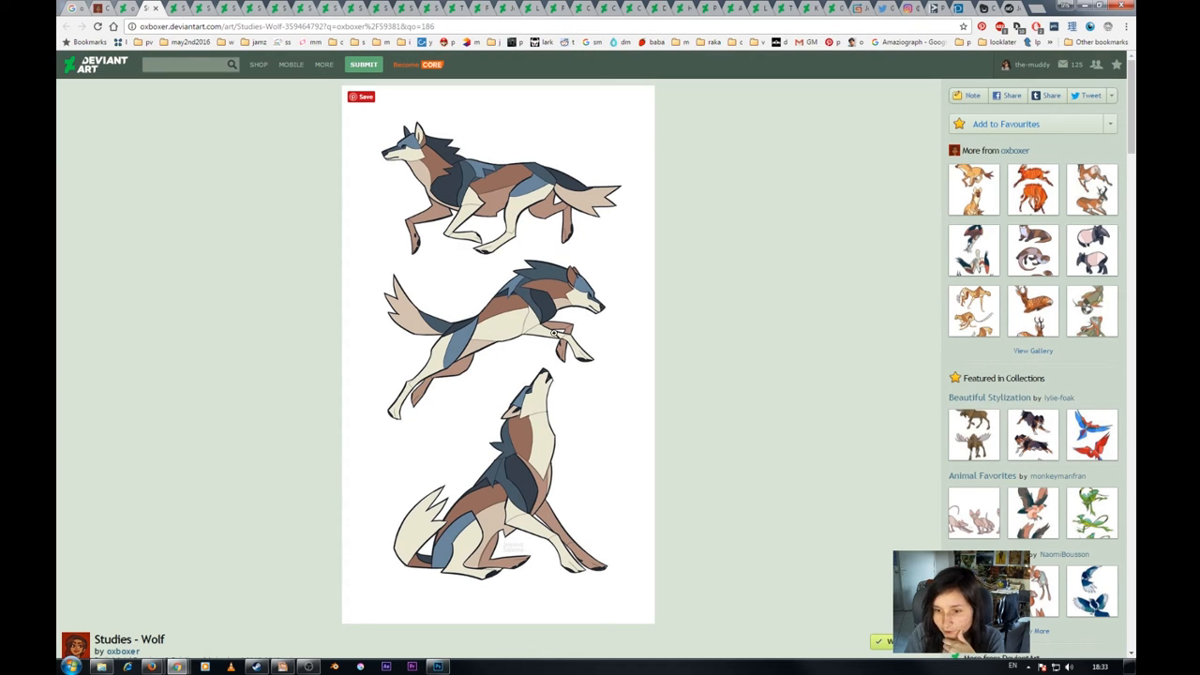
{"action": "mouse_move", "coordinate": [160, 7]}
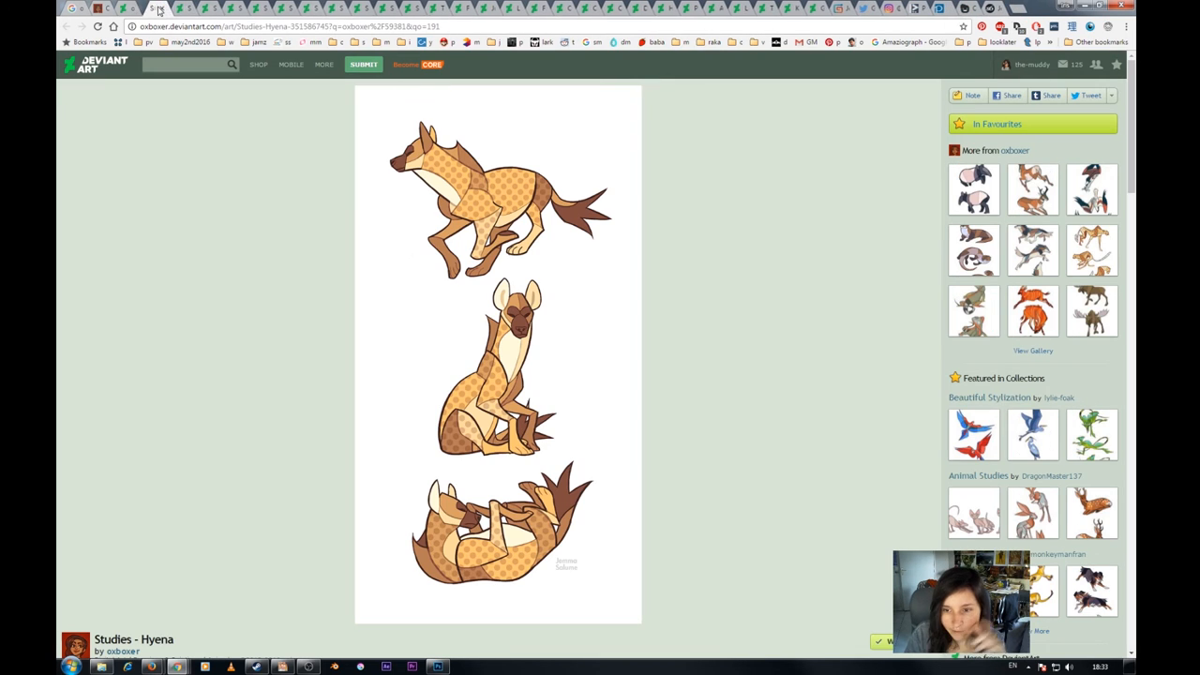
{"action": "mouse_move", "coordinate": [388, 459]}
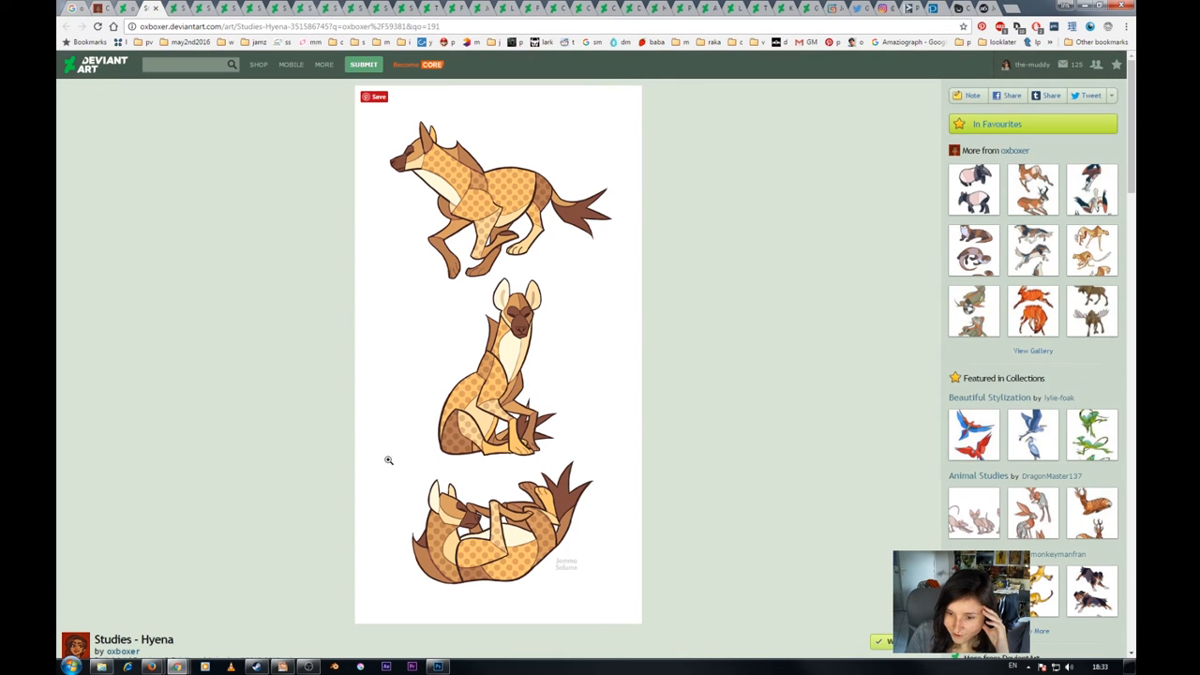
{"action": "mouse_move", "coordinate": [453, 210]}
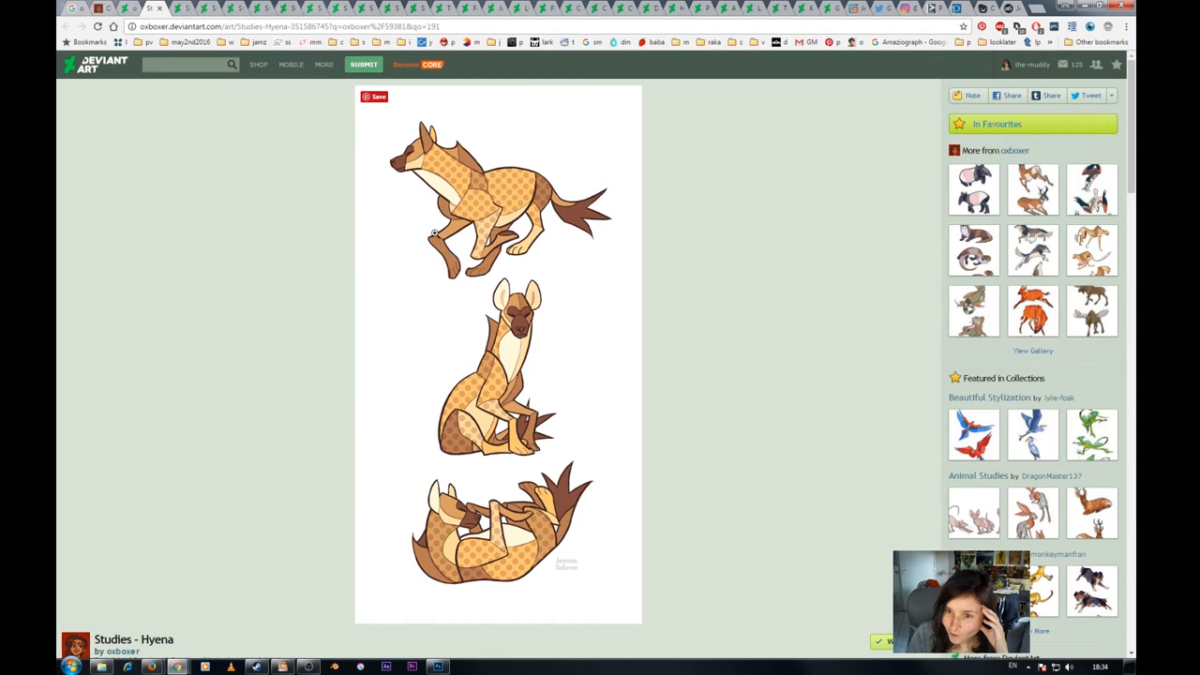
{"action": "mouse_move", "coordinate": [439, 237]}
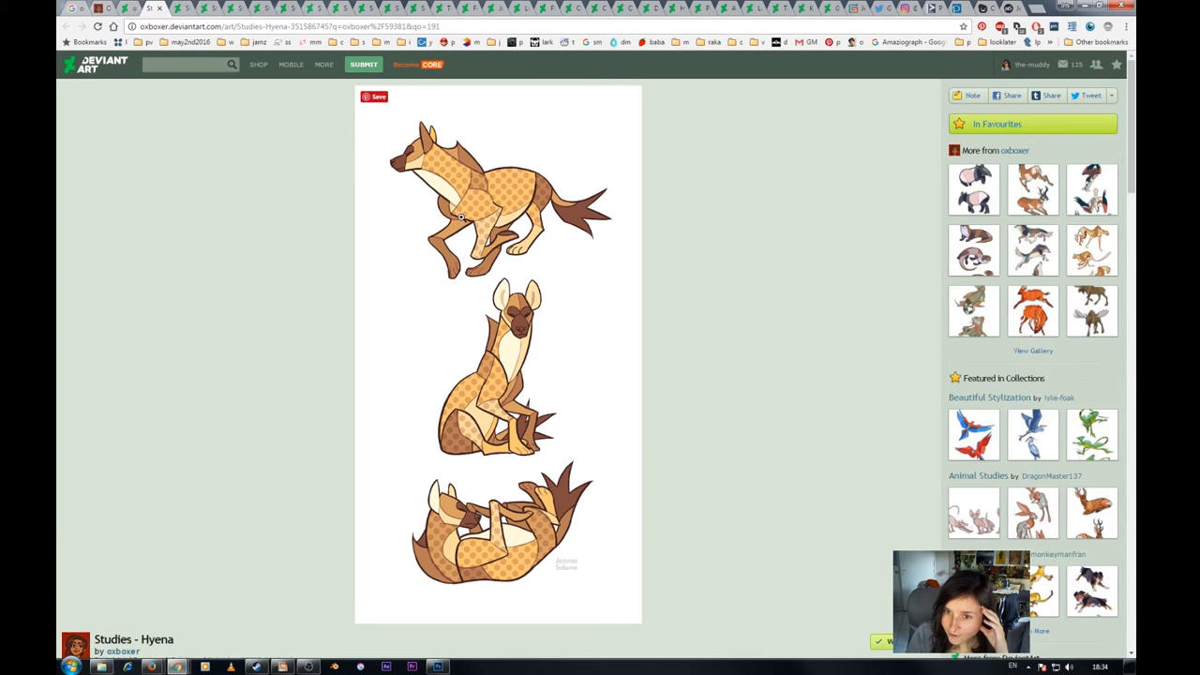
{"action": "mouse_move", "coordinate": [441, 193]}
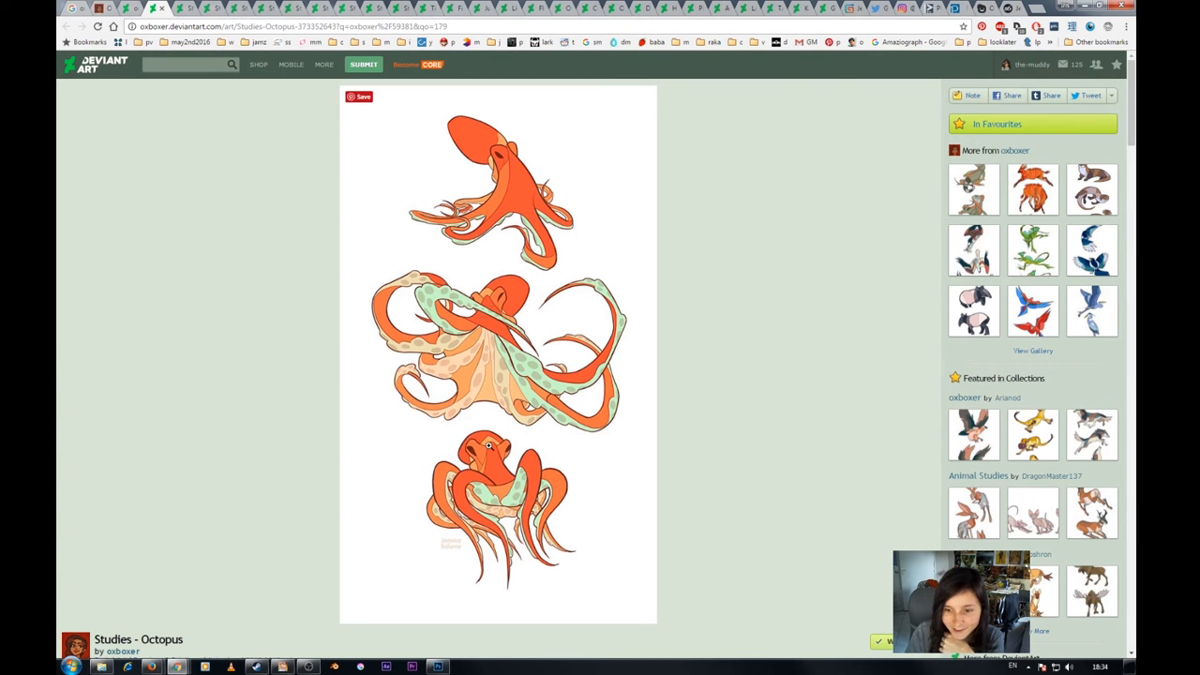
Step: Look down the Studies - Sphinx page to its description and comments
{"action": "scroll", "scroll_direction": "down", "scroll_amount": 3}
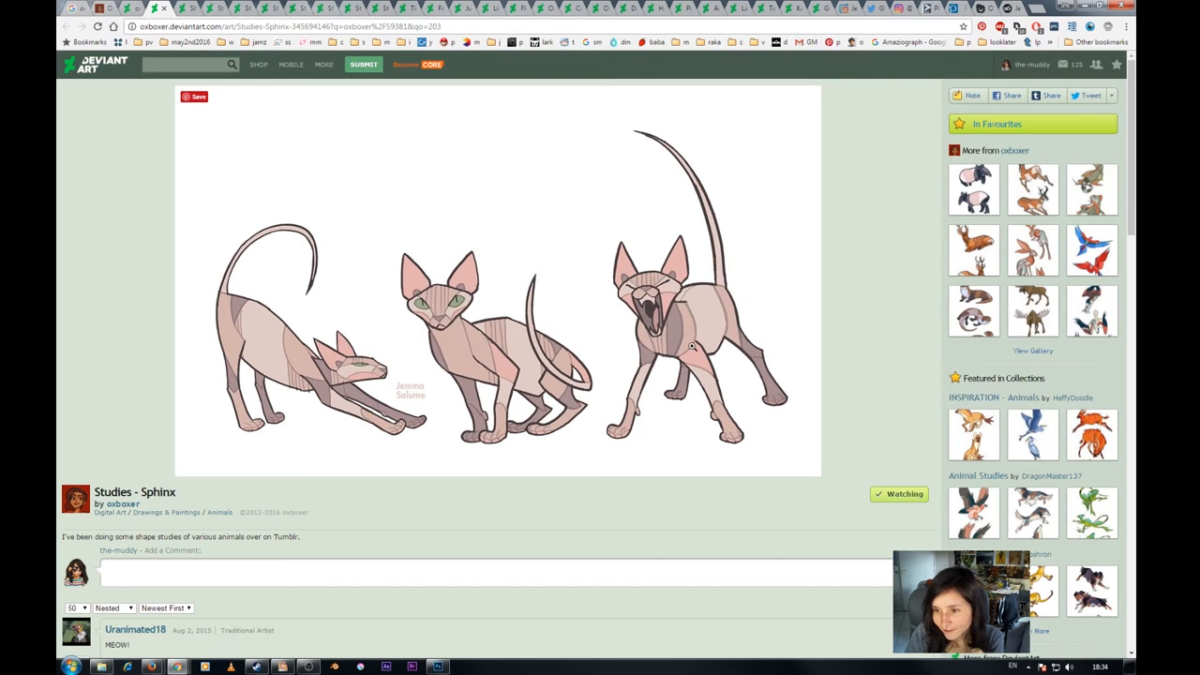
{"action": "mouse_move", "coordinate": [510, 383]}
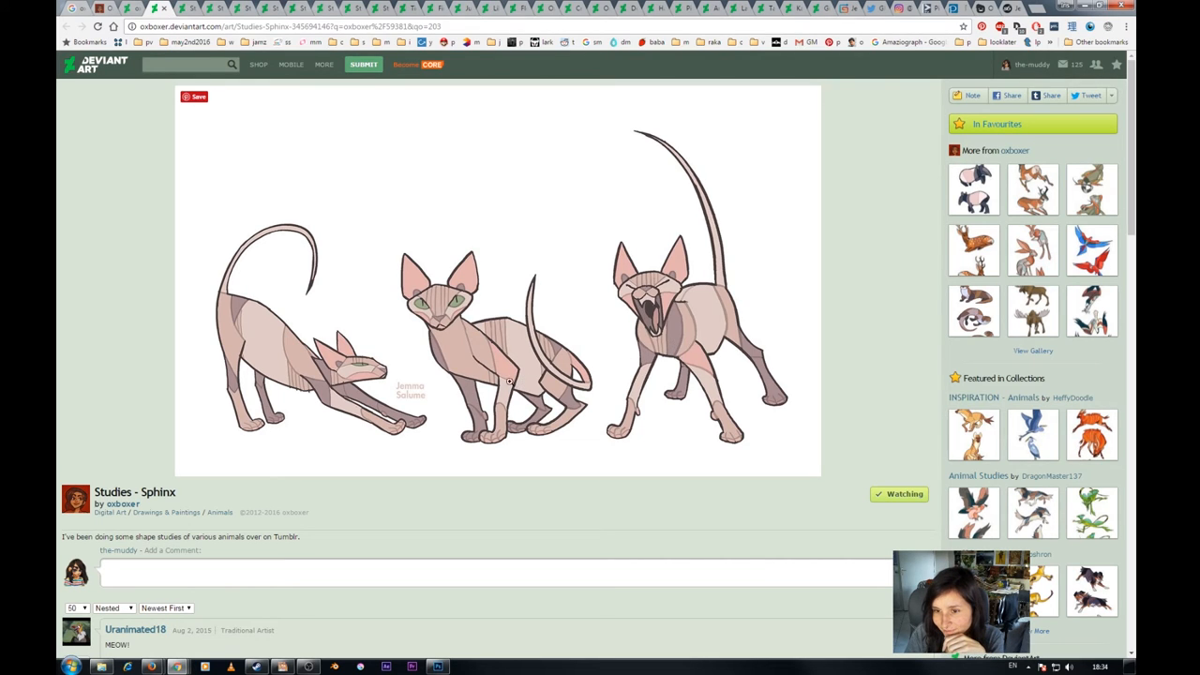
{"action": "mouse_move", "coordinate": [536, 279]}
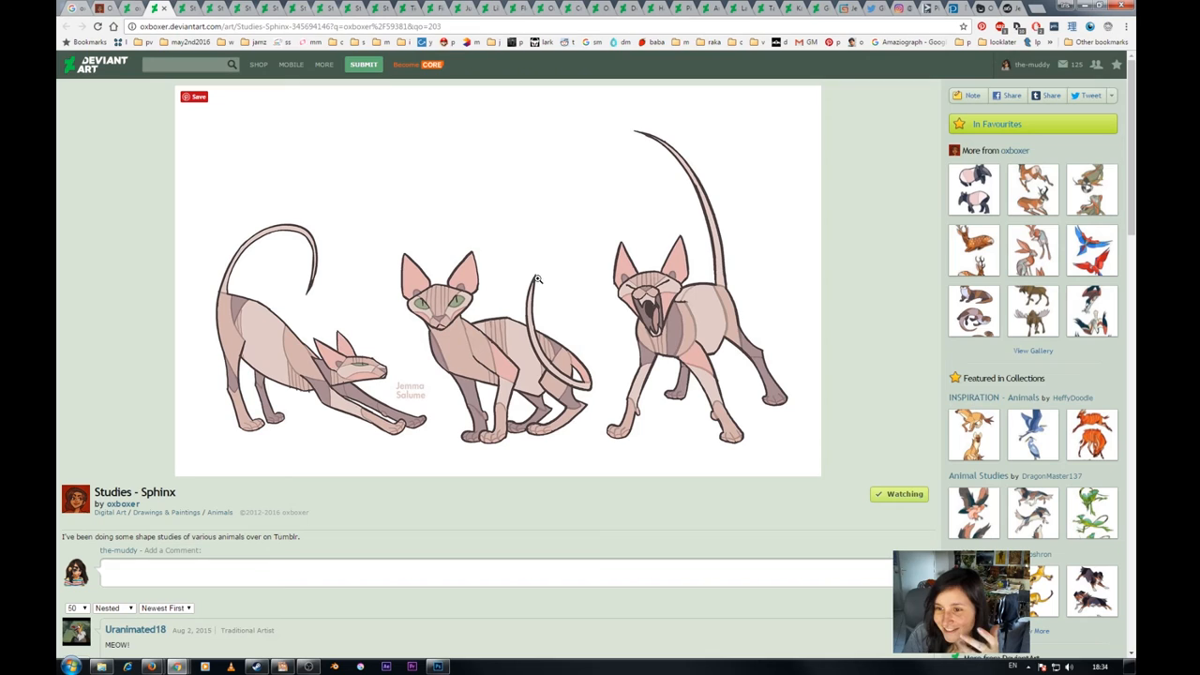
{"action": "mouse_move", "coordinate": [273, 339]}
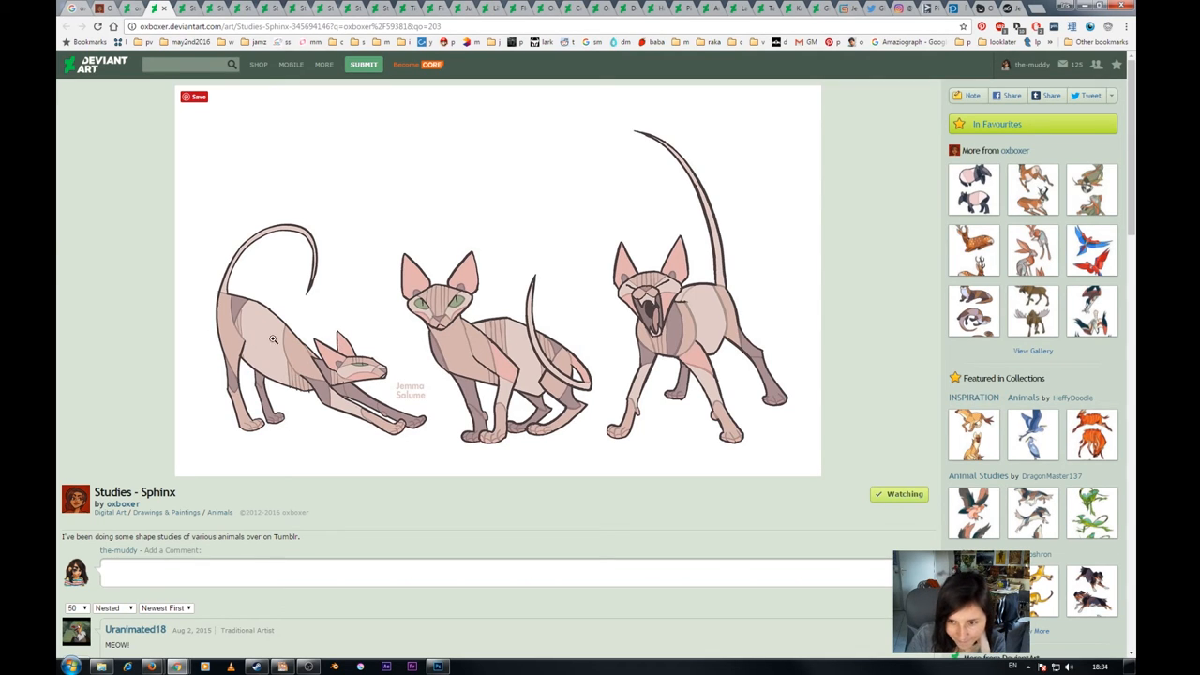
{"action": "mouse_move", "coordinate": [709, 343]}
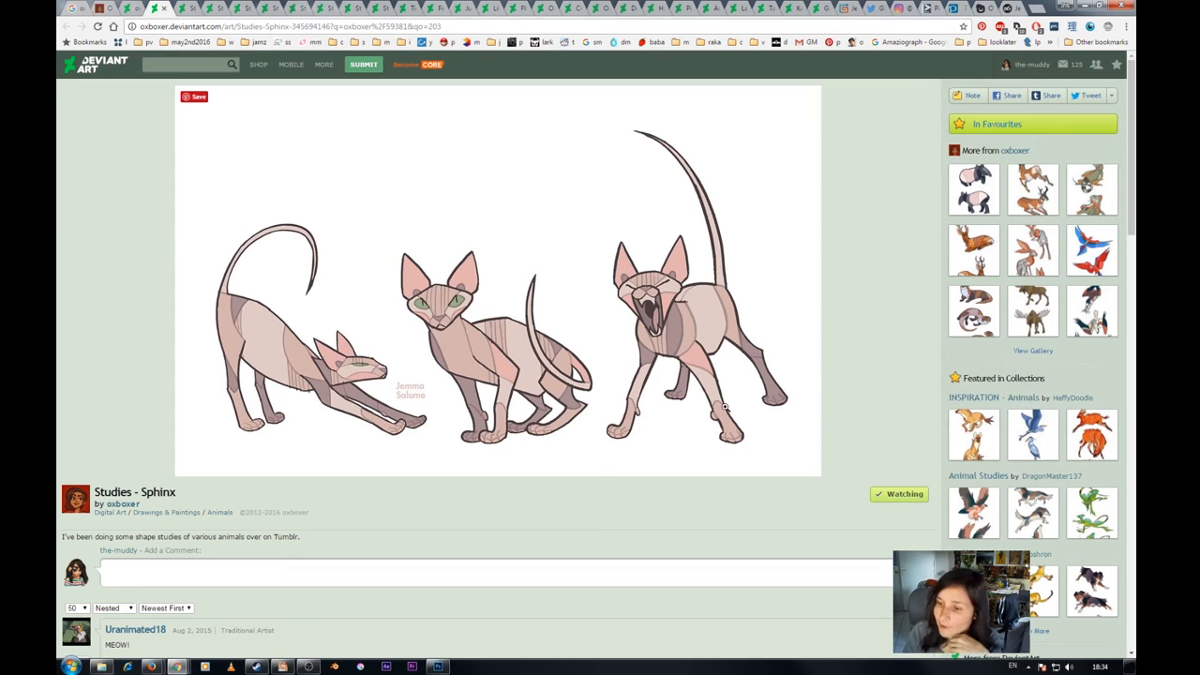
{"action": "mouse_move", "coordinate": [696, 358]}
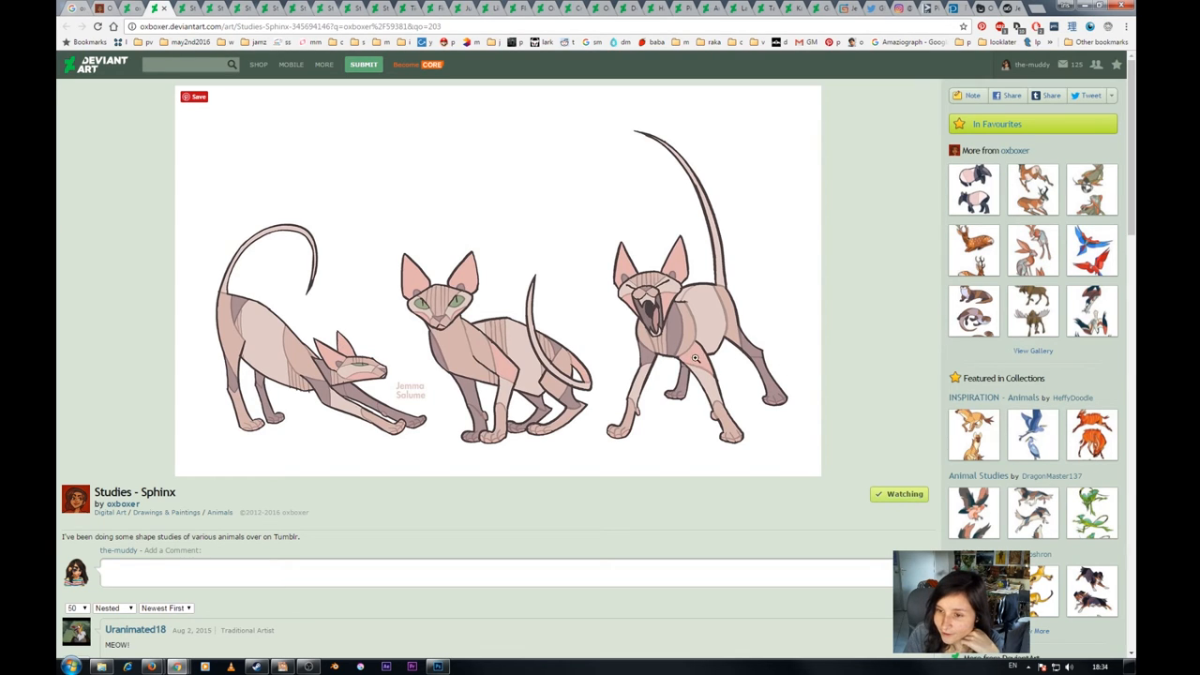
{"action": "mouse_move", "coordinate": [508, 395]}
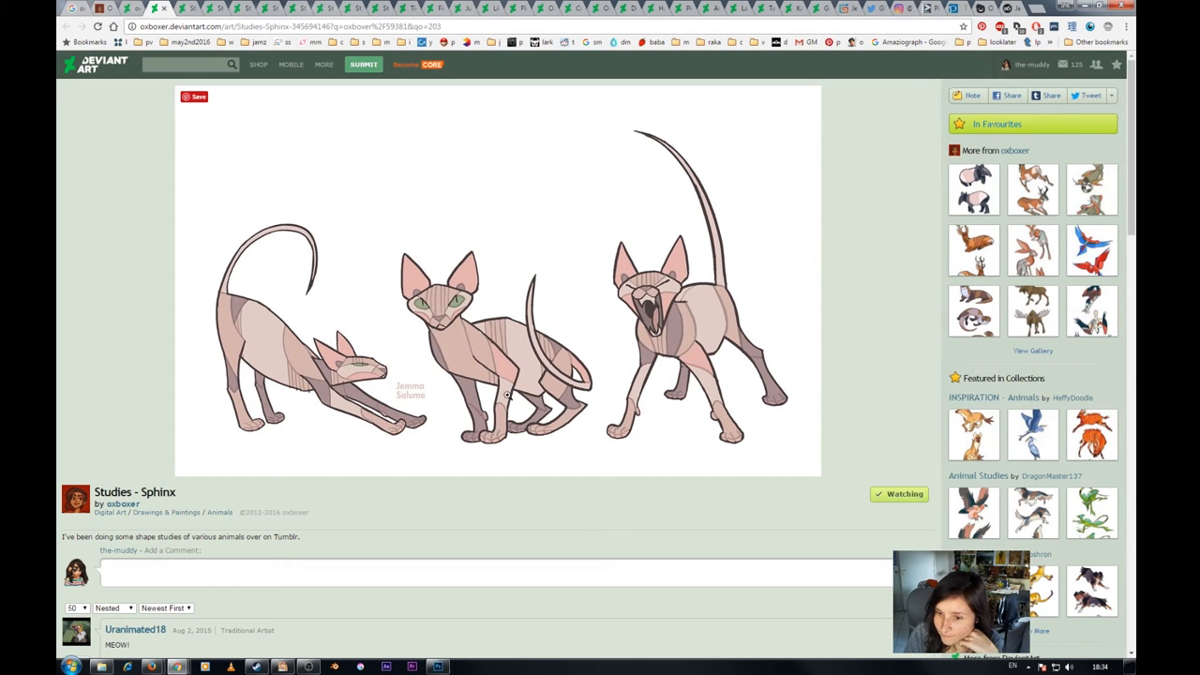
{"action": "mouse_move", "coordinate": [742, 351]}
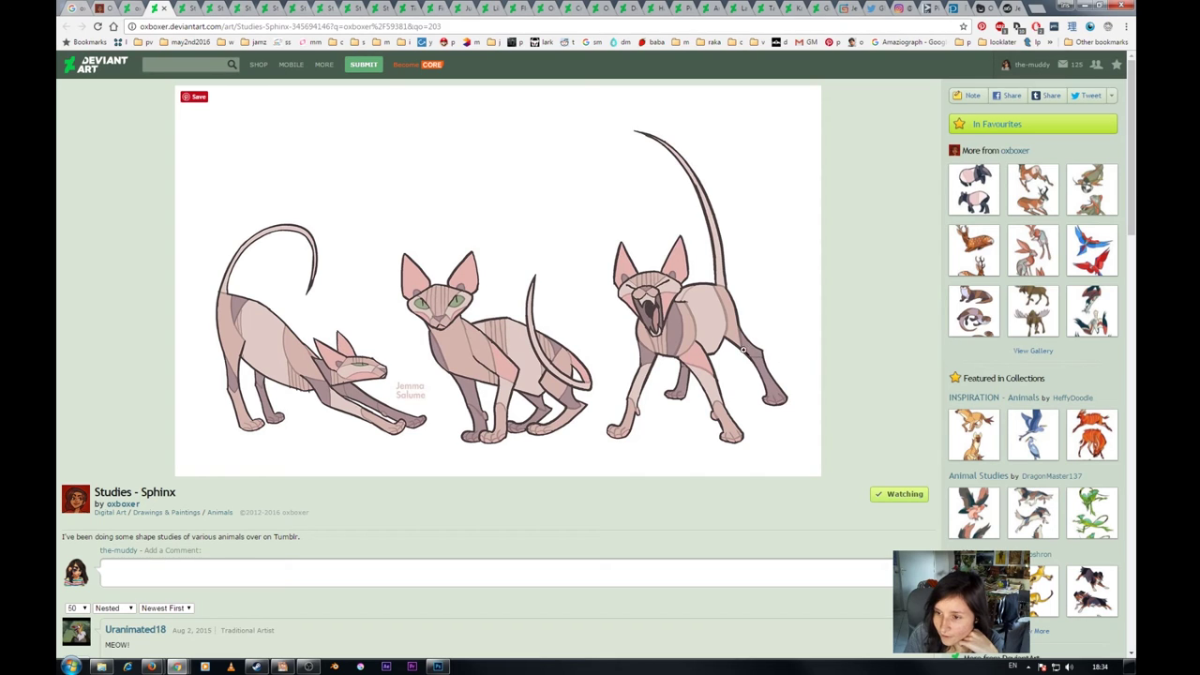
{"action": "mouse_move", "coordinate": [566, 392]}
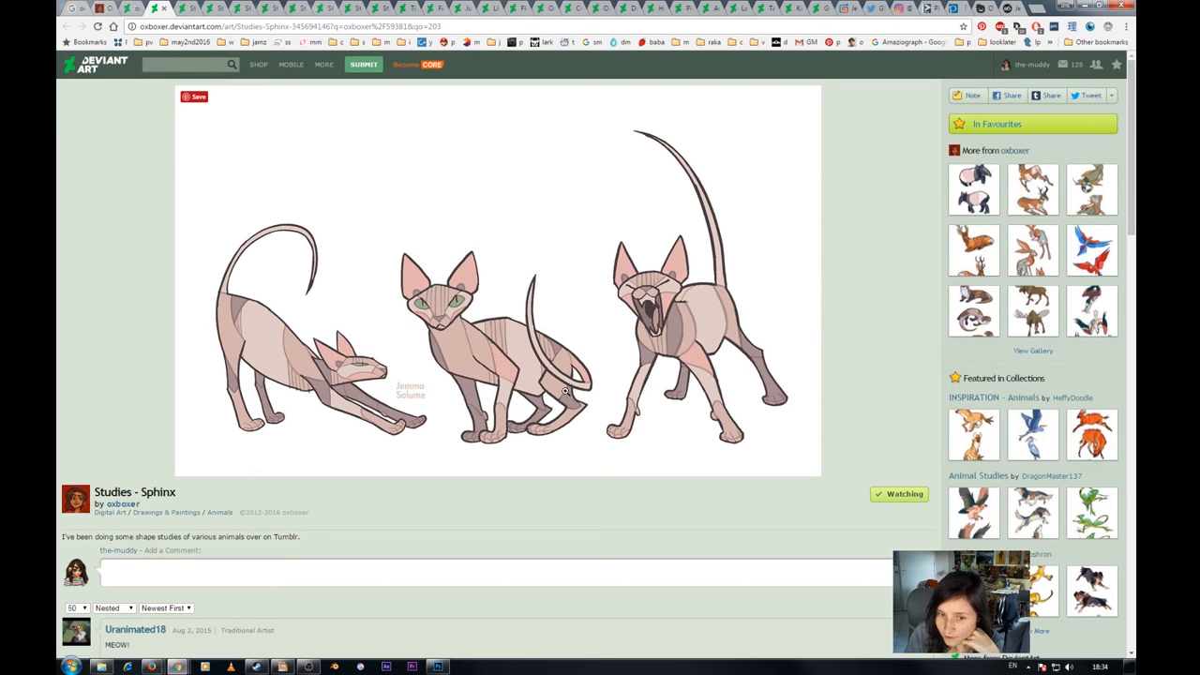
{"action": "mouse_move", "coordinate": [240, 425]}
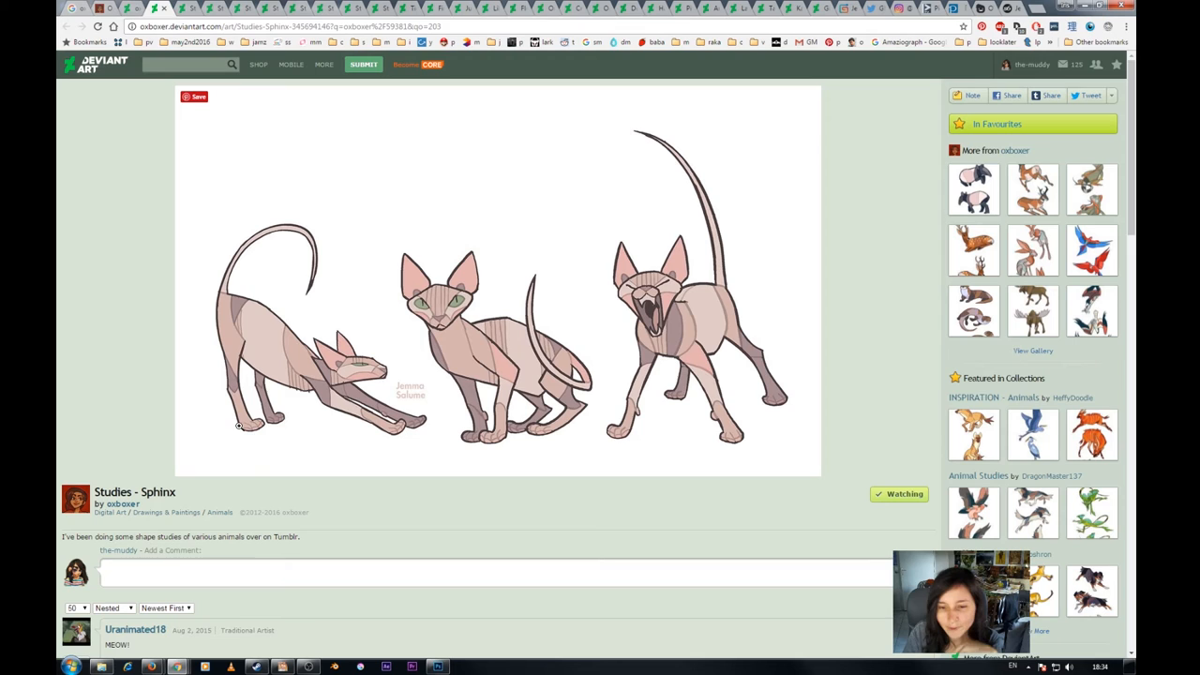
{"action": "mouse_move", "coordinate": [354, 386]}
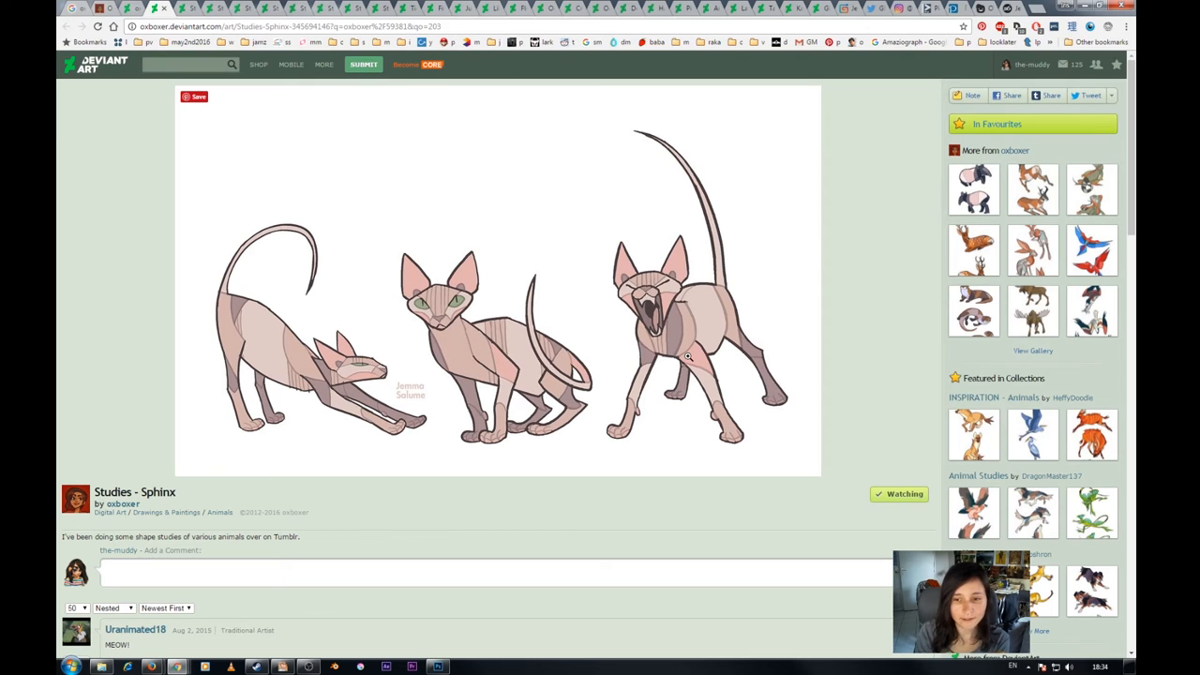
{"action": "mouse_move", "coordinate": [544, 408]}
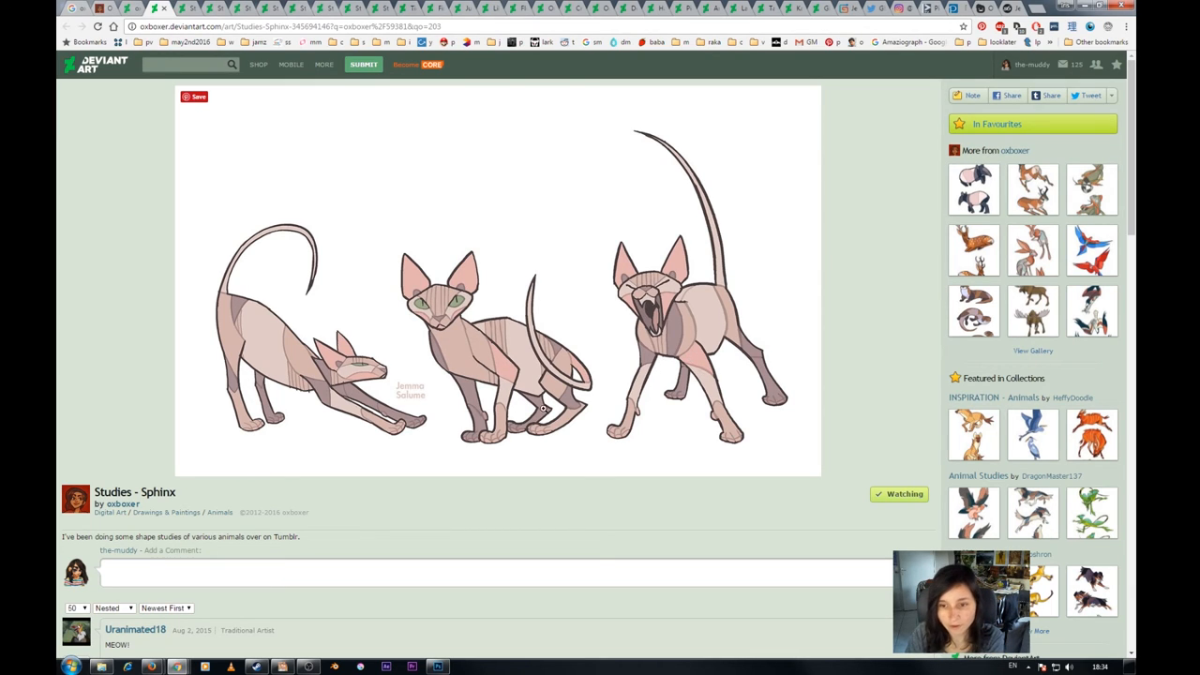
{"action": "mouse_move", "coordinate": [549, 439]}
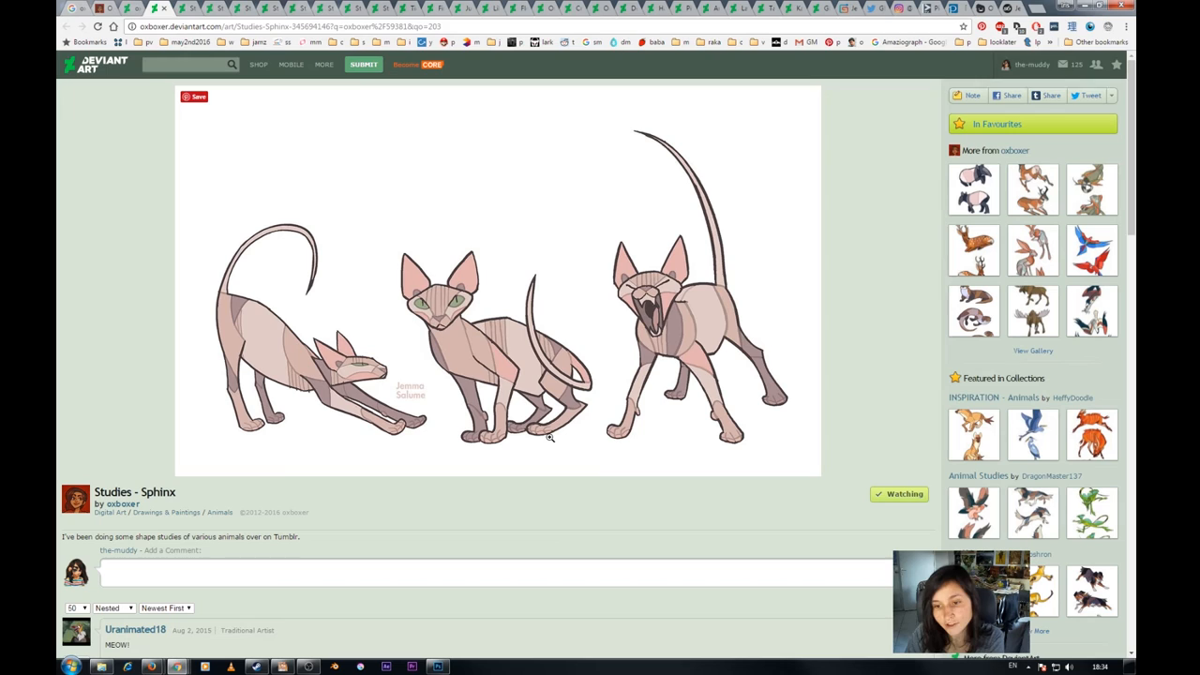
{"action": "mouse_move", "coordinate": [454, 326]}
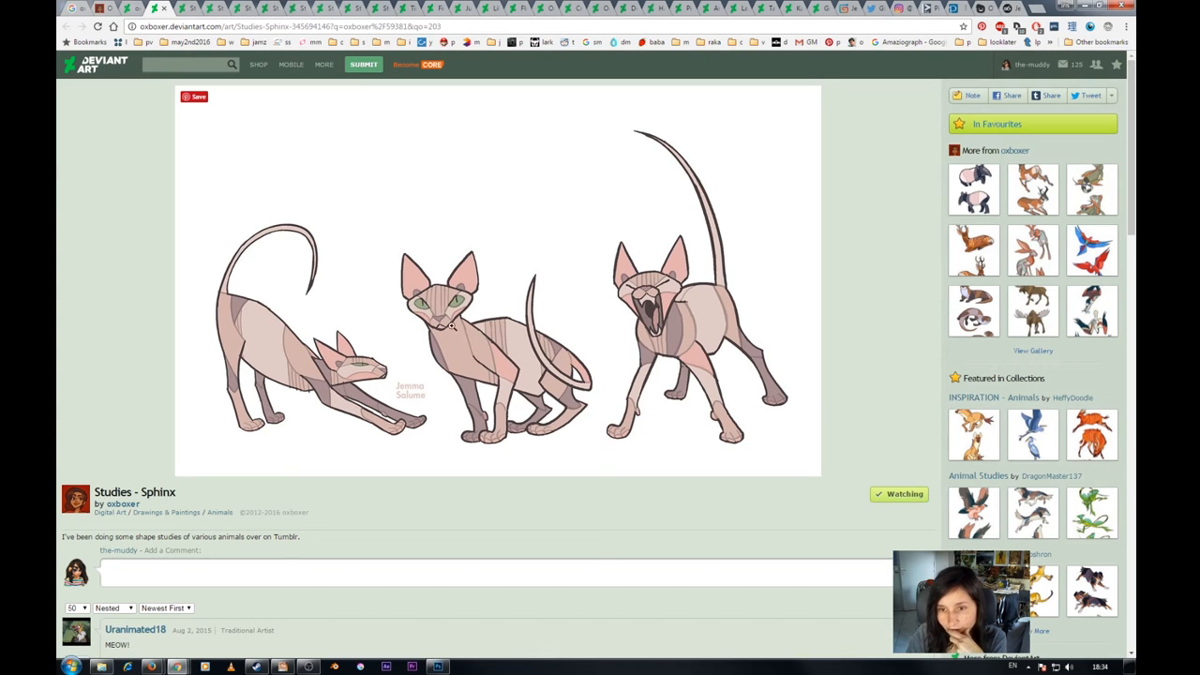
{"action": "mouse_move", "coordinate": [623, 288]}
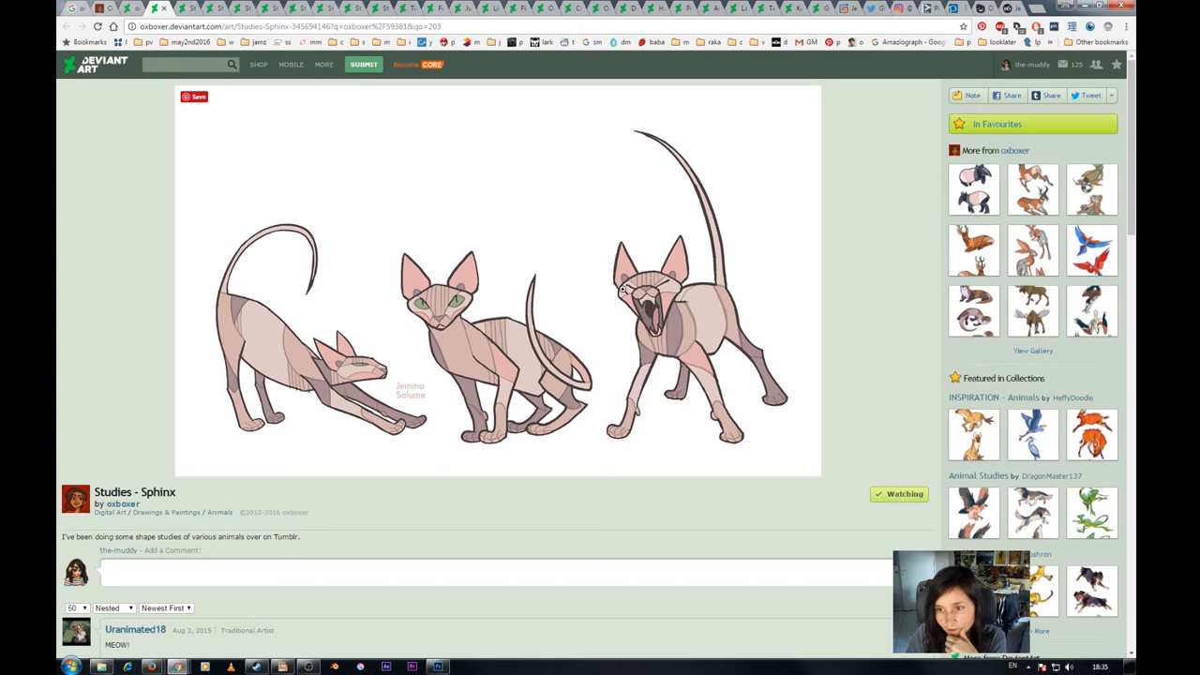
{"action": "mouse_move", "coordinate": [360, 339]}
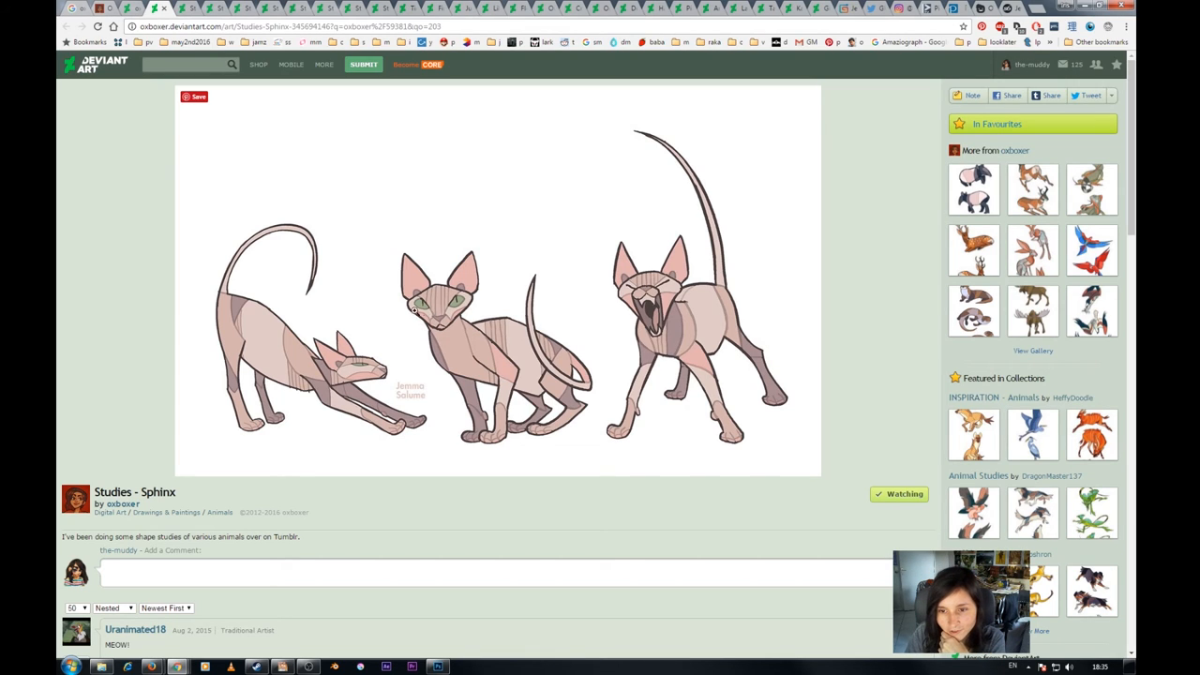
{"action": "mouse_move", "coordinate": [495, 267]}
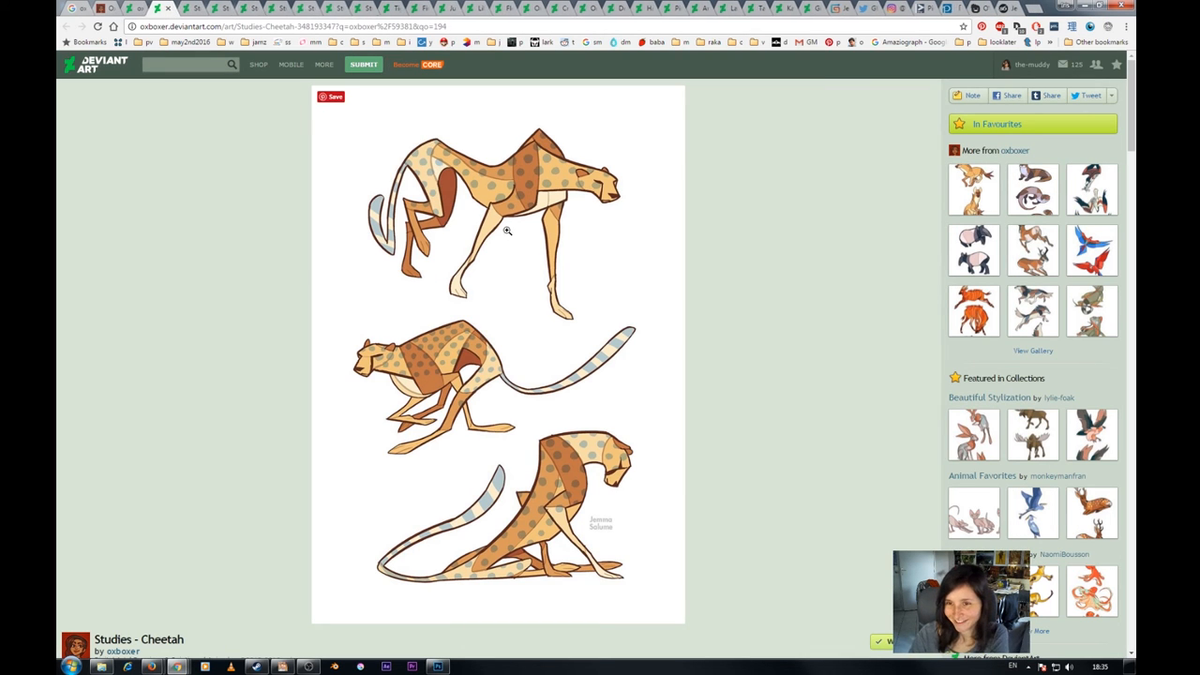
{"action": "mouse_move", "coordinate": [424, 170]}
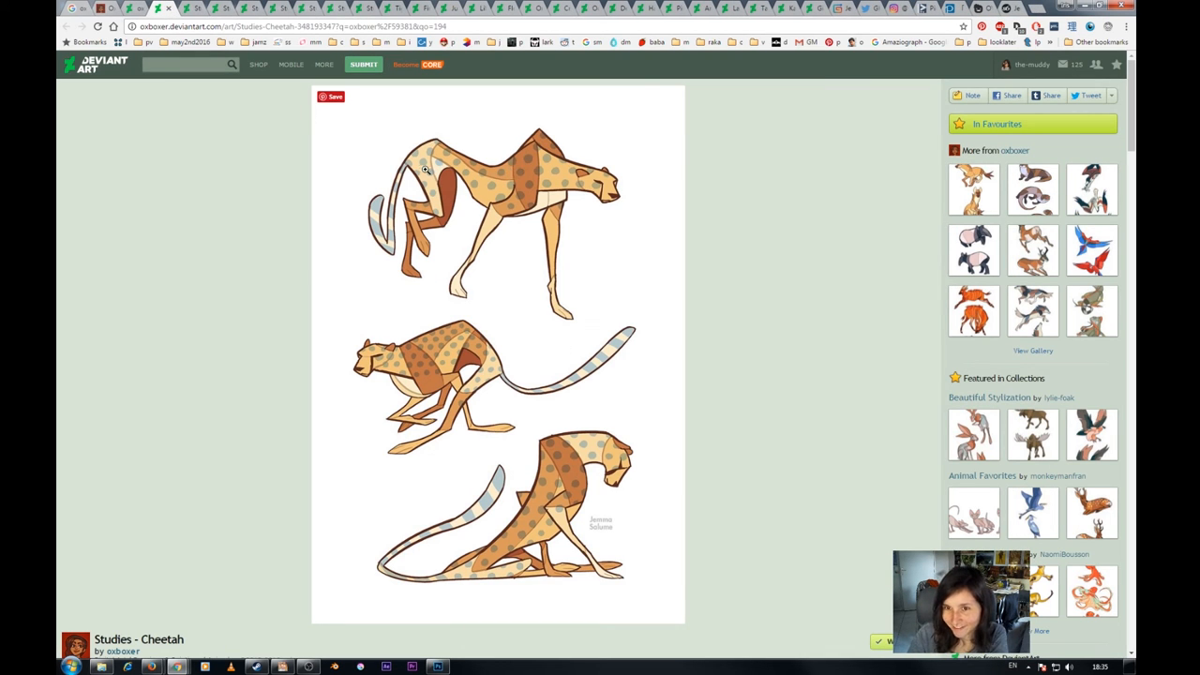
{"action": "mouse_move", "coordinate": [386, 308]}
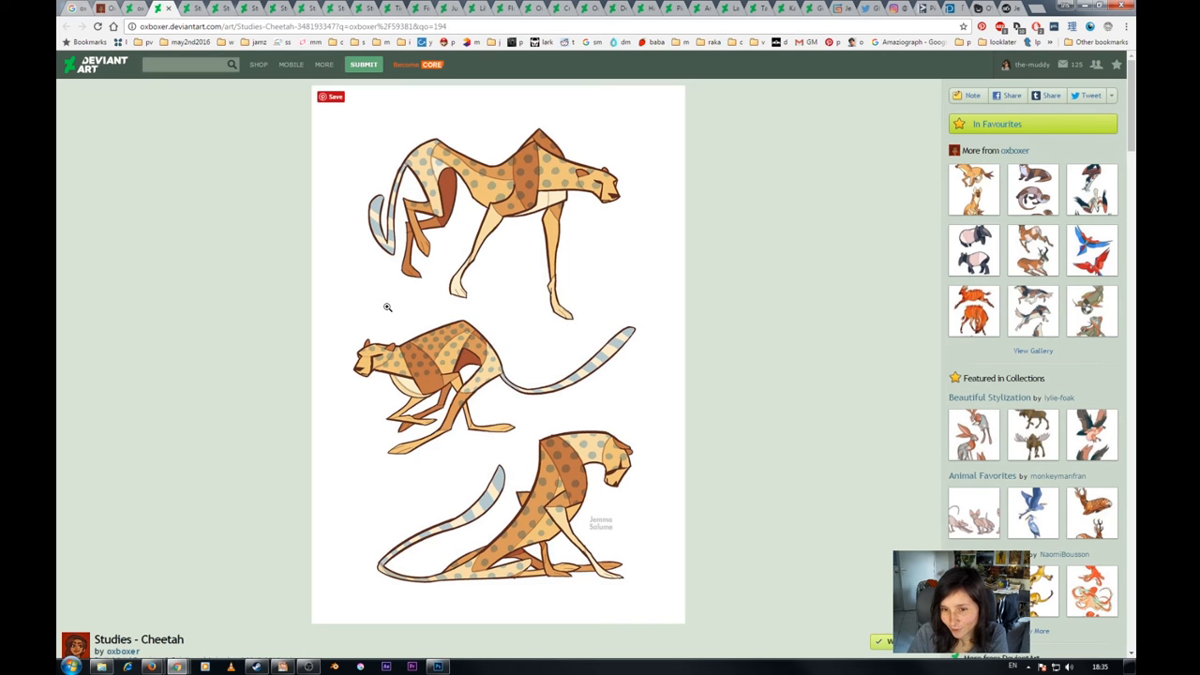
{"action": "mouse_move", "coordinate": [581, 186]}
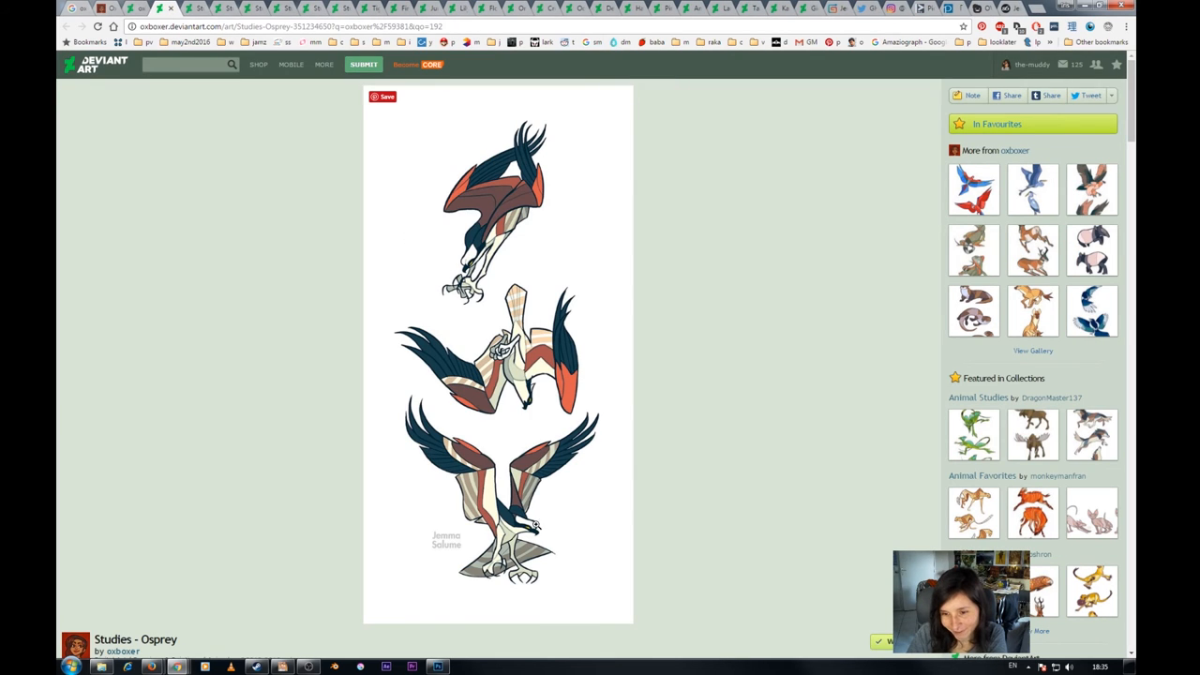
{"action": "mouse_move", "coordinate": [510, 251]}
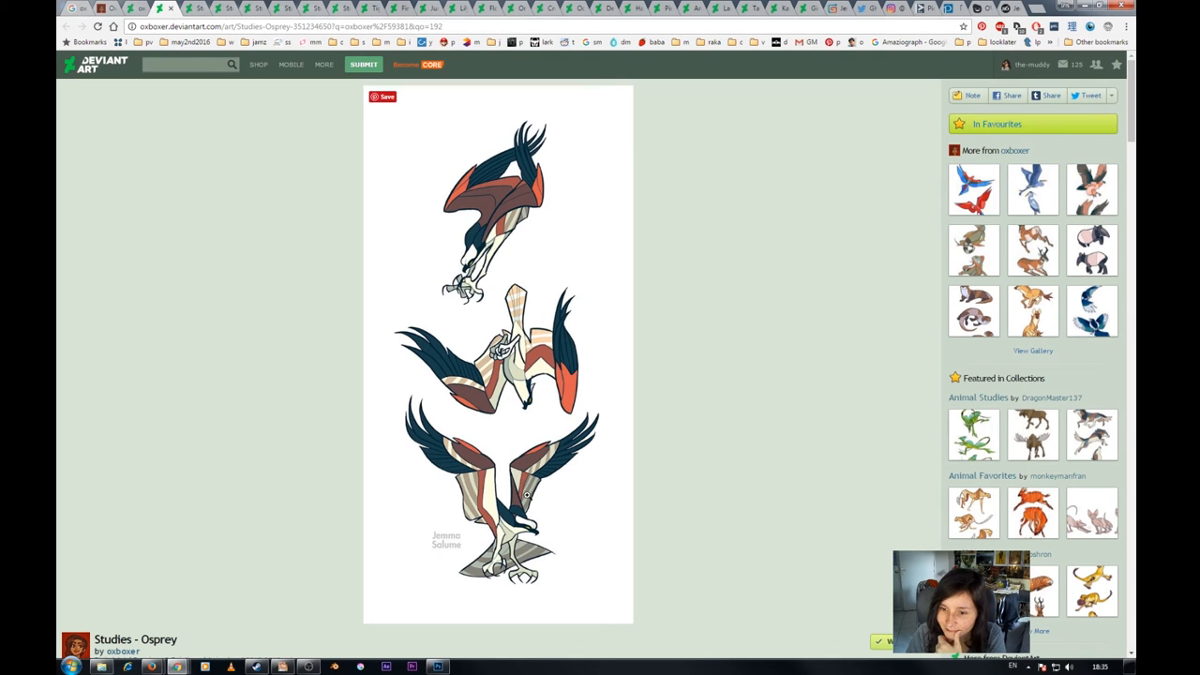
{"action": "mouse_move", "coordinate": [474, 407]}
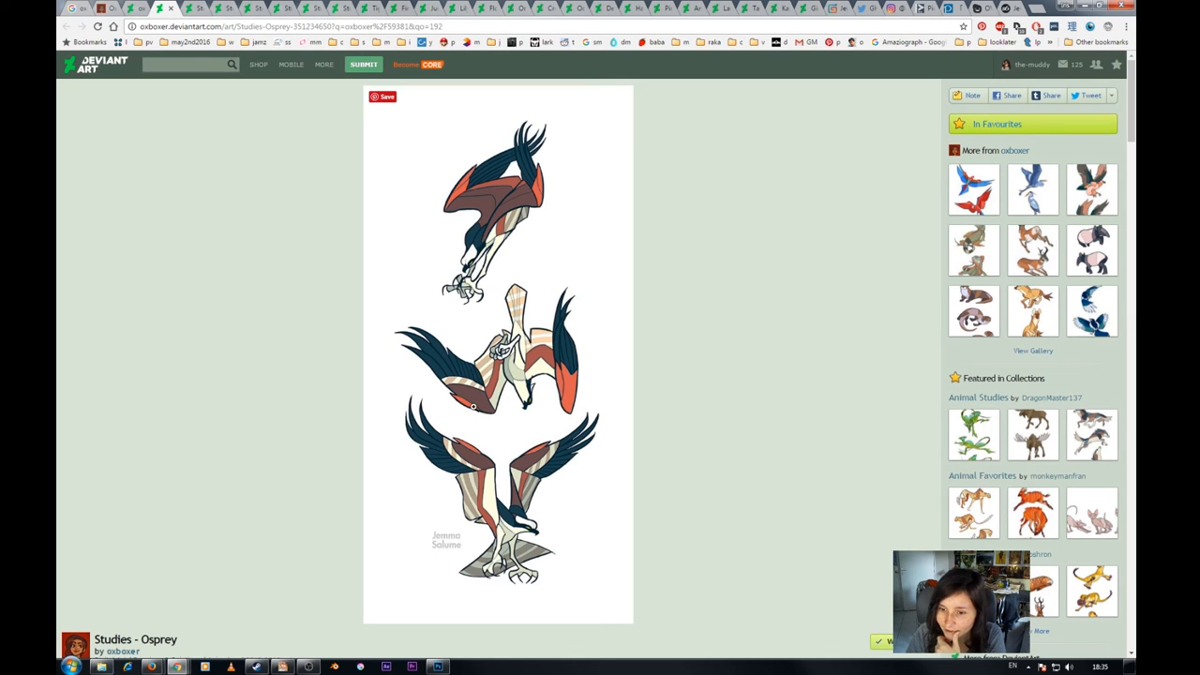
{"action": "mouse_move", "coordinate": [553, 461]}
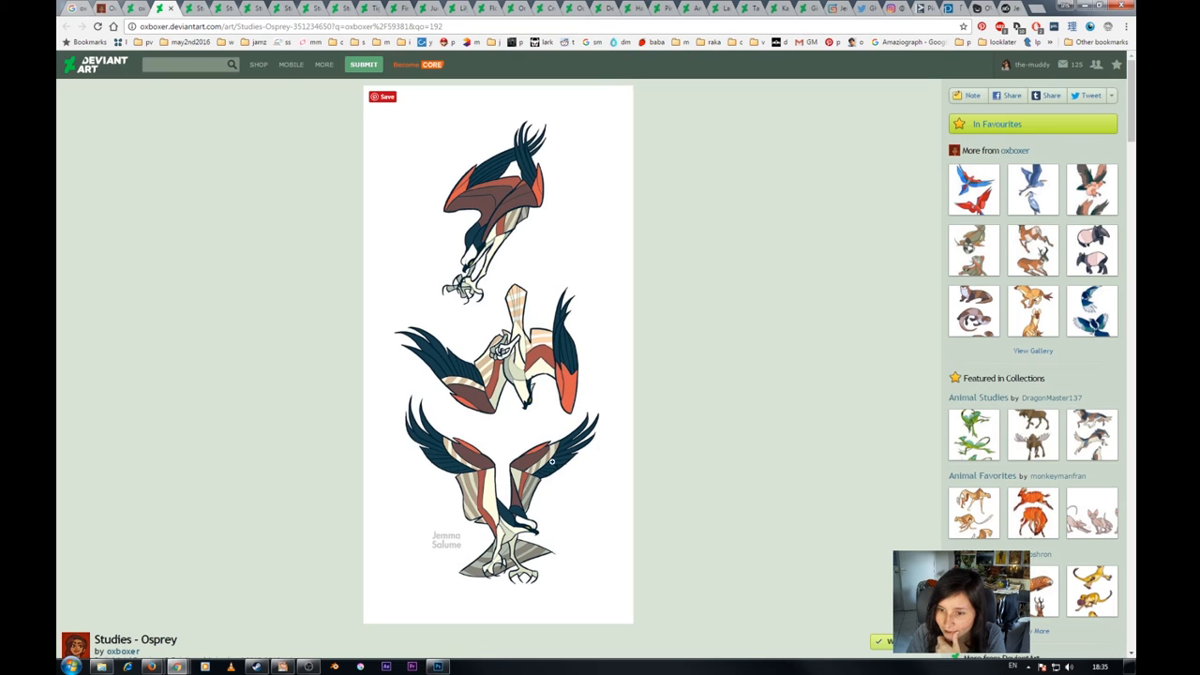
{"action": "mouse_move", "coordinate": [462, 397]}
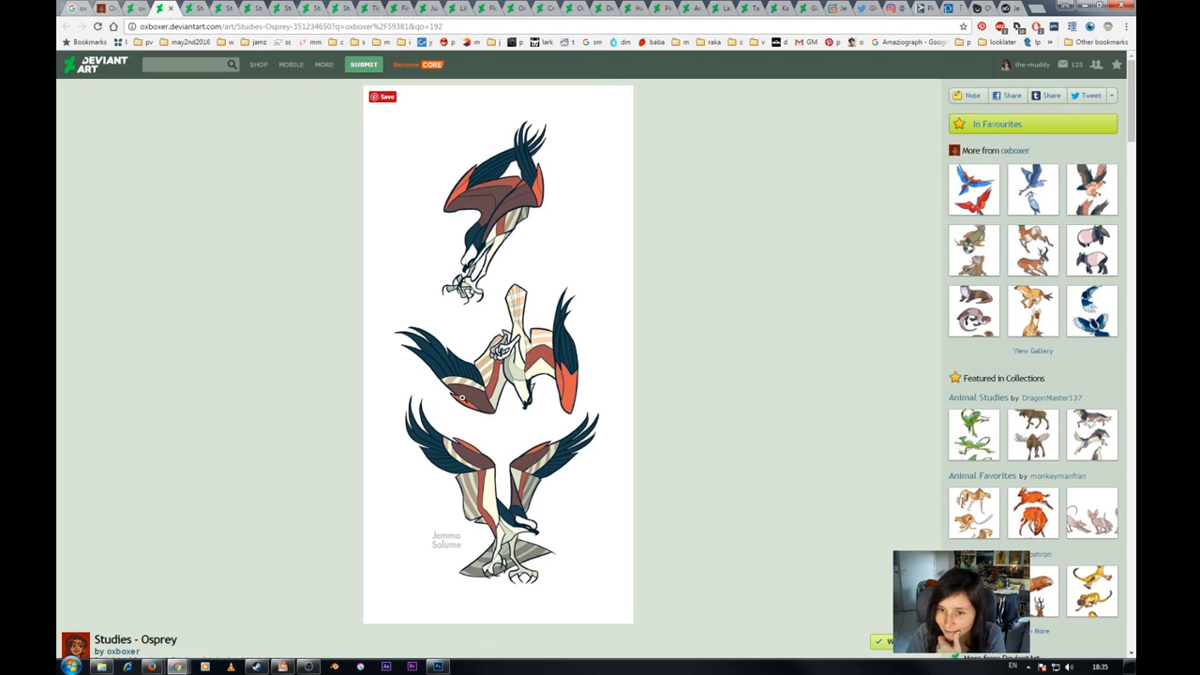
{"action": "mouse_move", "coordinate": [534, 523]}
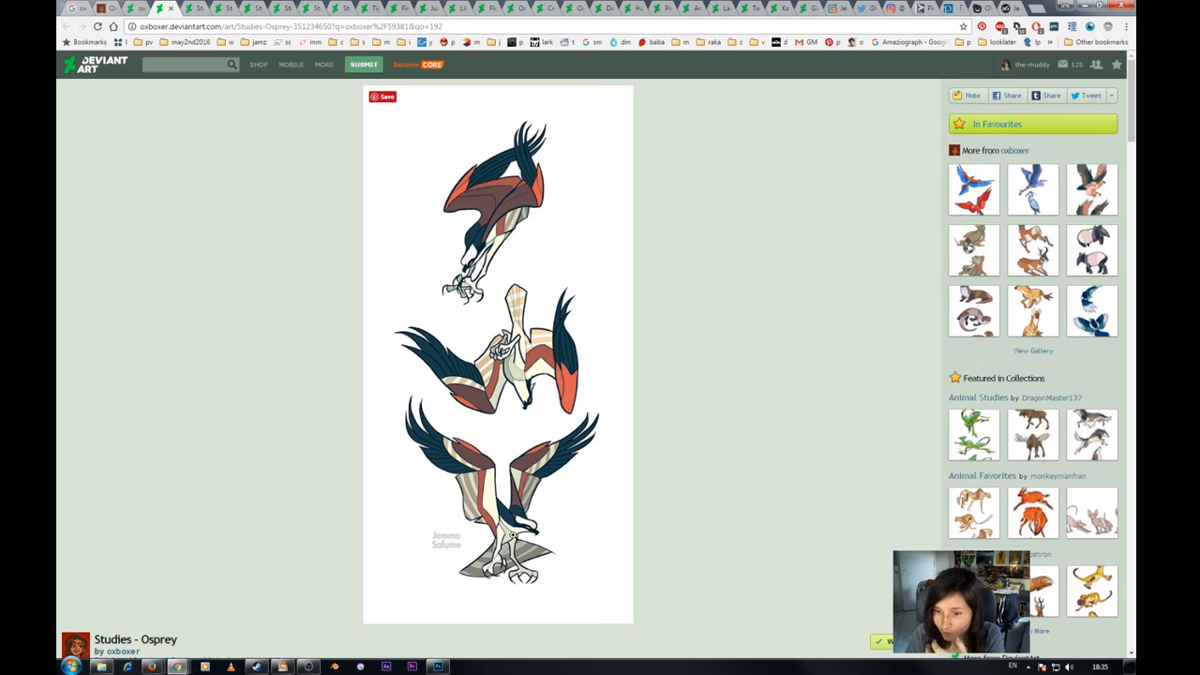
{"action": "mouse_move", "coordinate": [532, 366]}
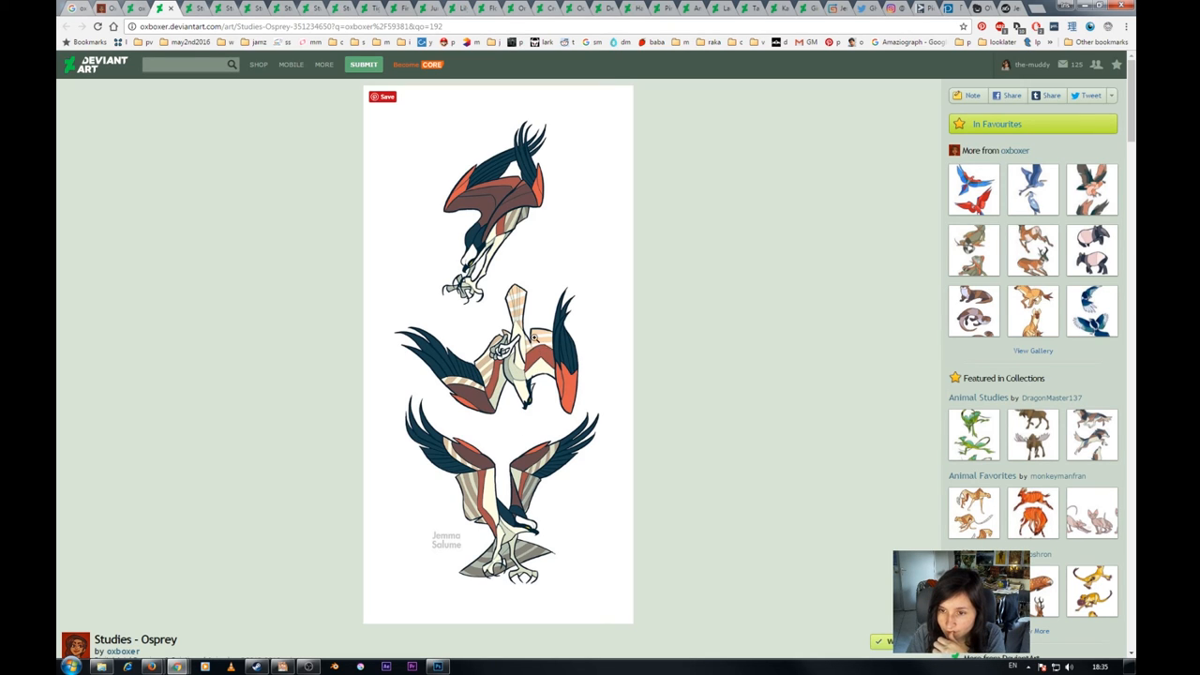
{"action": "mouse_move", "coordinate": [499, 416]}
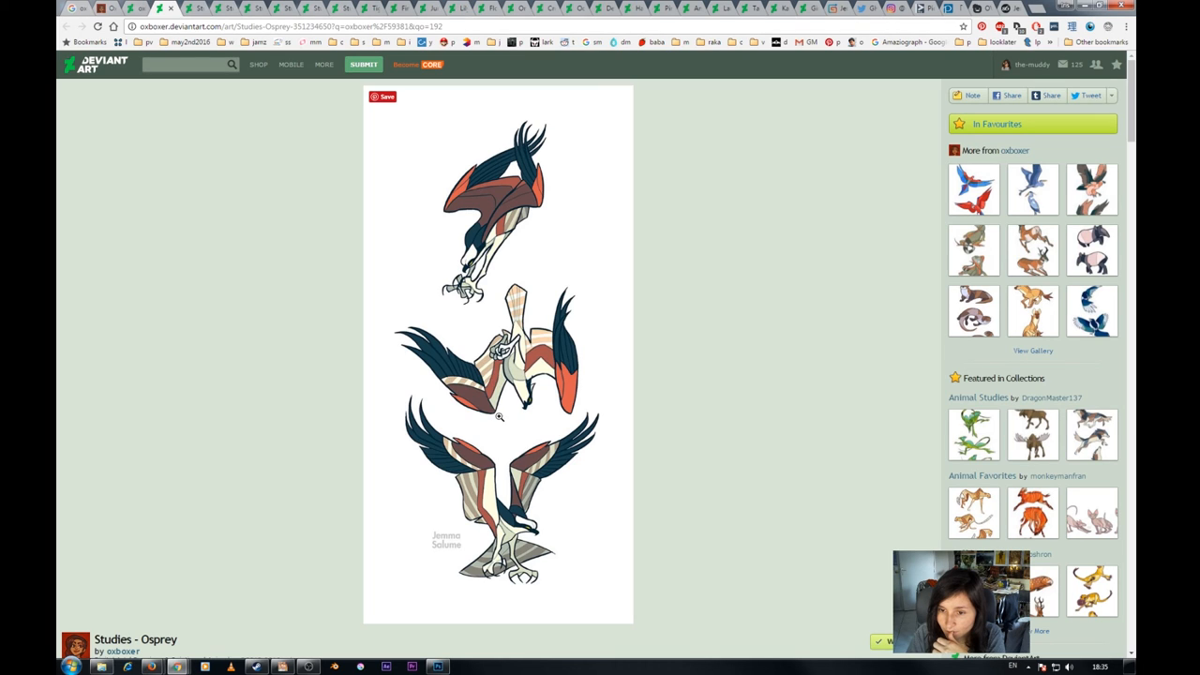
{"action": "mouse_move", "coordinate": [543, 471]}
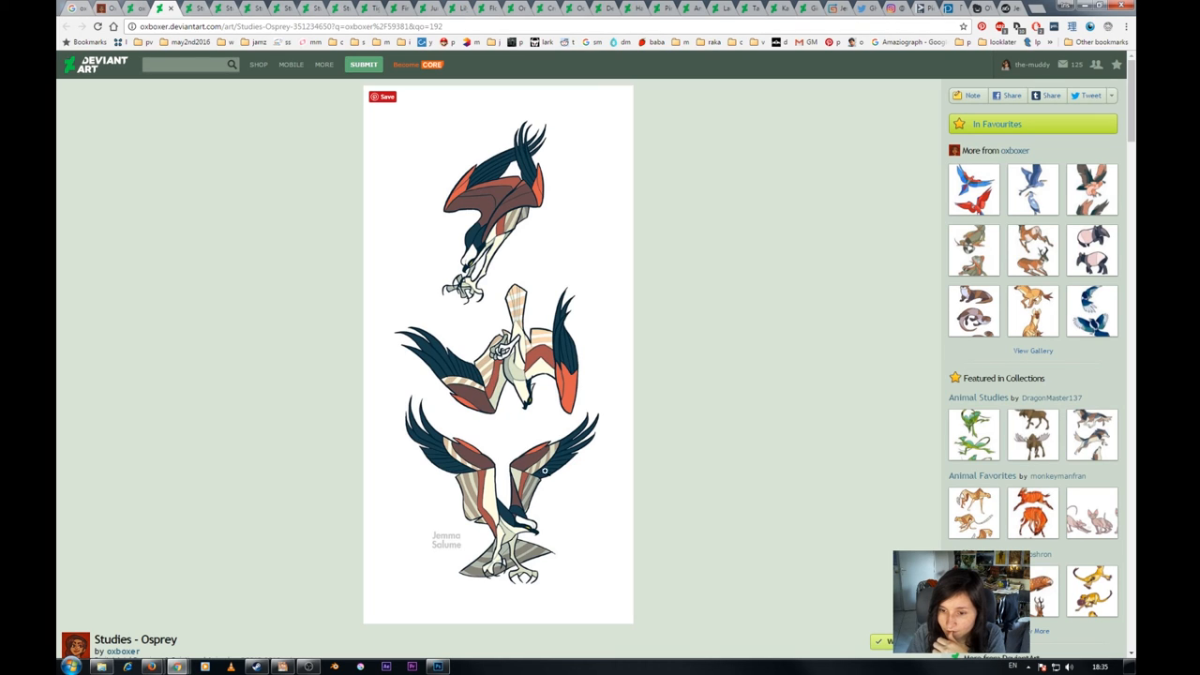
{"action": "mouse_move", "coordinate": [535, 563]}
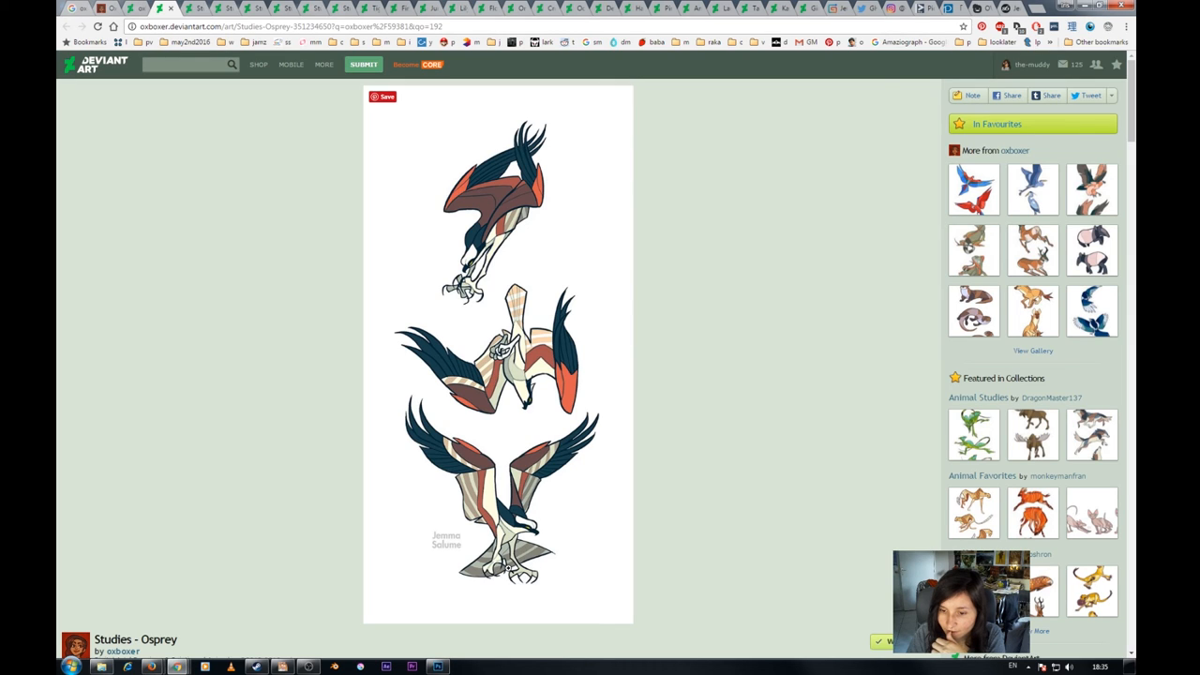
{"action": "mouse_move", "coordinate": [540, 521]}
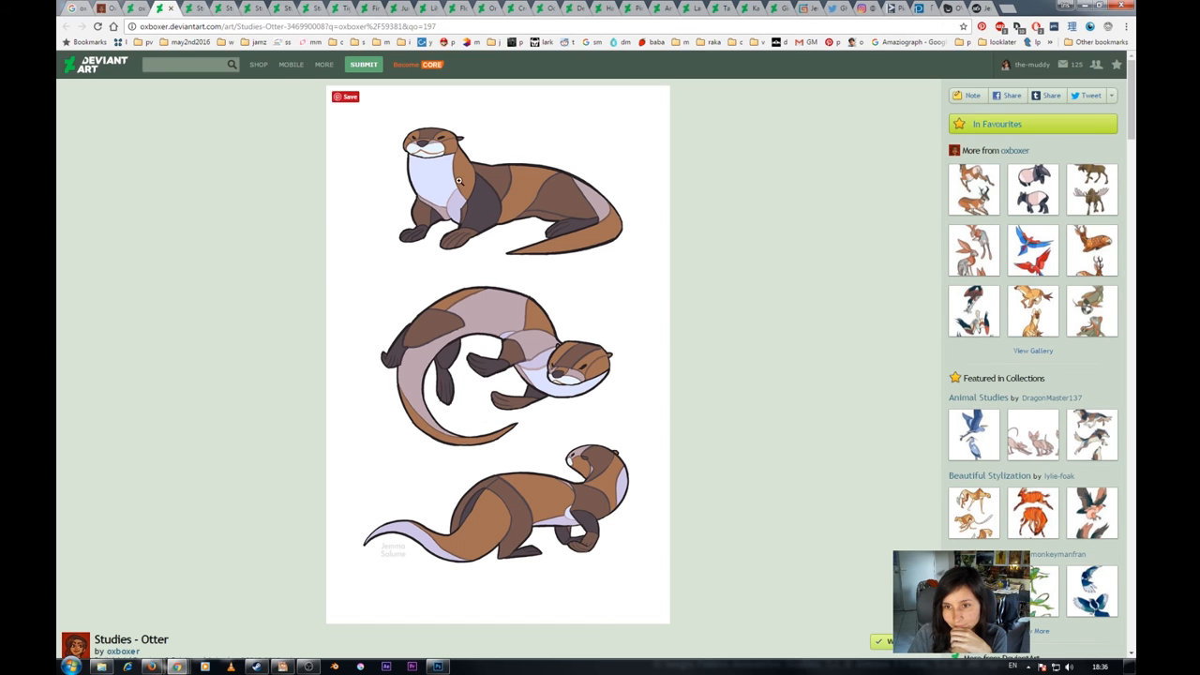
{"action": "mouse_move", "coordinate": [540, 449]}
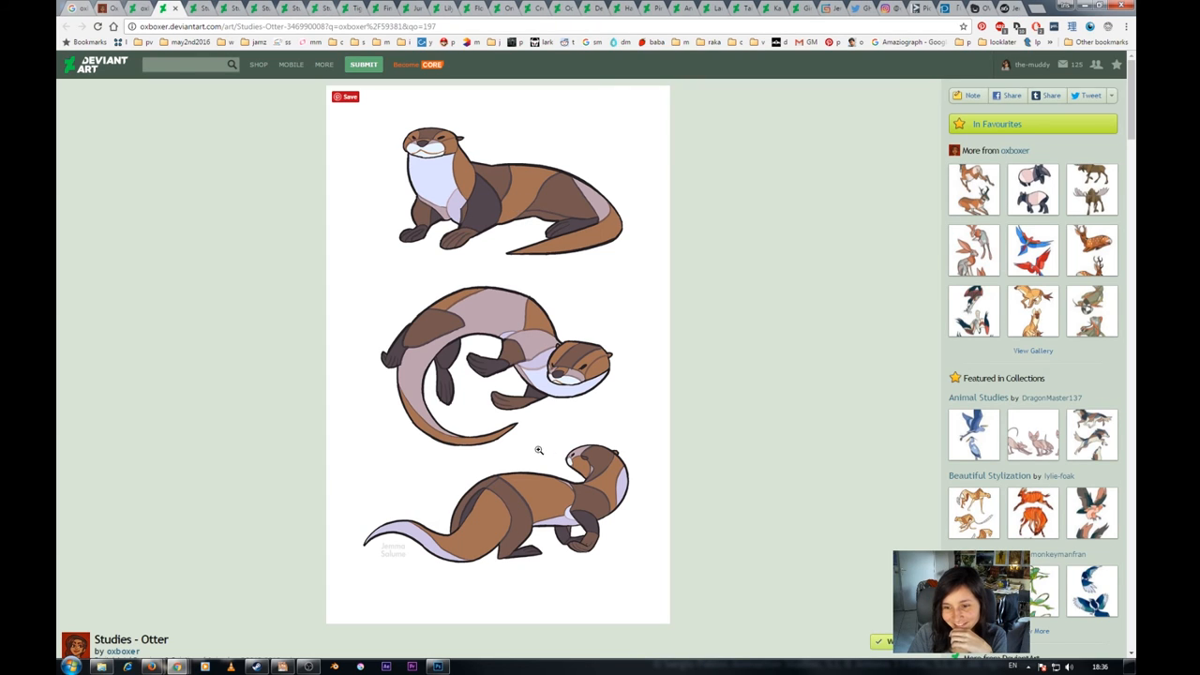
{"action": "mouse_move", "coordinate": [409, 152]}
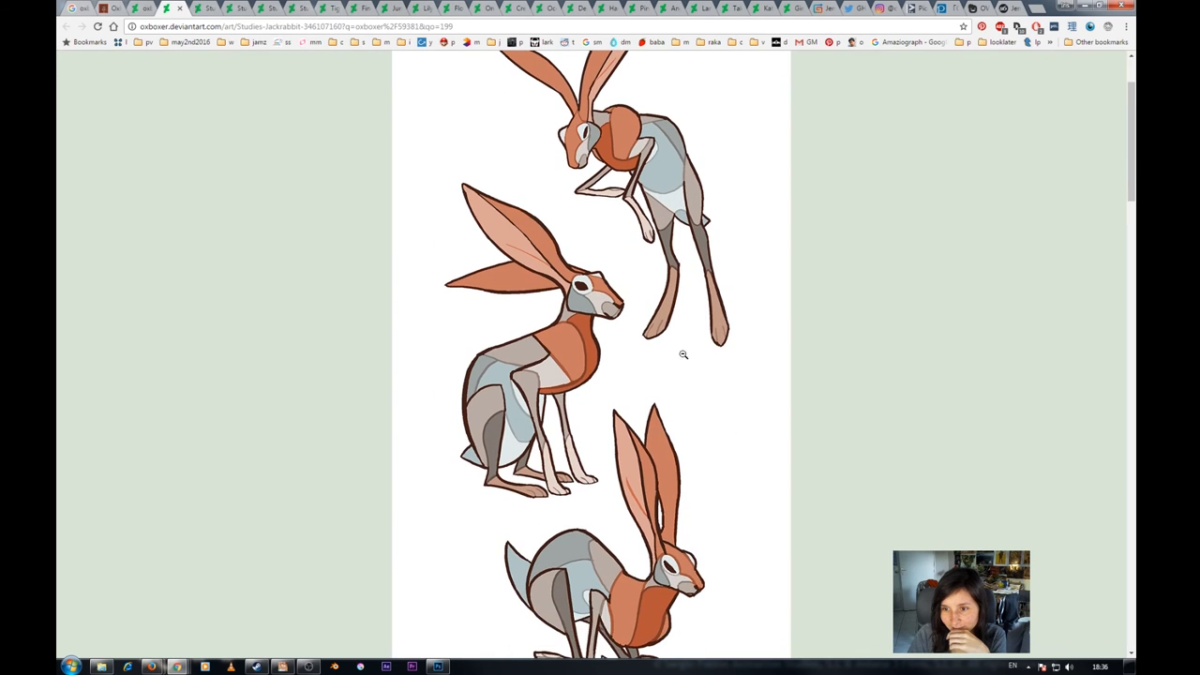
Step: Look down the Studies - Moose drawings and back up to the top
{"action": "scroll", "scroll_direction": "down", "scroll_amount": 3}
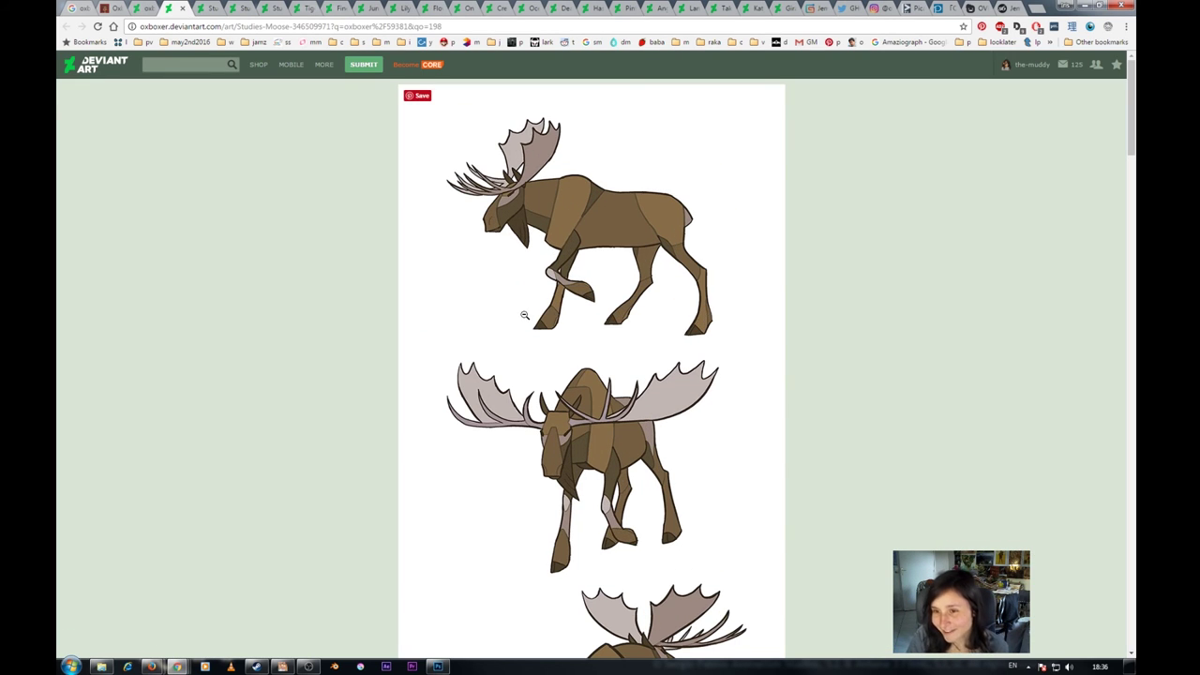
{"action": "scroll", "scroll_direction": "down", "scroll_amount": 3}
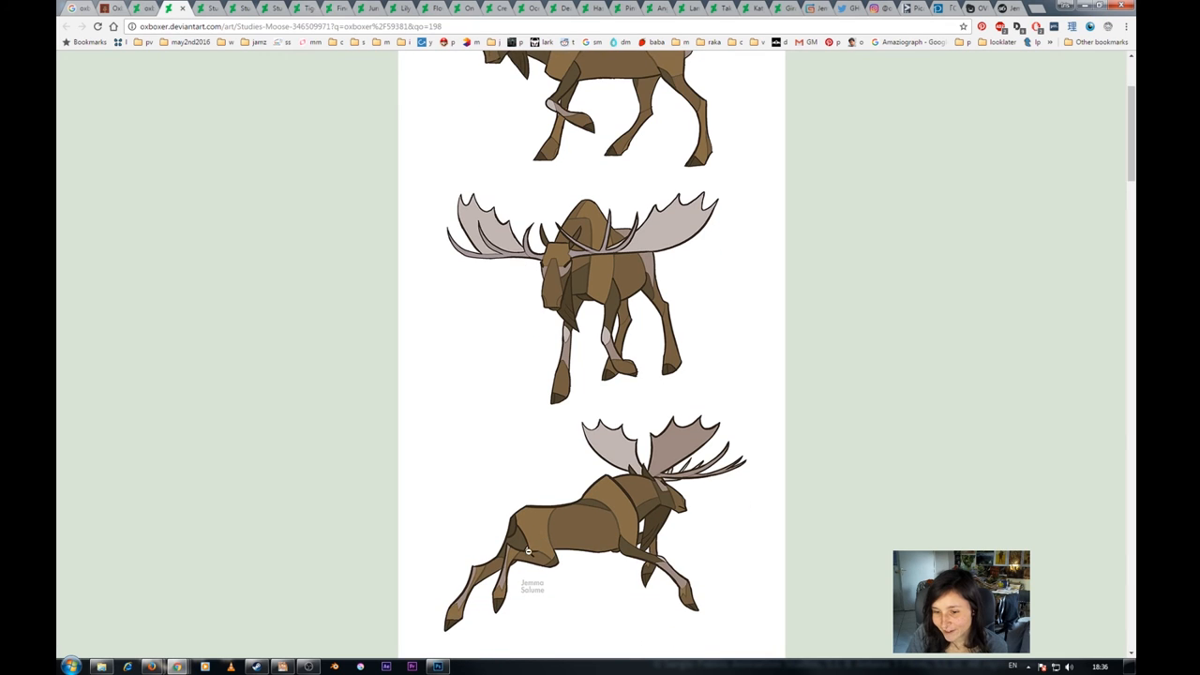
{"action": "mouse_move", "coordinate": [613, 294]}
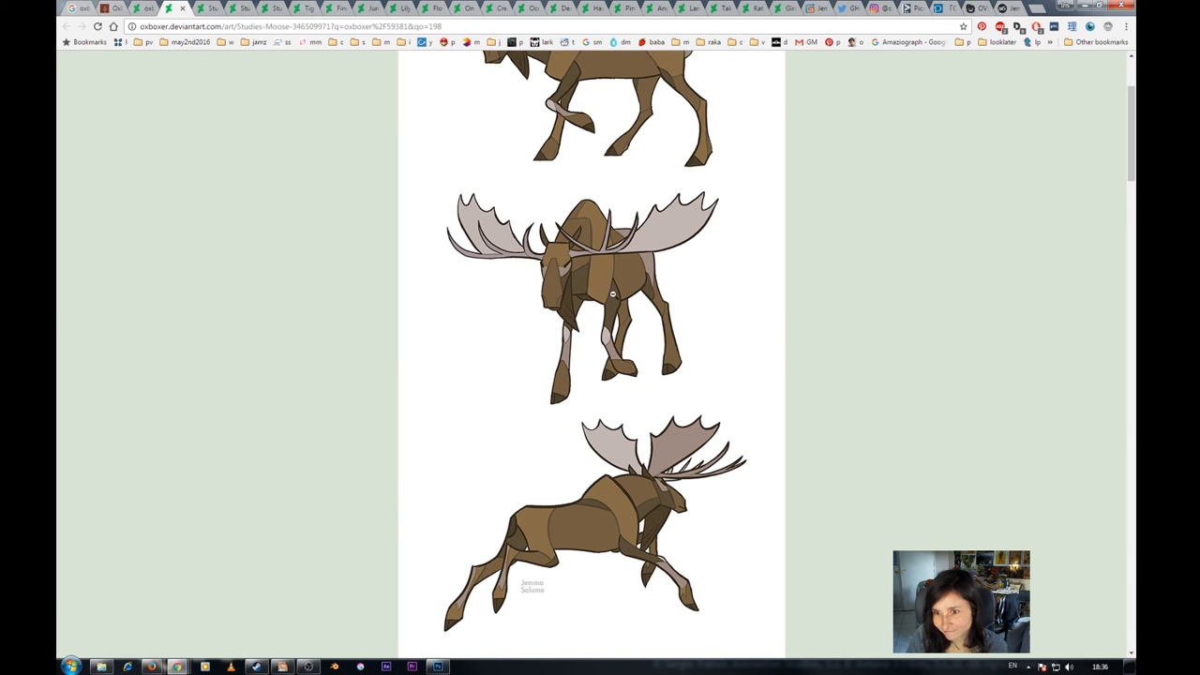
{"action": "mouse_move", "coordinate": [570, 304]}
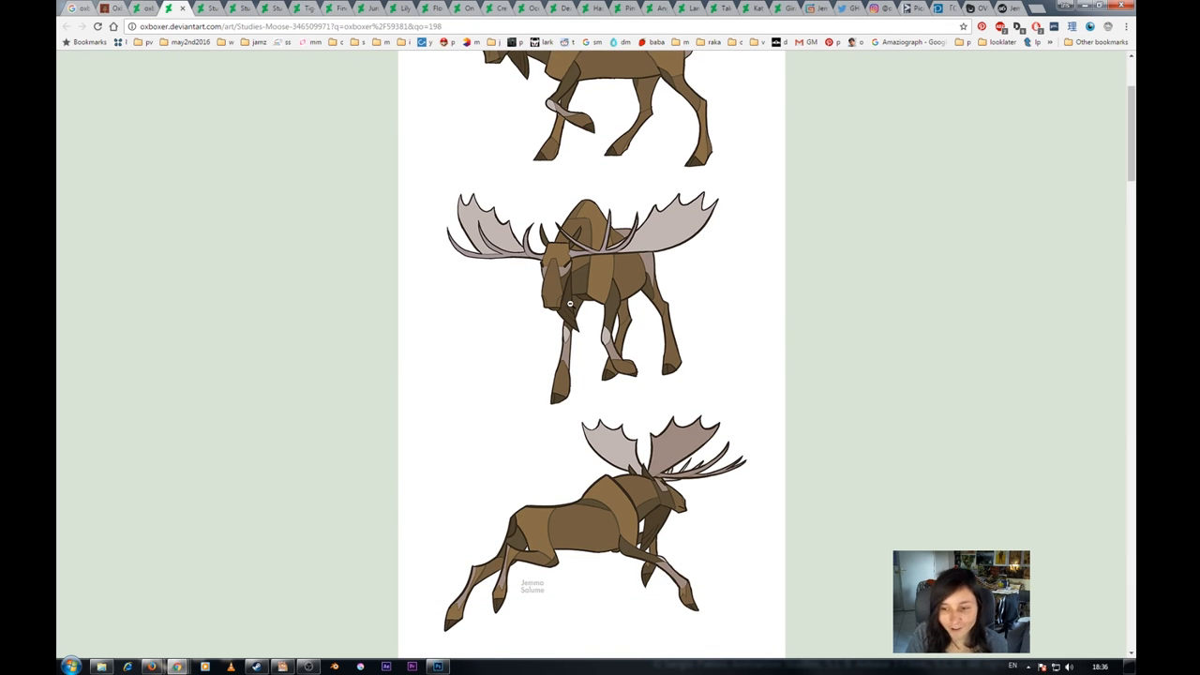
{"action": "scroll", "scroll_direction": "up", "scroll_amount": 3}
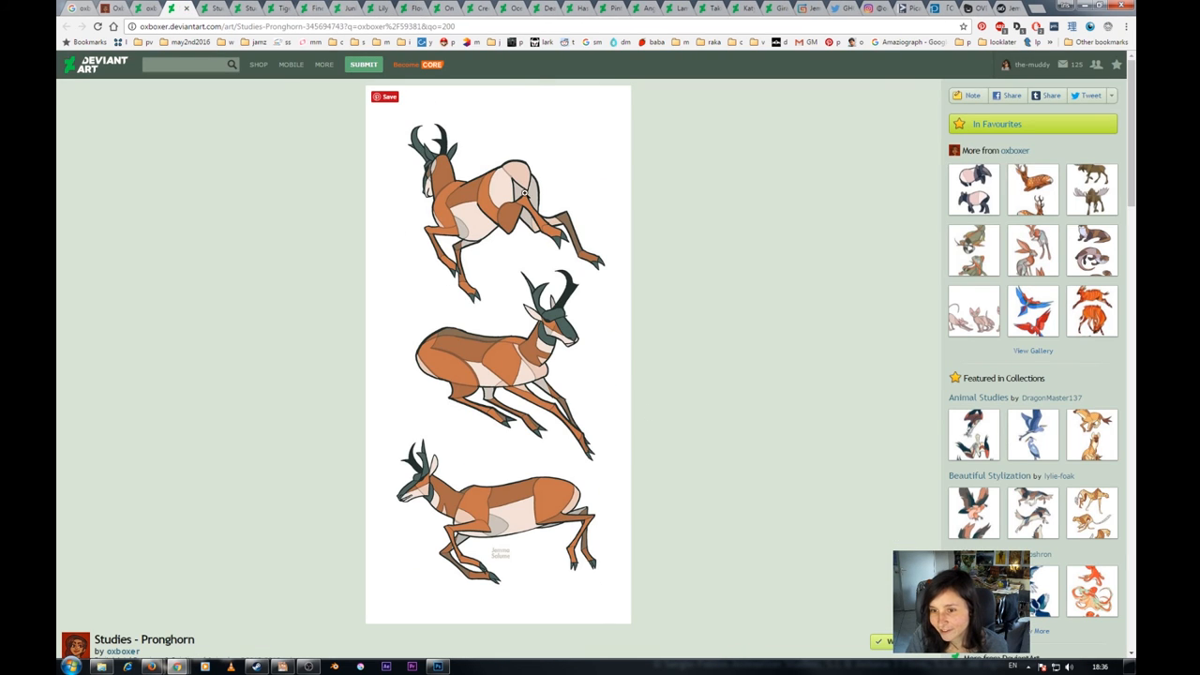
Step: Look over the Studies - Pronghorn drawings, down to the description and back to the image
{"action": "scroll", "scroll_direction": "down", "scroll_amount": 3}
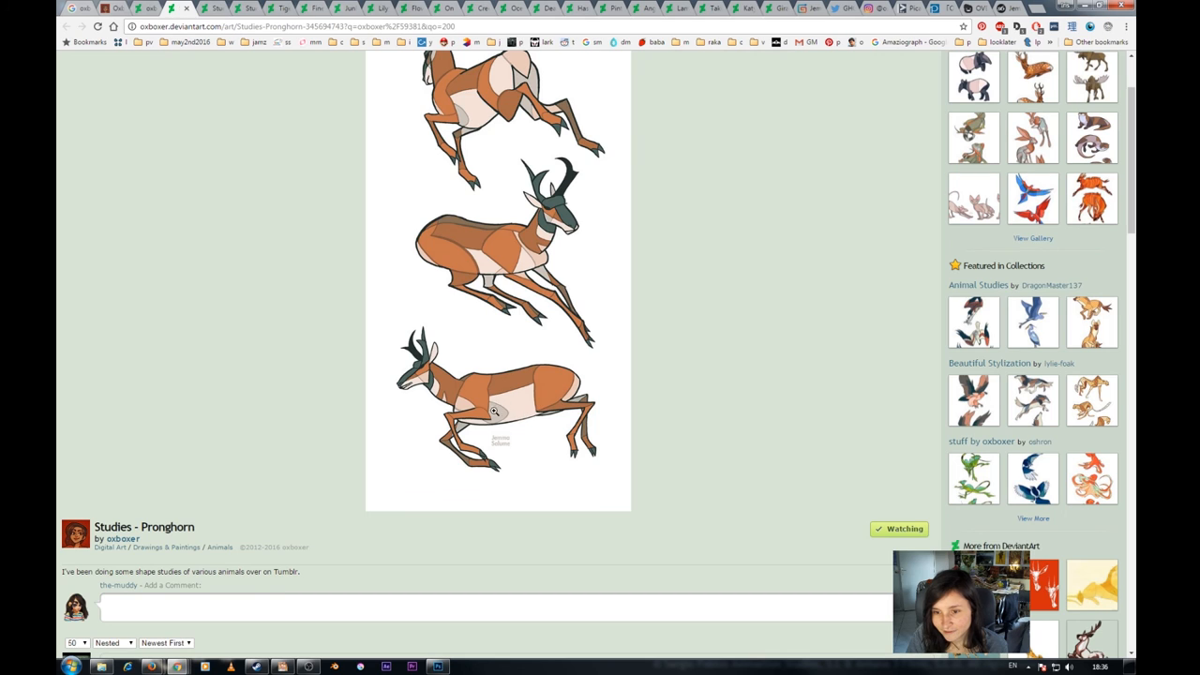
{"action": "mouse_move", "coordinate": [471, 433]}
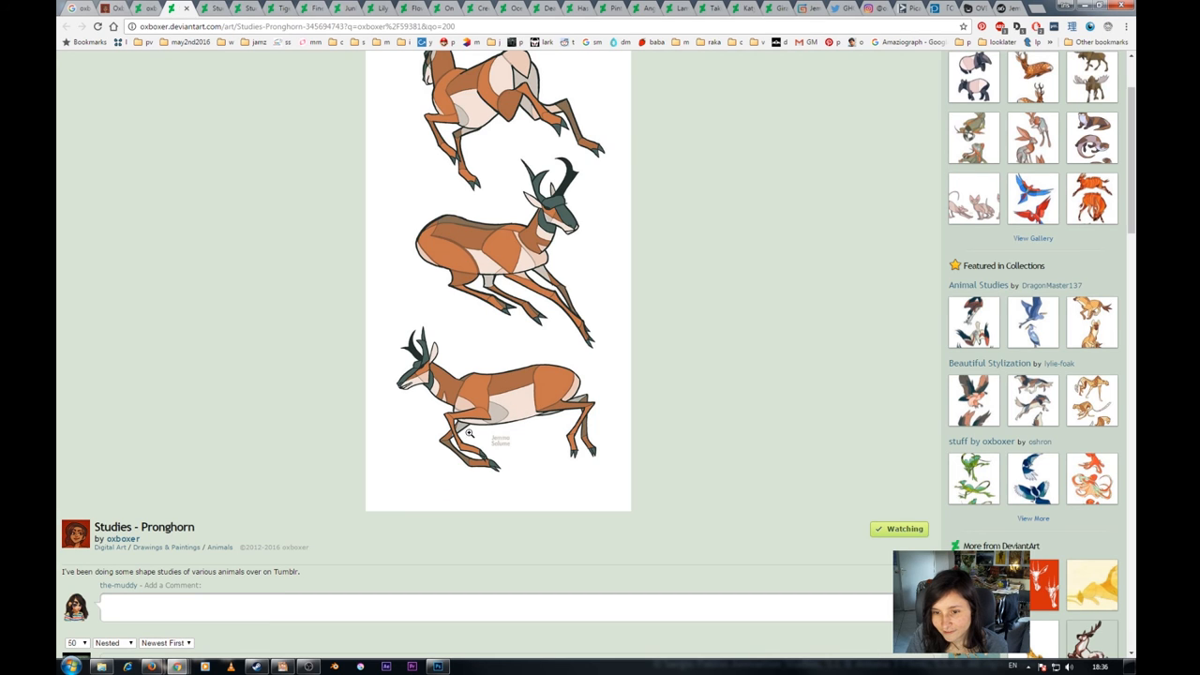
{"action": "mouse_move", "coordinate": [553, 375]}
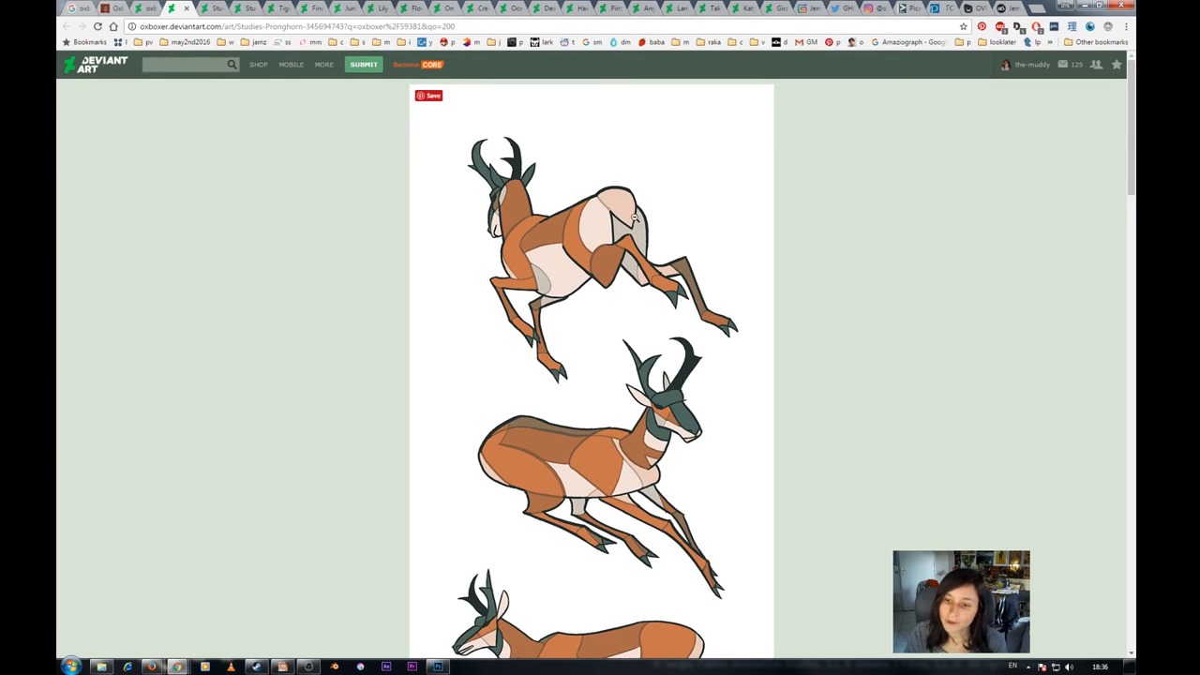
{"action": "mouse_move", "coordinate": [579, 261]}
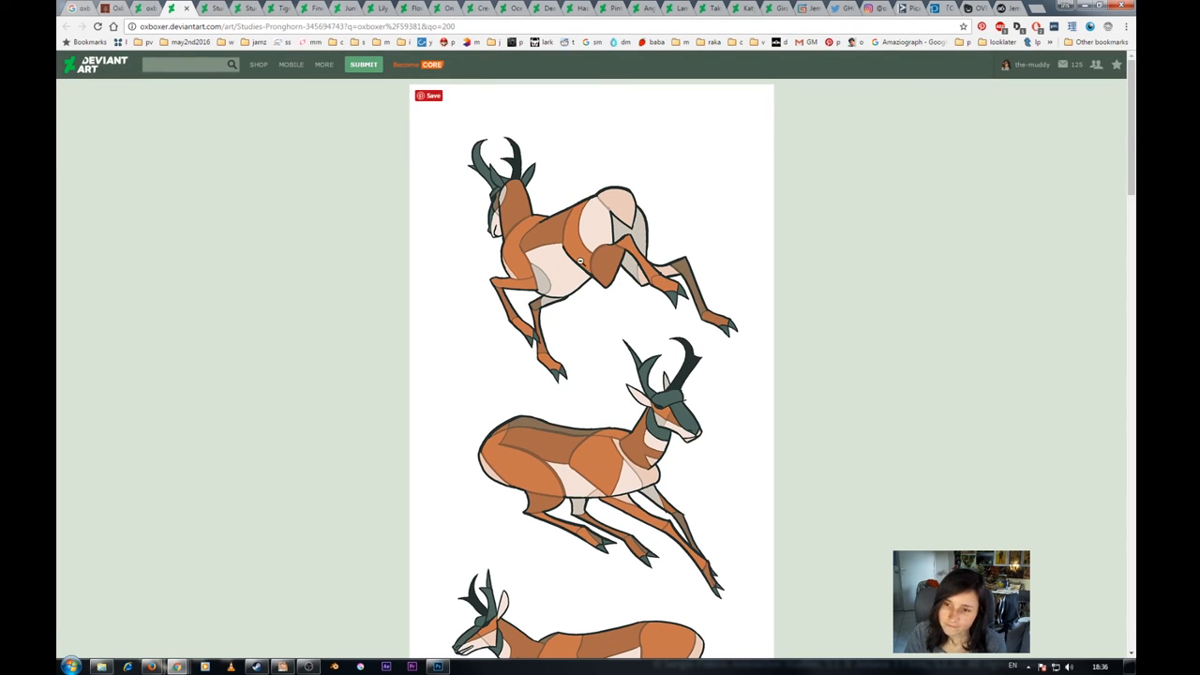
{"action": "mouse_move", "coordinate": [671, 441]}
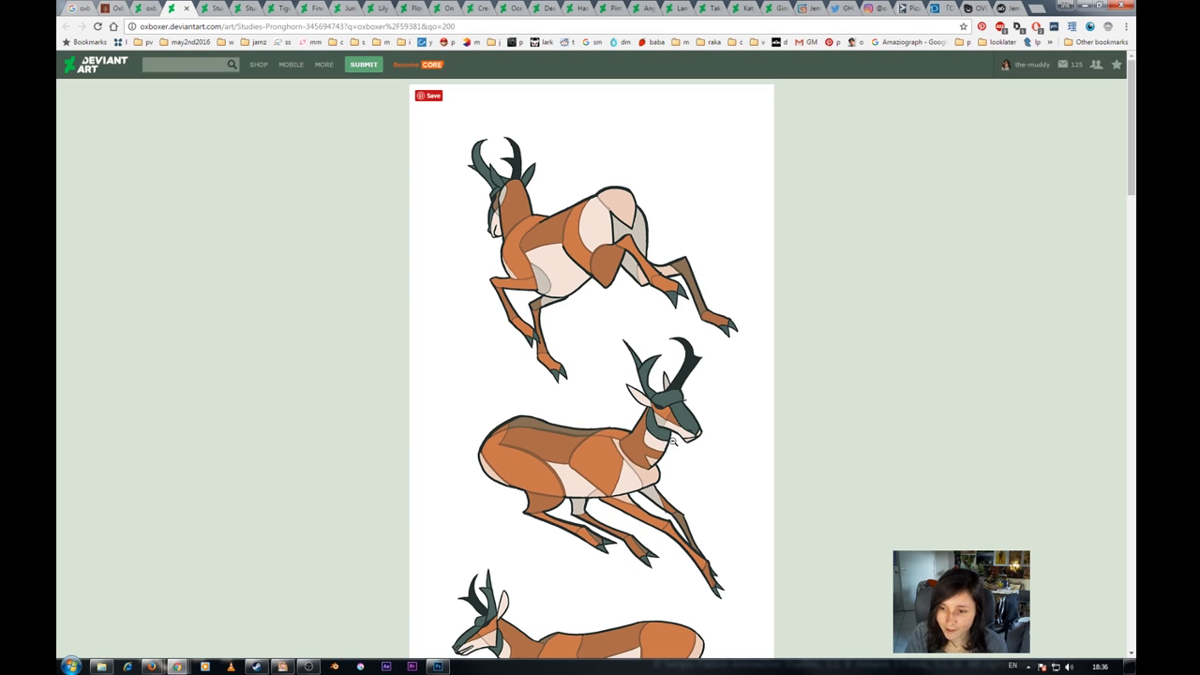
{"action": "scroll", "scroll_direction": "down", "scroll_amount": 3}
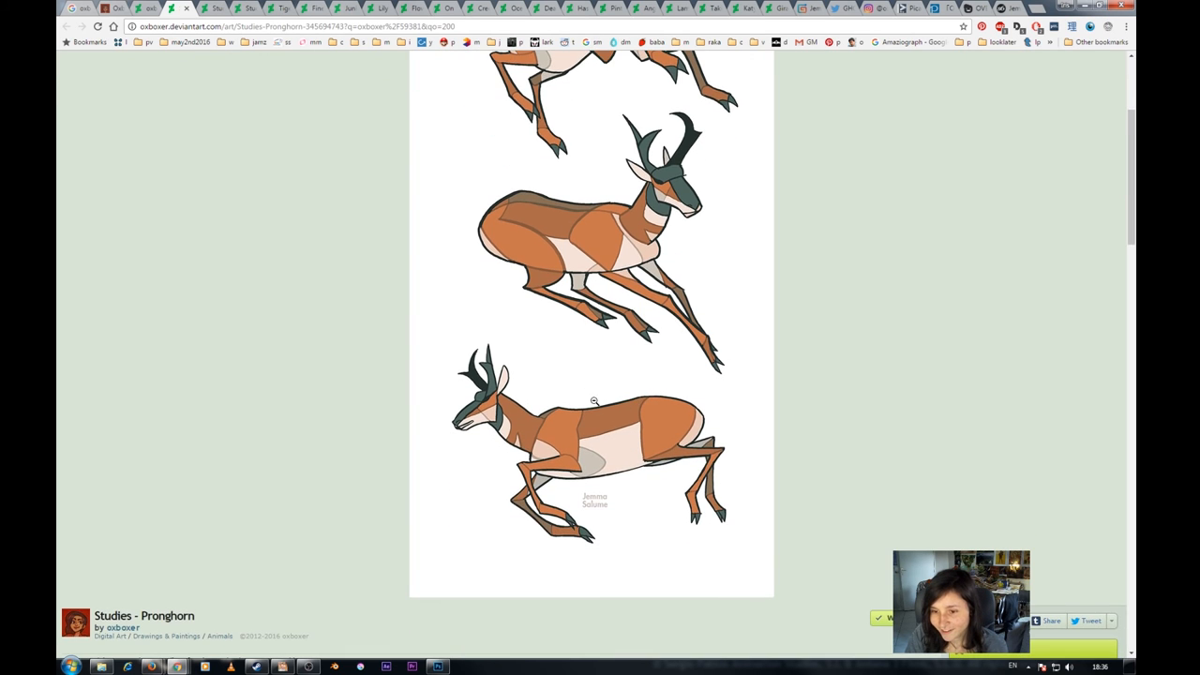
{"action": "scroll", "scroll_direction": "up", "scroll_amount": 3}
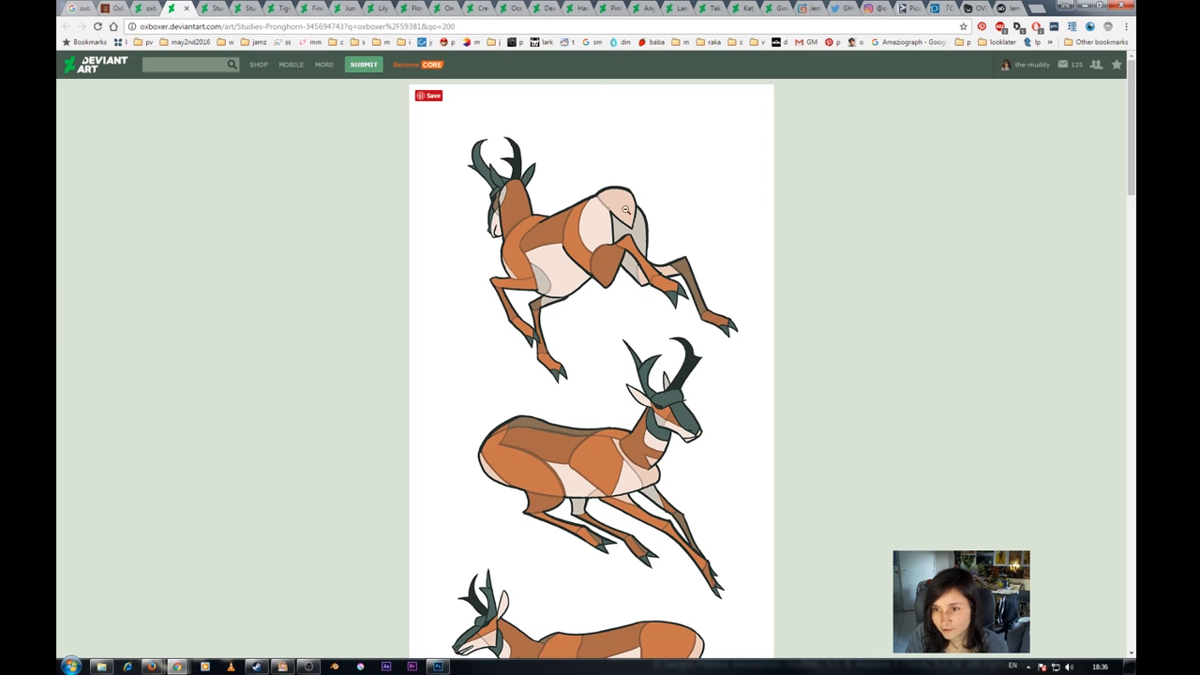
{"action": "mouse_move", "coordinate": [702, 327]}
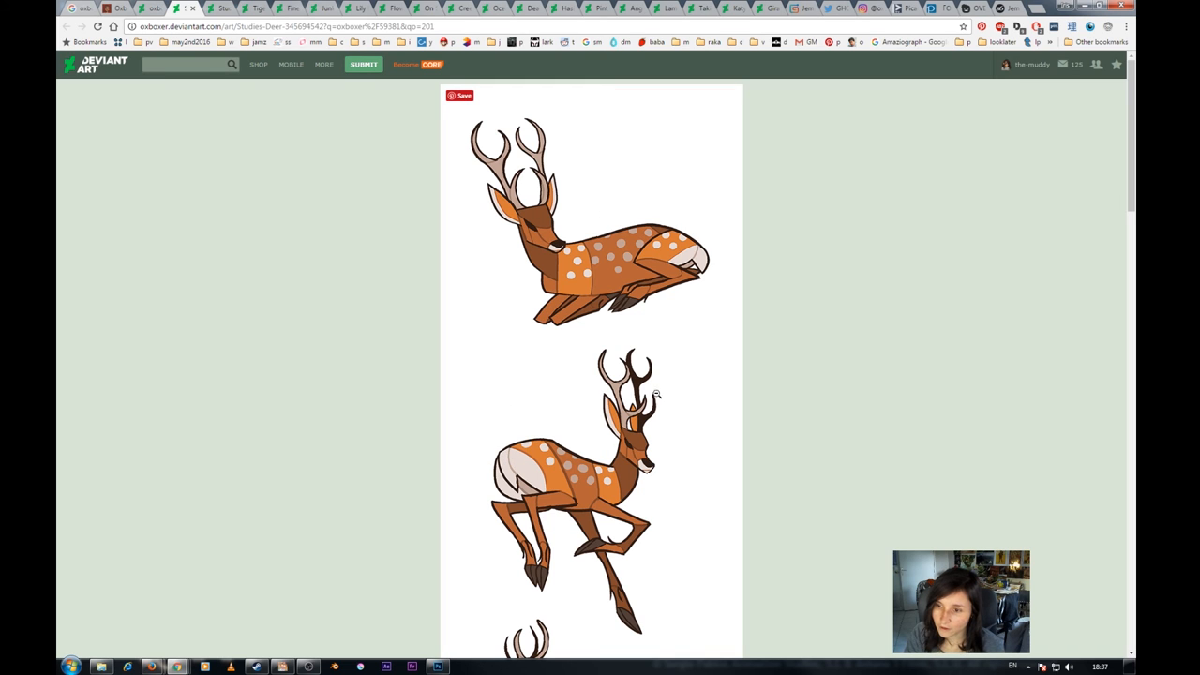
Step: Look down the Studies - Deer page at its spotted deer poses
{"action": "scroll", "scroll_direction": "down", "scroll_amount": 3}
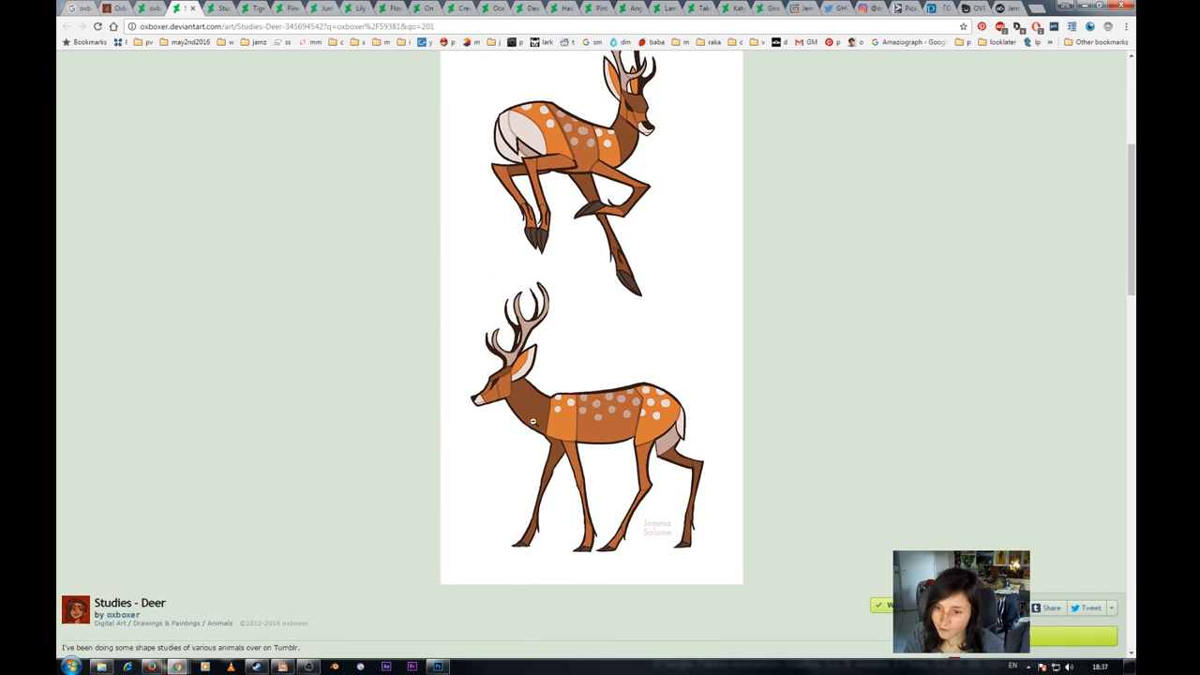
{"action": "mouse_move", "coordinate": [602, 446]}
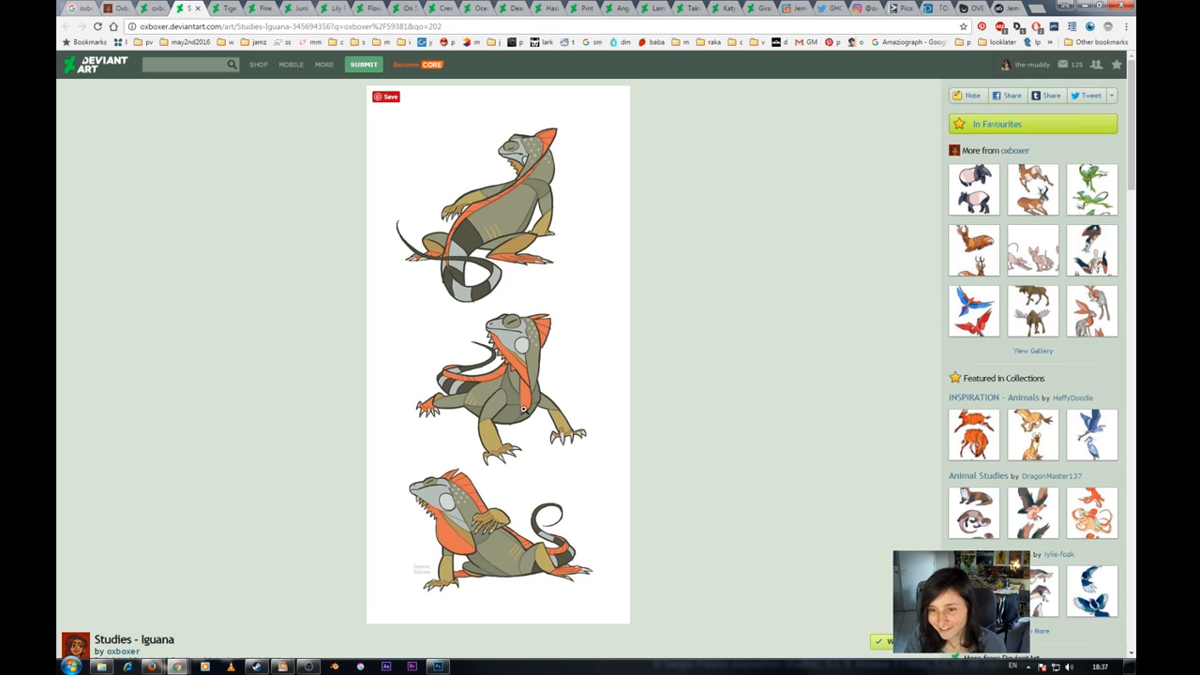
{"action": "mouse_move", "coordinate": [551, 420]}
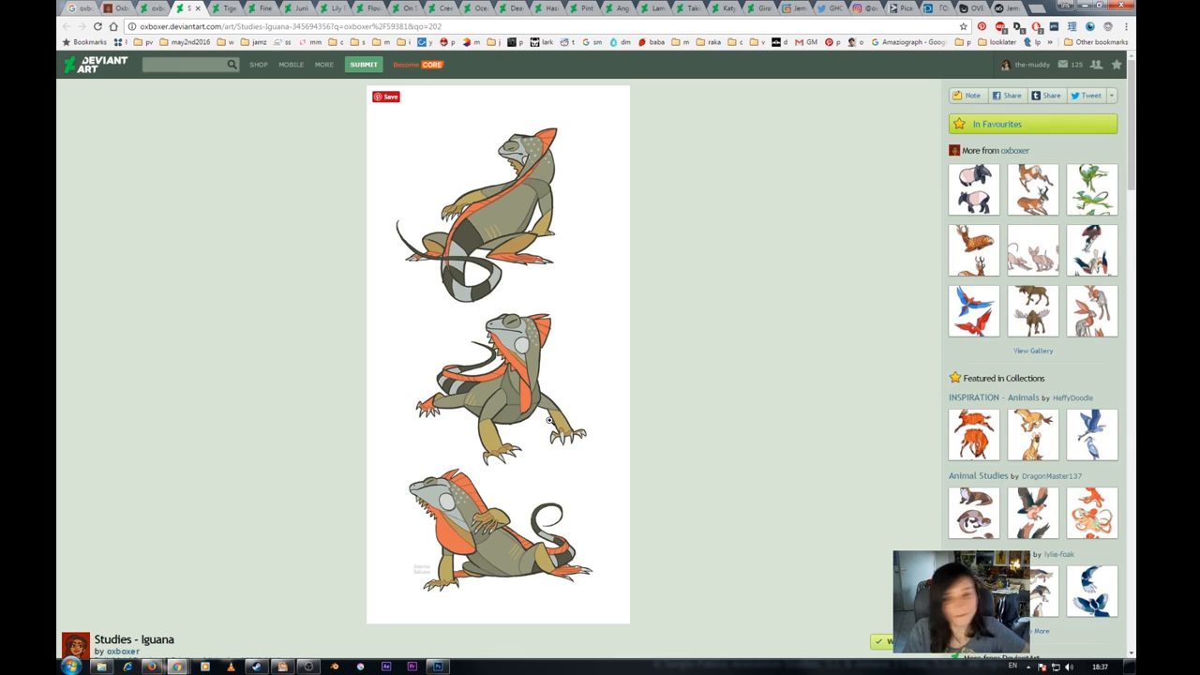
{"action": "mouse_move", "coordinate": [525, 375]}
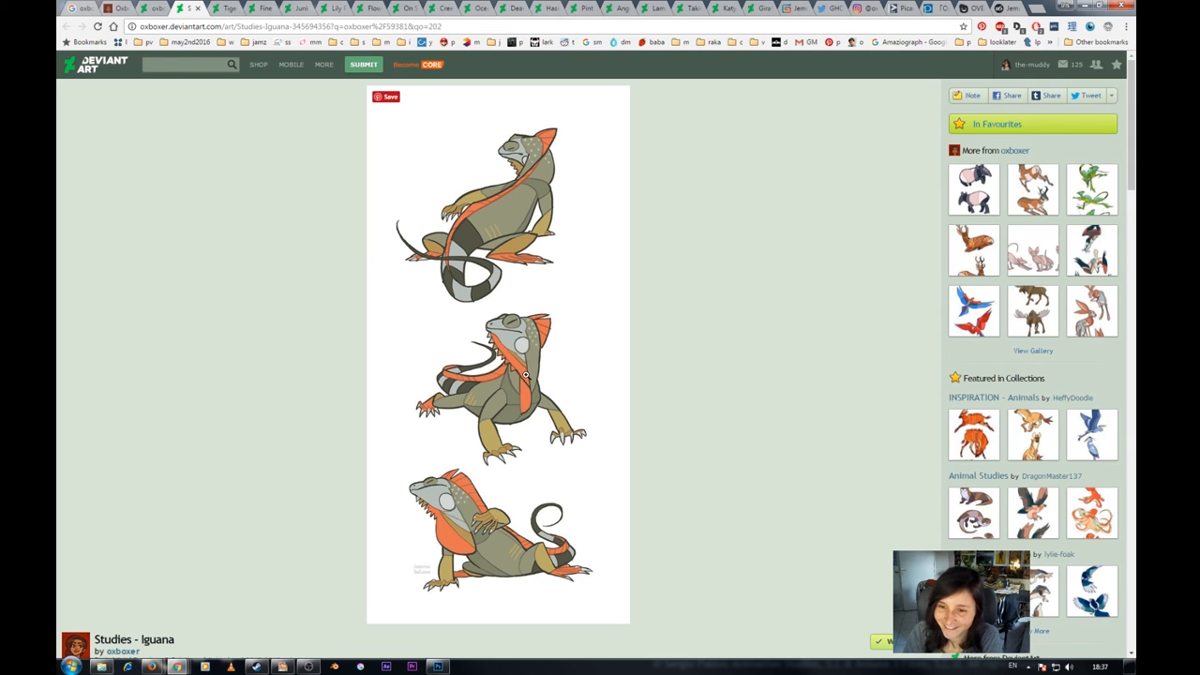
{"action": "mouse_move", "coordinate": [495, 313]}
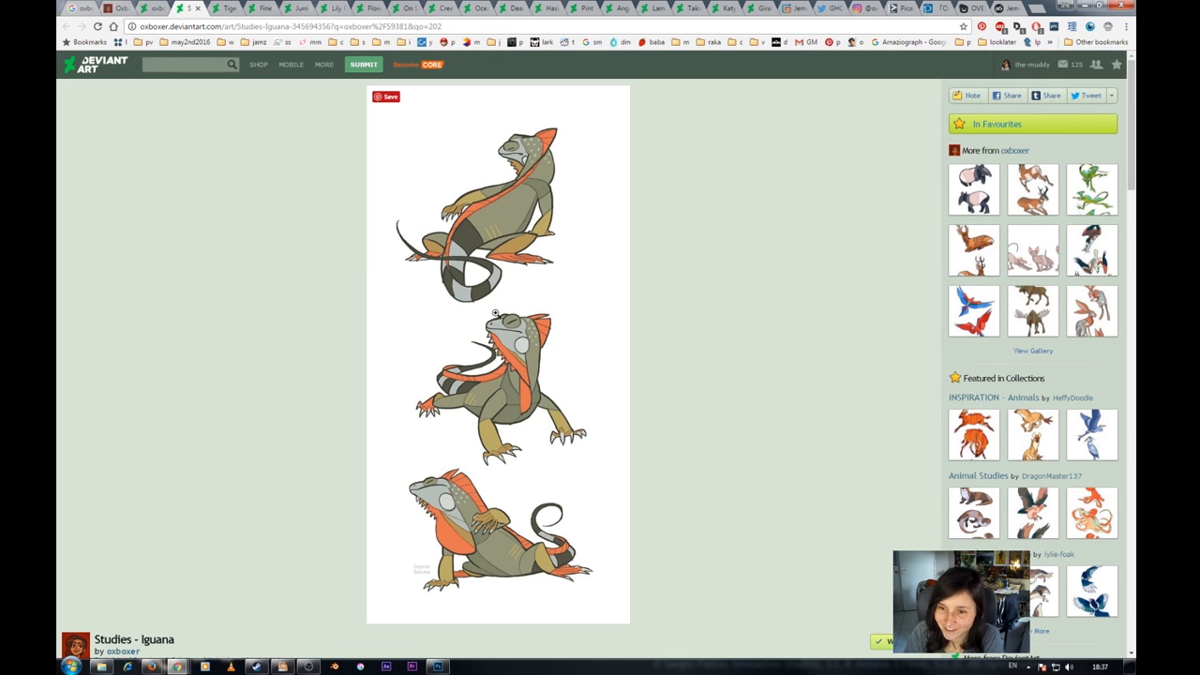
{"action": "mouse_move", "coordinate": [499, 354]}
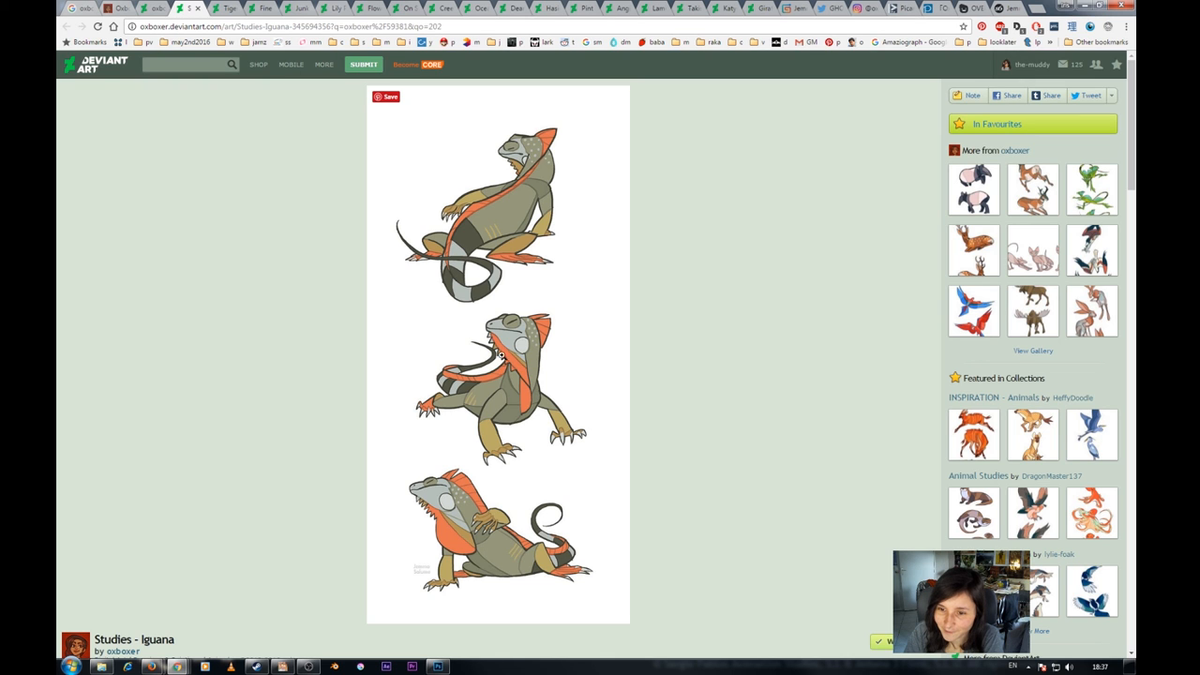
{"action": "mouse_move", "coordinate": [514, 435]}
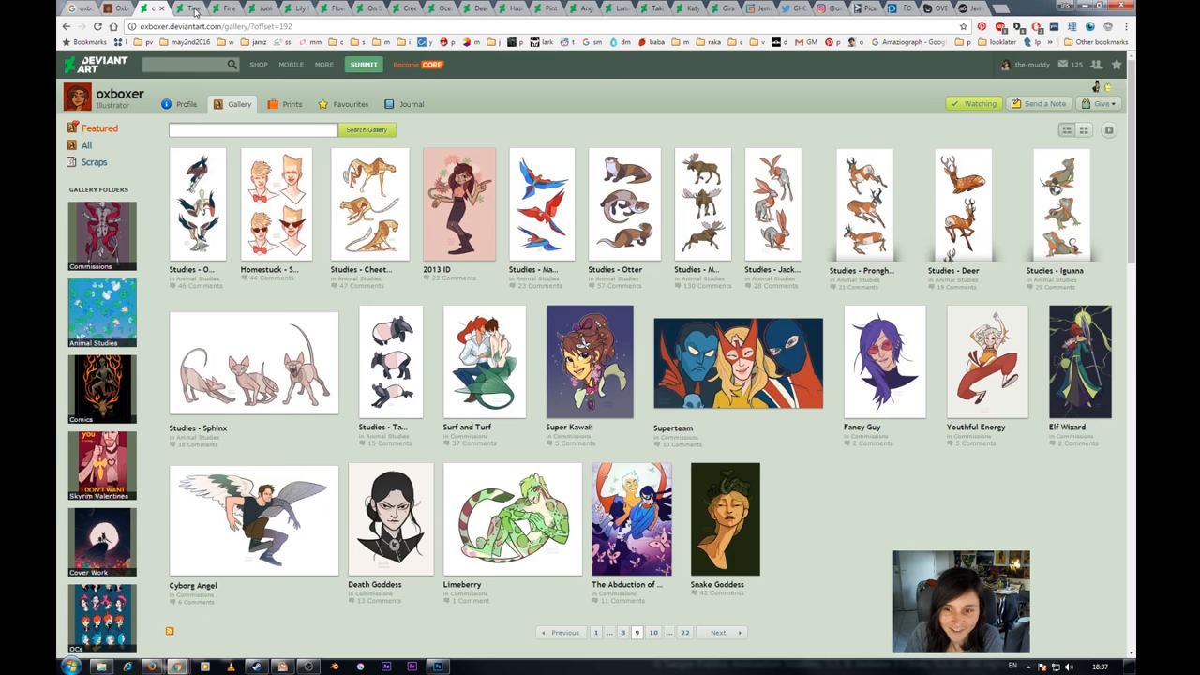
Step: View Oxboxer's DeviantArt profile, scrolling past the Ocean Tropic feature to her newest deviations
{"action": "left_click", "coordinate": [276, 202]}
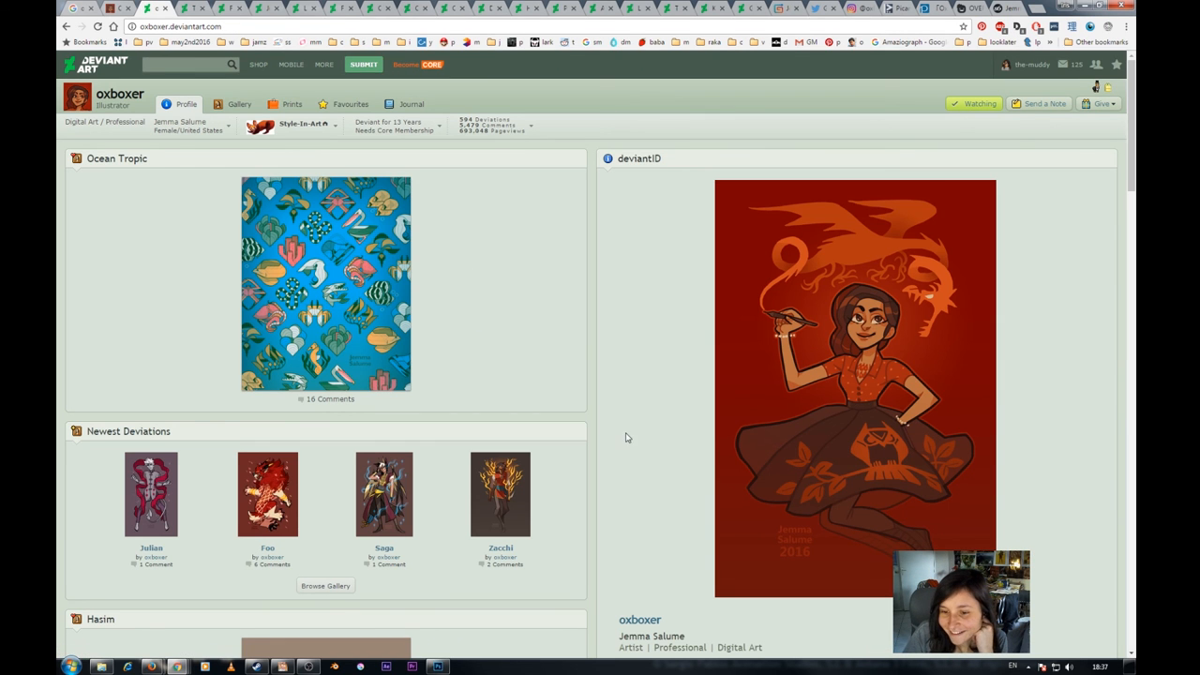
{"action": "scroll", "scroll_direction": "down", "scroll_amount": 3}
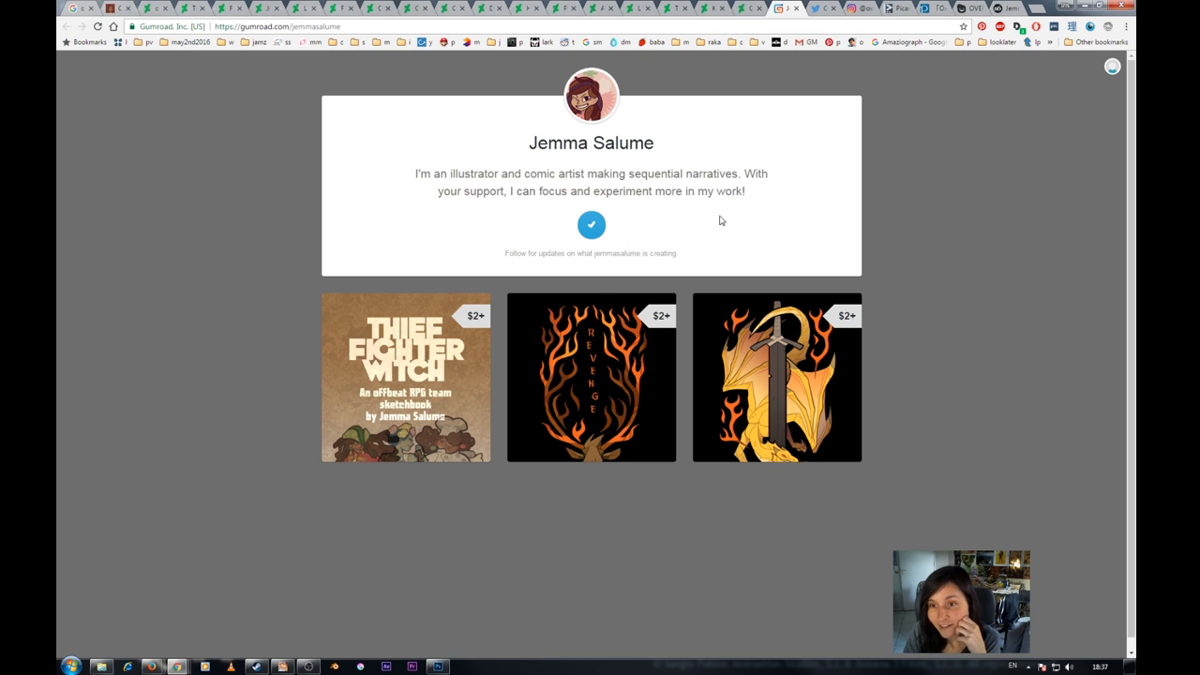
Step: Move from her Gumroad store to her Instagram feed and then her Tumblr blog
{"action": "left_click", "coordinate": [851, 8]}
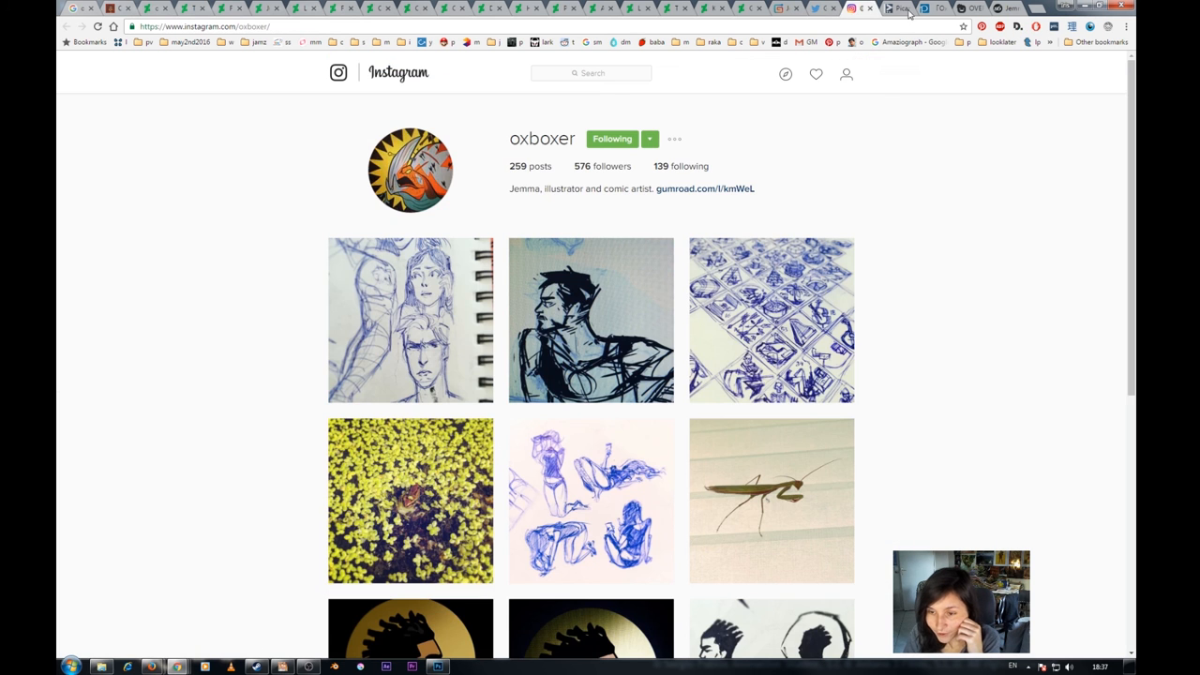
{"action": "left_click", "coordinate": [153, 7]}
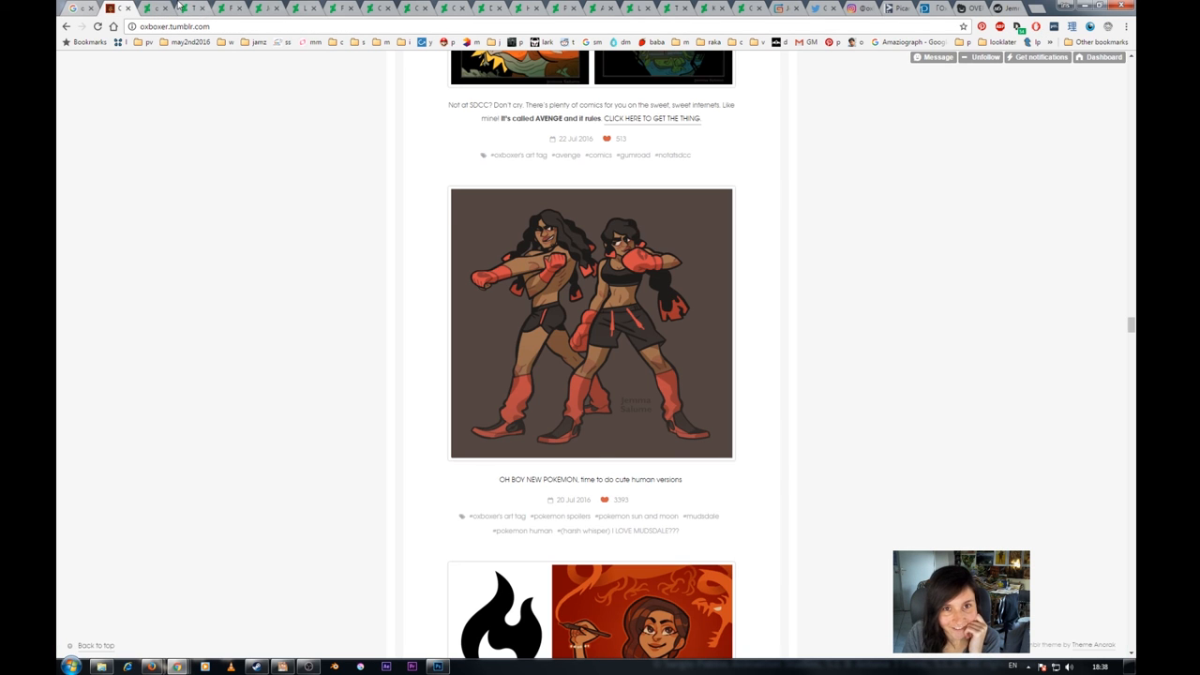
{"action": "mouse_move", "coordinate": [590, 360]}
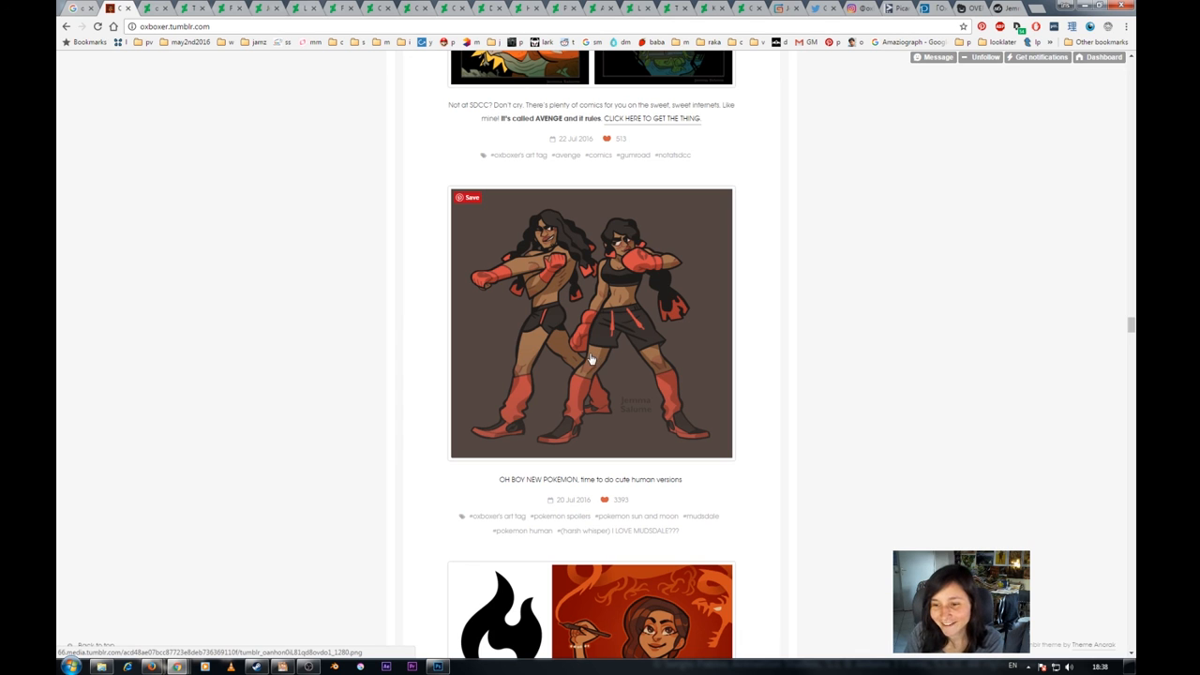
Step: Enlarge the two boxers illustration, close it, and scroll on to the fiery dragon comic page
{"action": "left_click", "coordinate": [590, 323]}
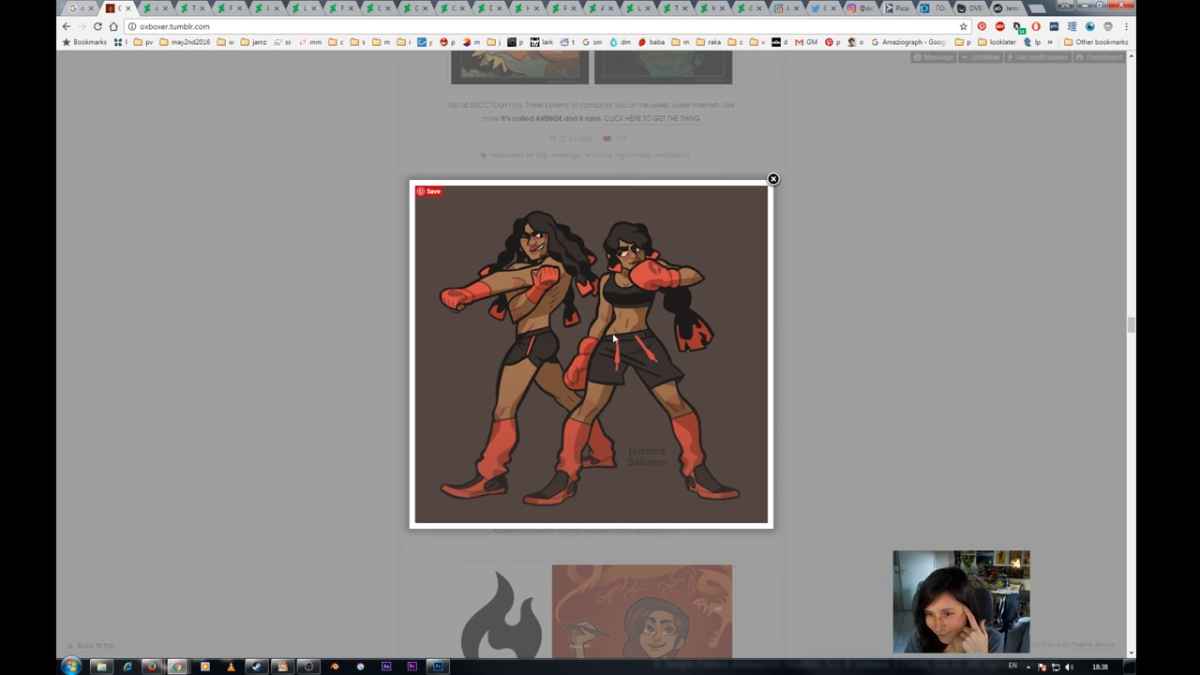
{"action": "mouse_move", "coordinate": [521, 392]}
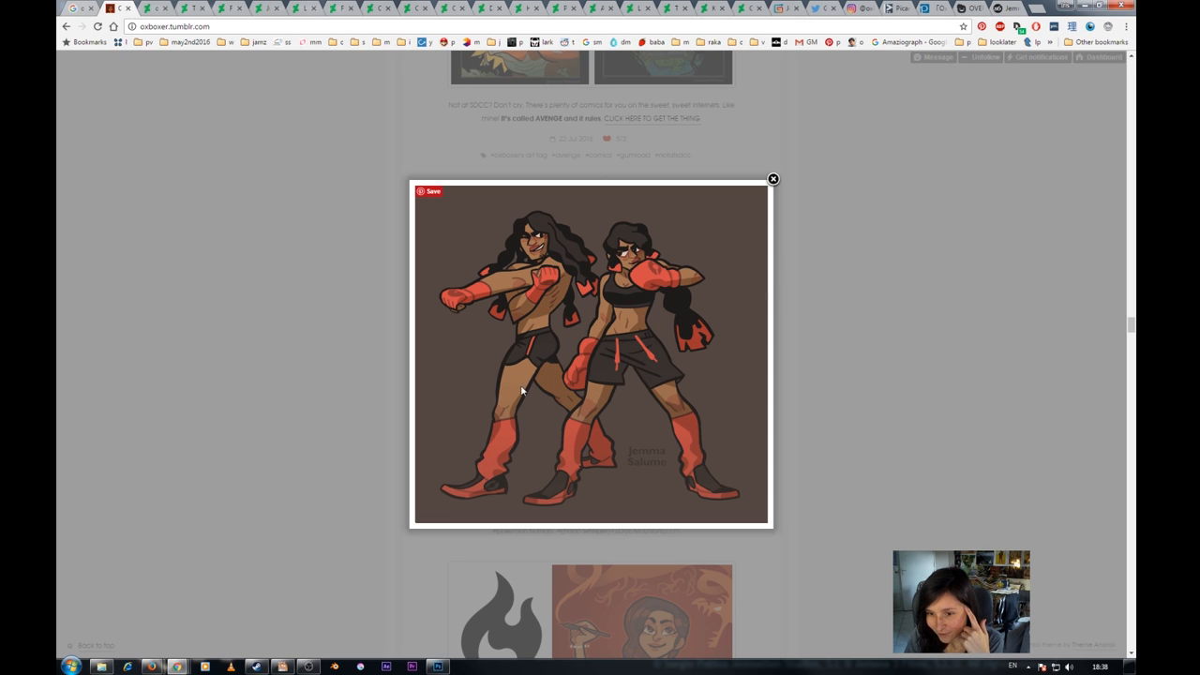
{"action": "mouse_move", "coordinate": [523, 360]}
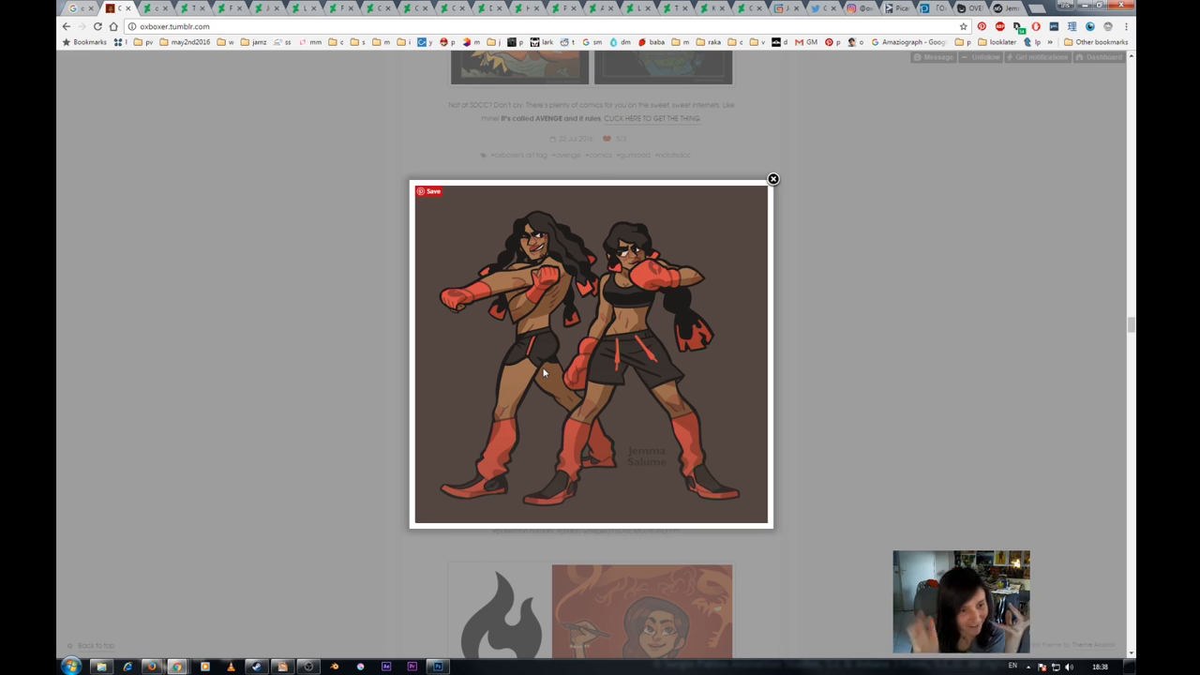
{"action": "mouse_move", "coordinate": [645, 322]}
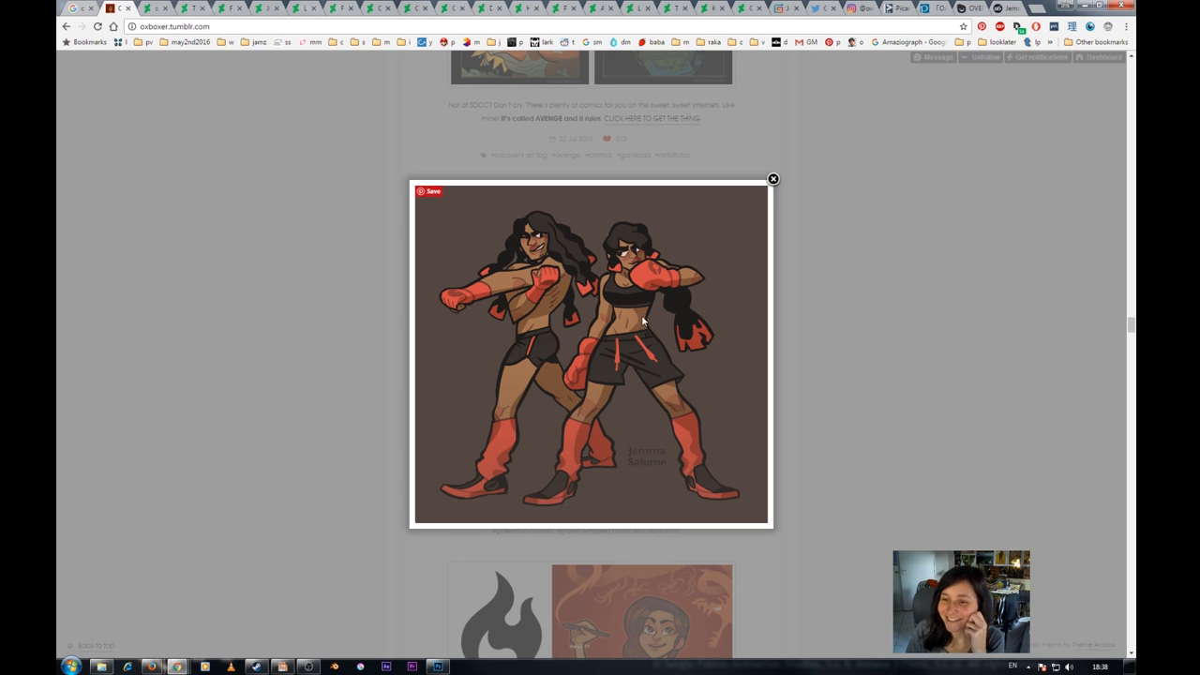
{"action": "mouse_move", "coordinate": [885, 350]}
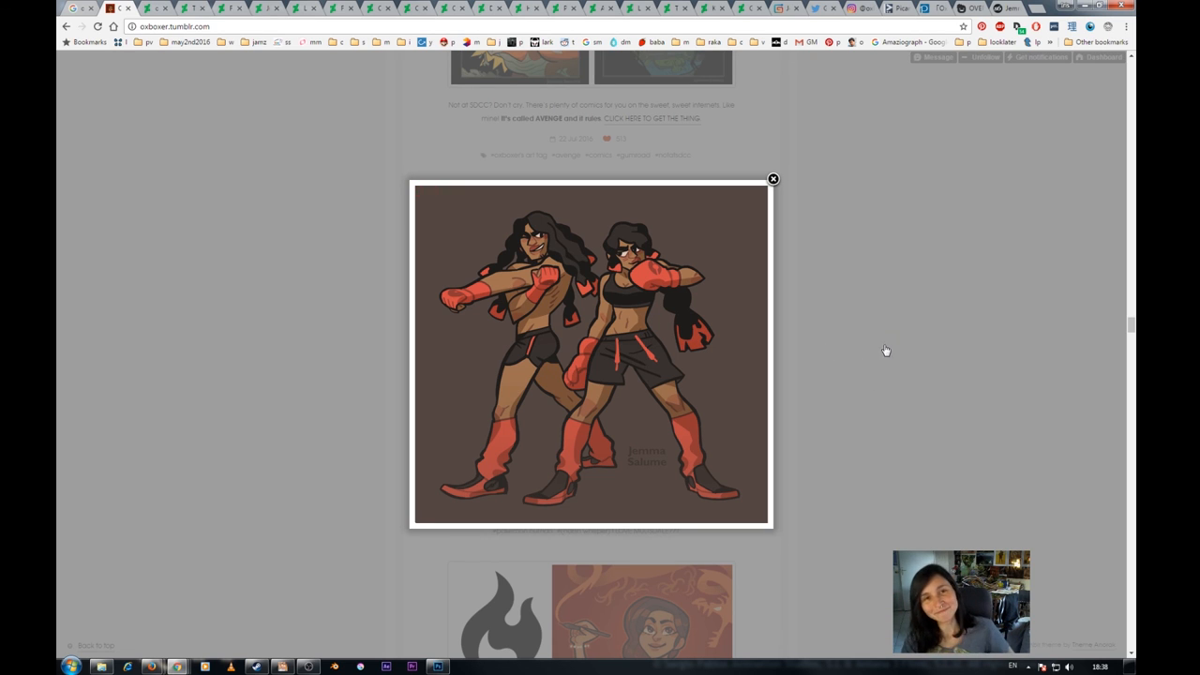
{"action": "left_click", "coordinate": [772, 180]}
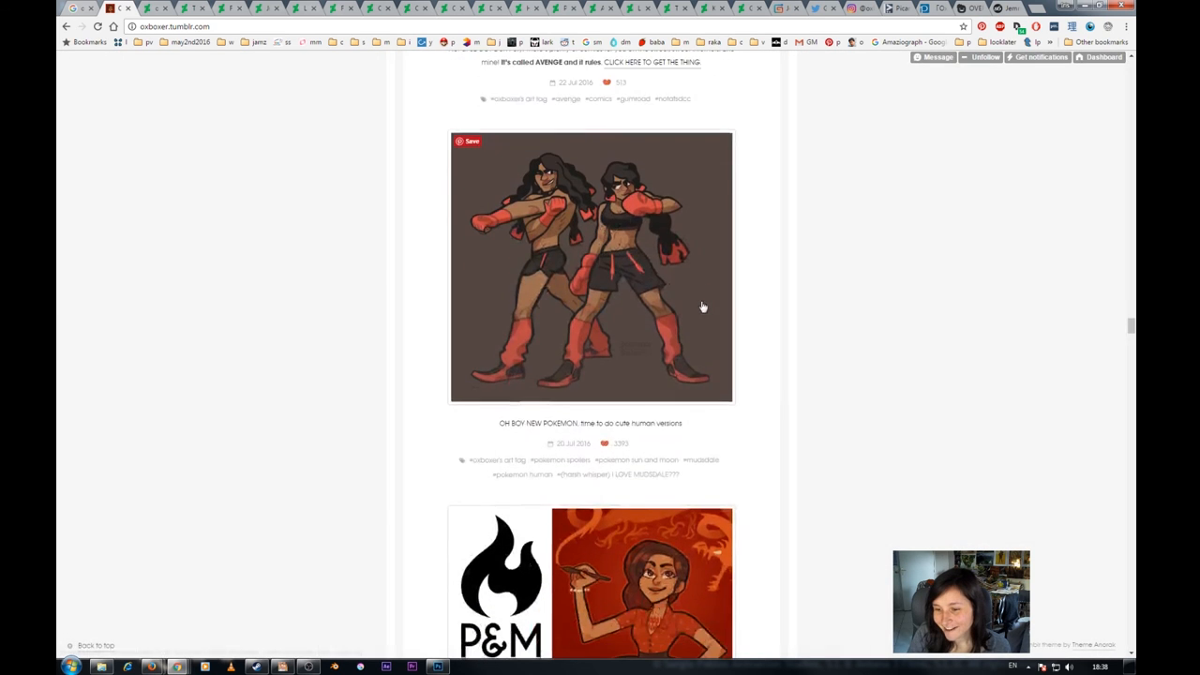
{"action": "scroll", "scroll_direction": "up", "scroll_amount": 3}
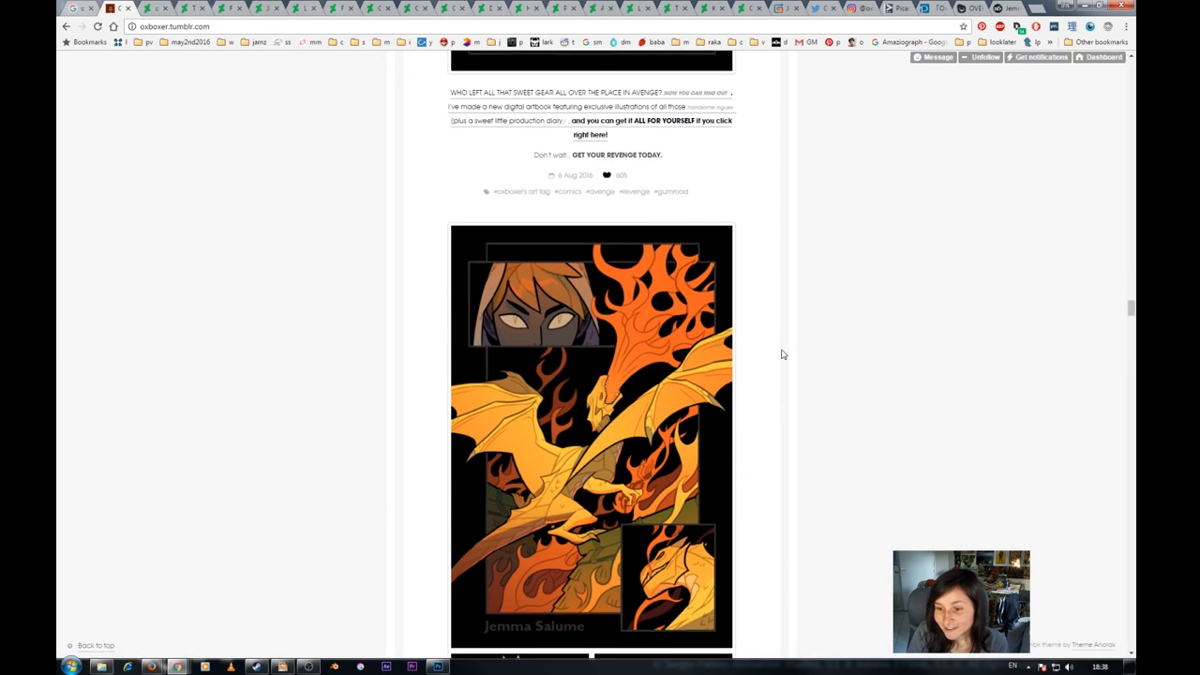
{"action": "scroll", "scroll_direction": "down", "scroll_amount": 3}
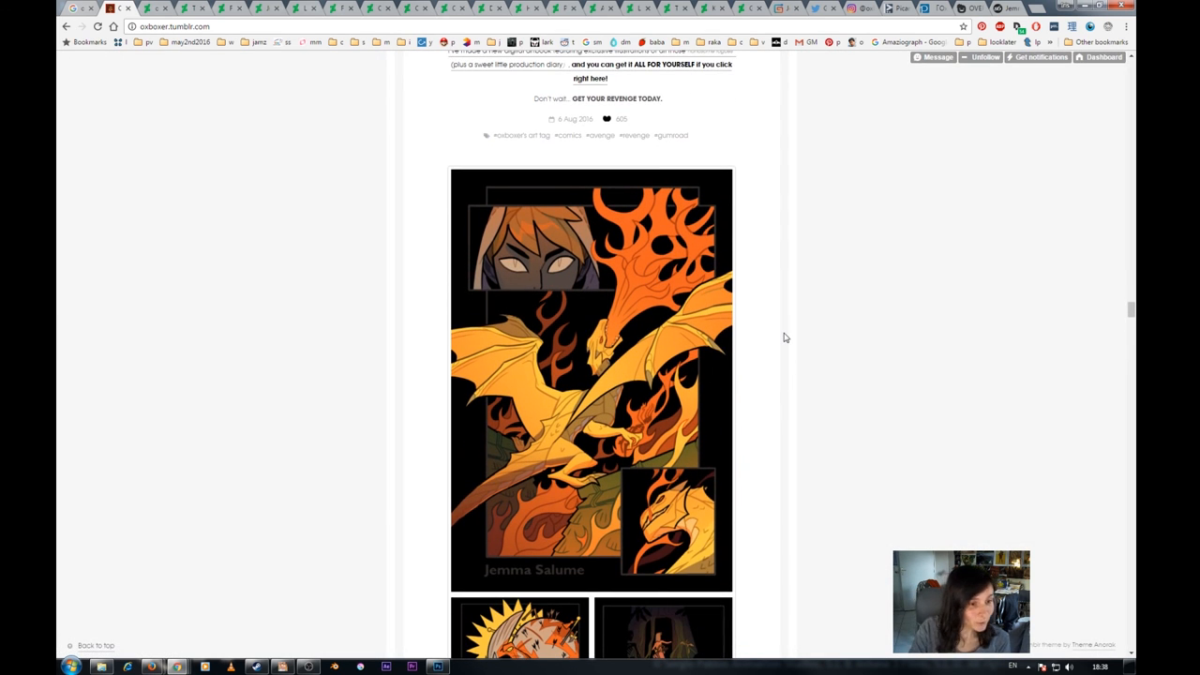
{"action": "mouse_move", "coordinate": [778, 326]}
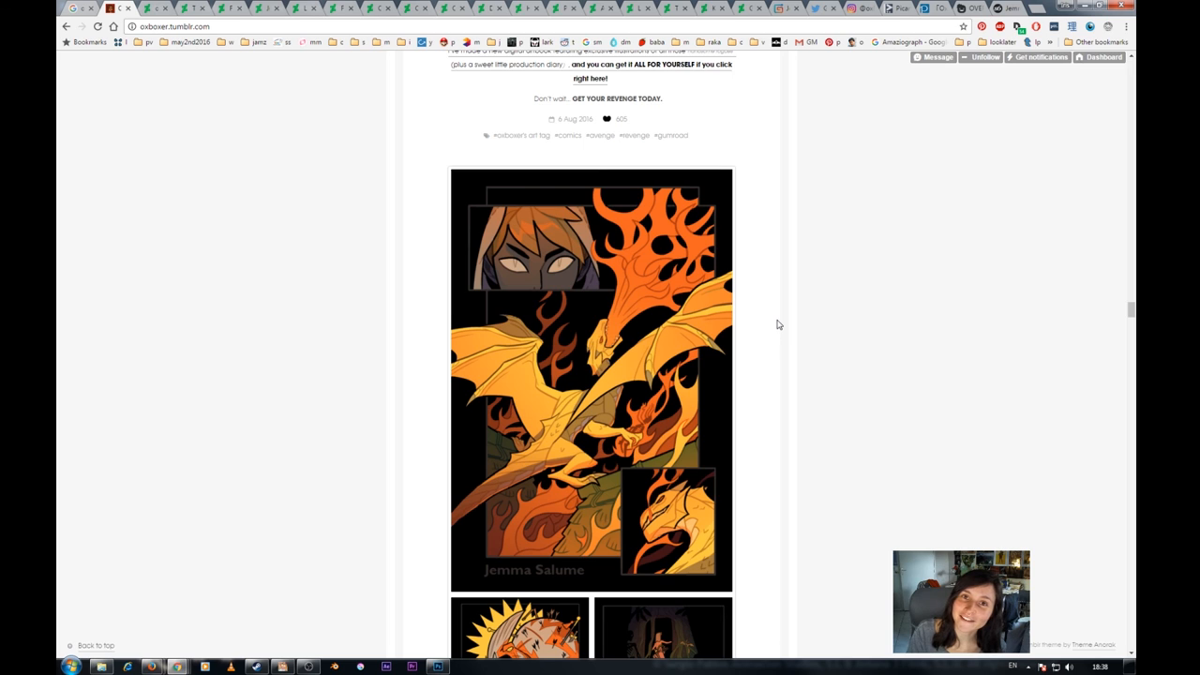
{"action": "mouse_move", "coordinate": [716, 259]}
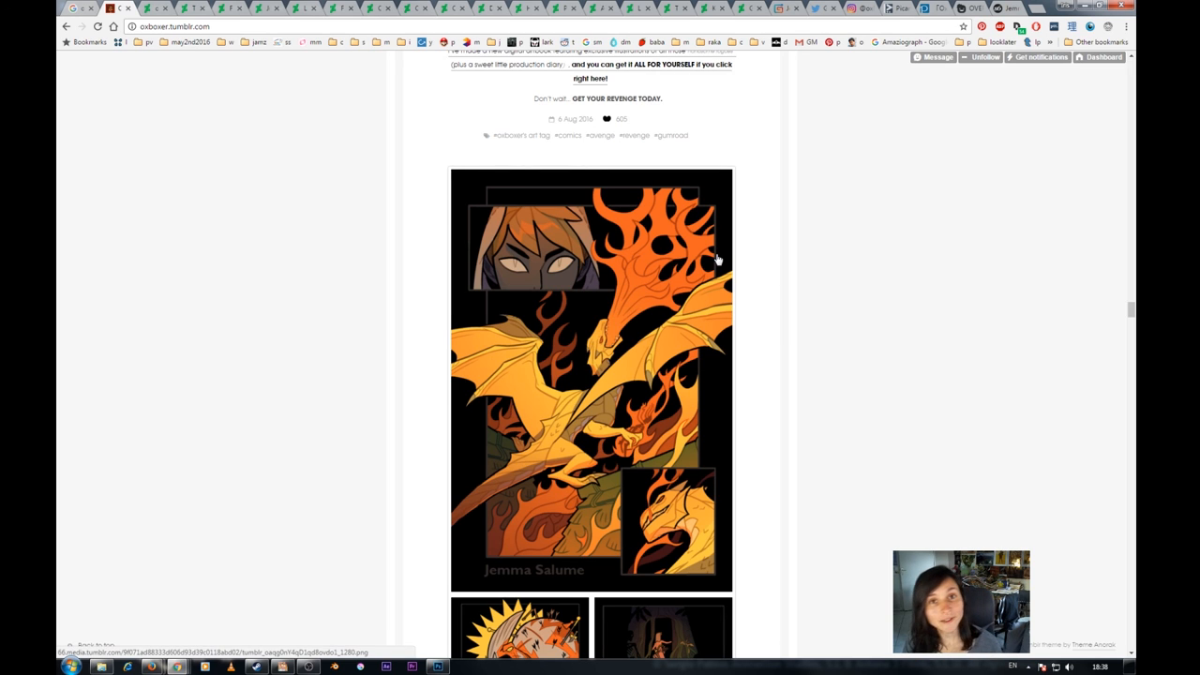
{"action": "mouse_move", "coordinate": [748, 282]}
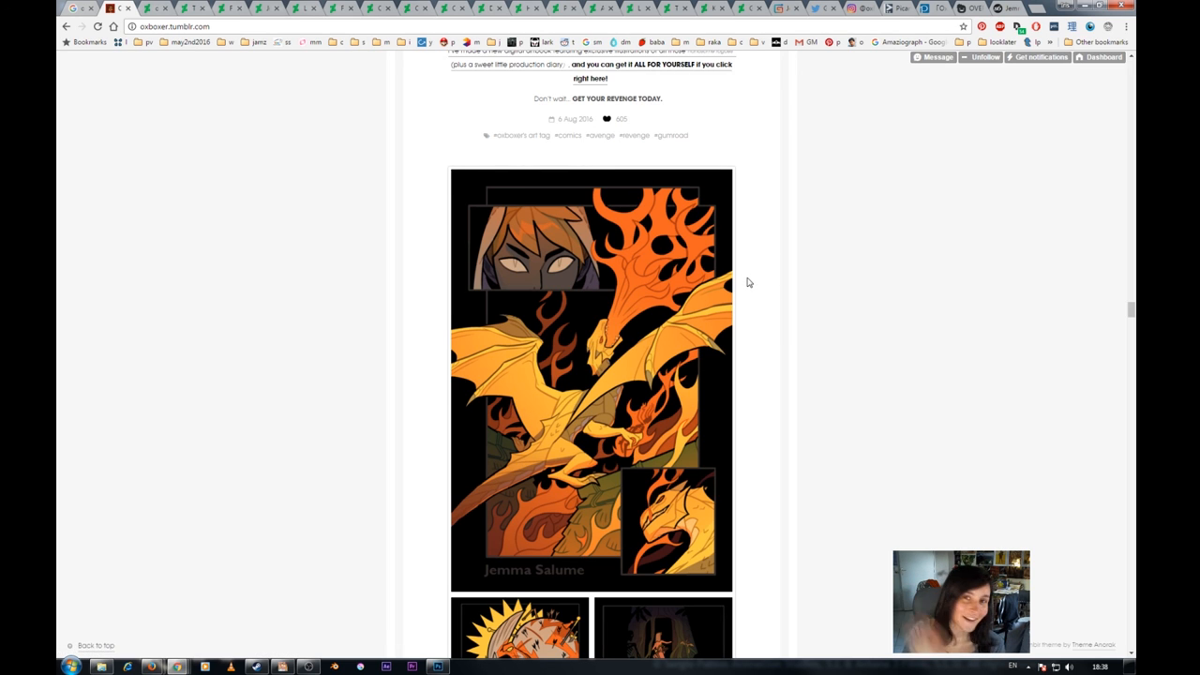